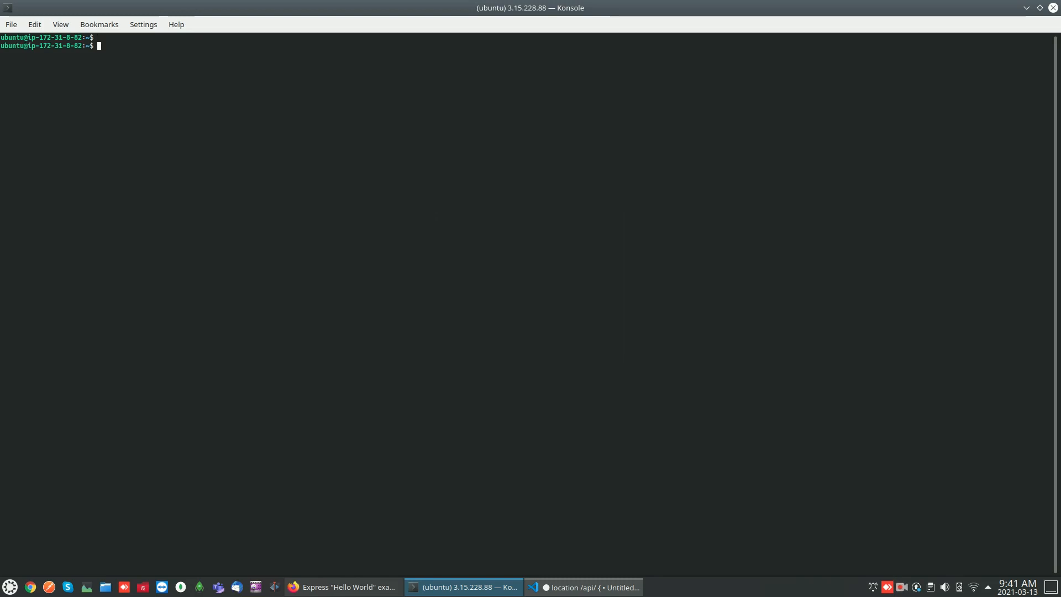
- Print the installed Node.js version with node -v, confirming v14.16.0
type("n")
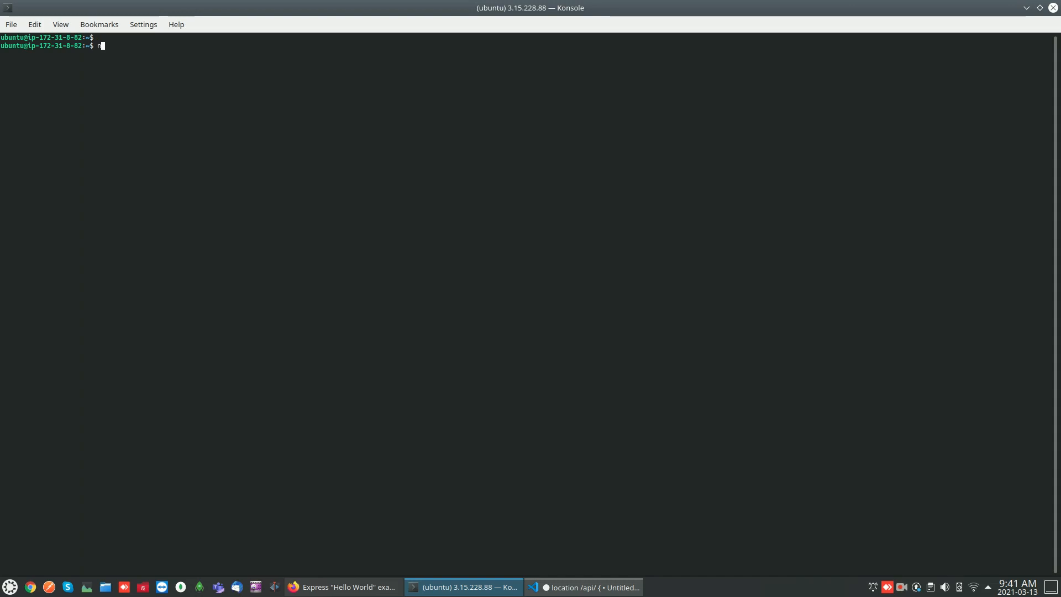
type("ode -v")
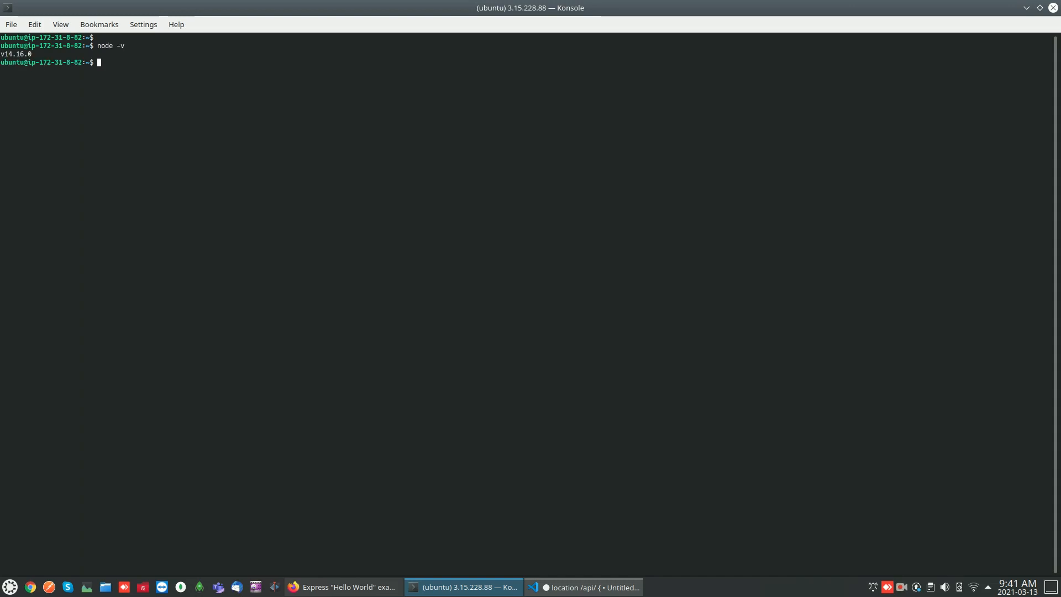
type("s")
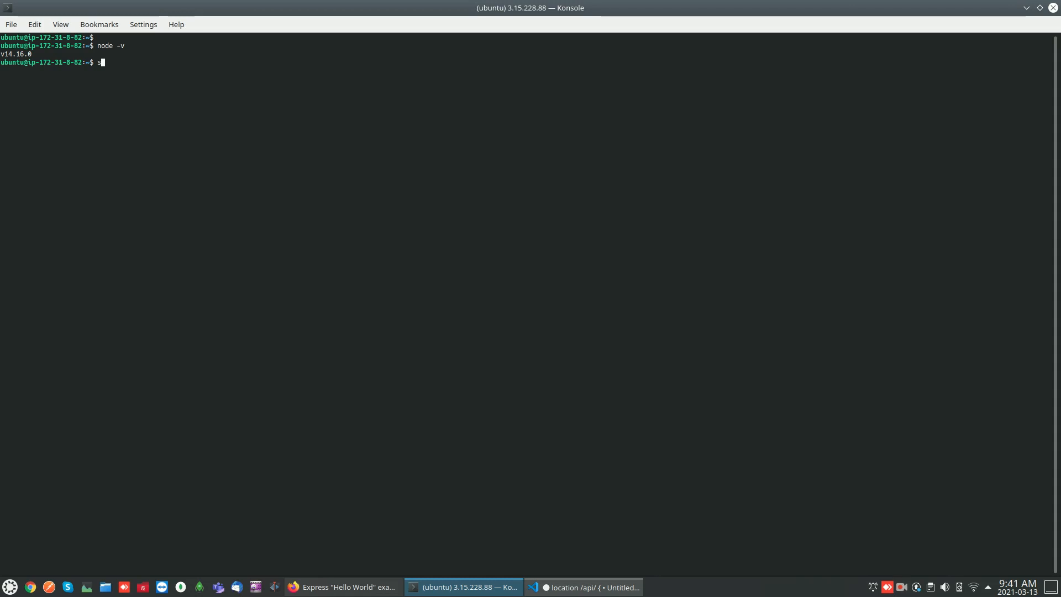
- Install nginx 1.18.0 on the Ubuntu server with sudo apt install nginx
type("udo apt install")
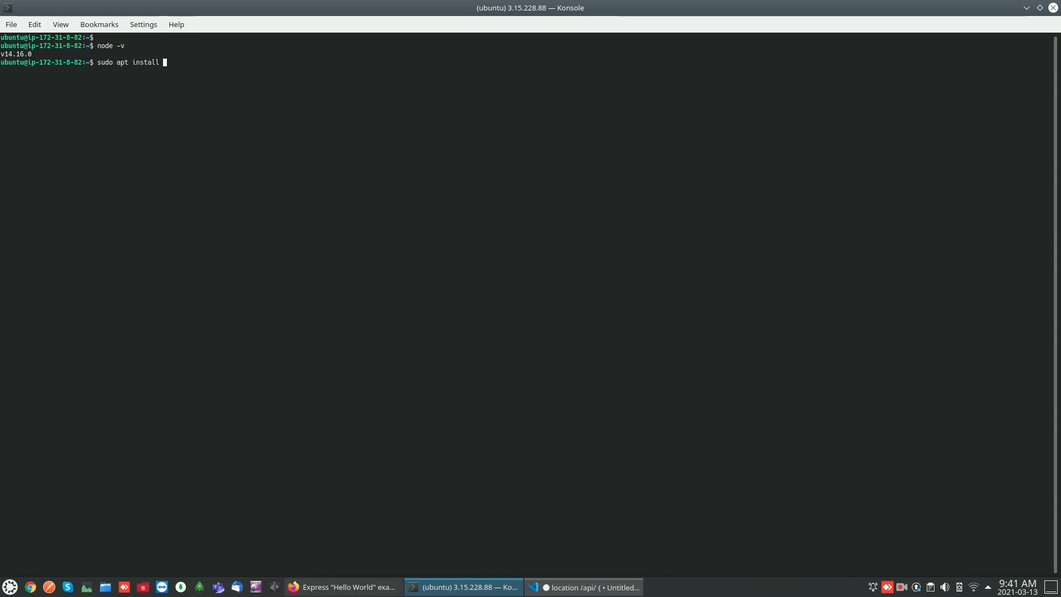
type("nginx")
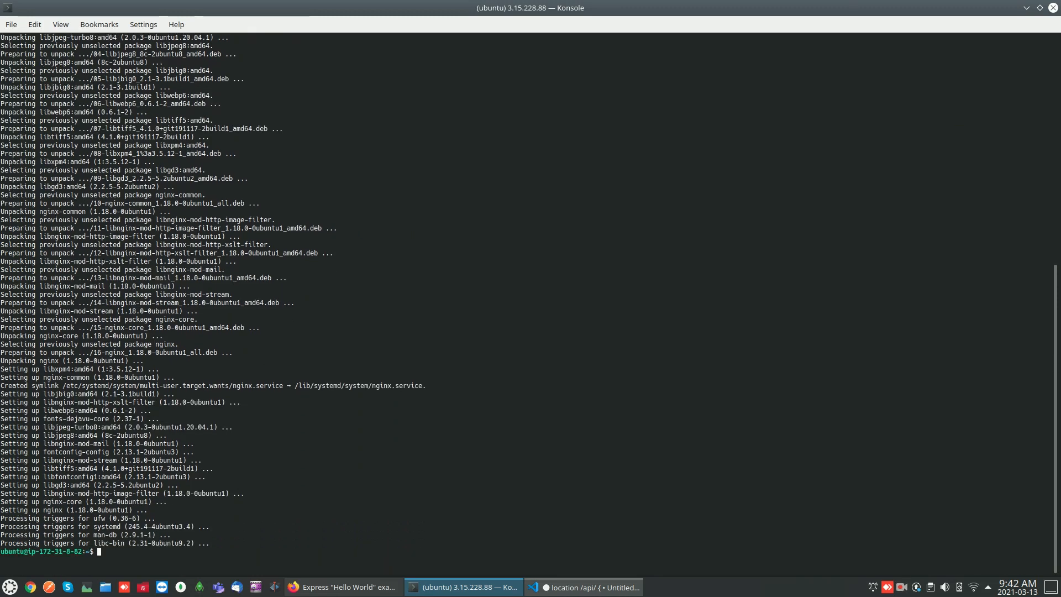
type("s")
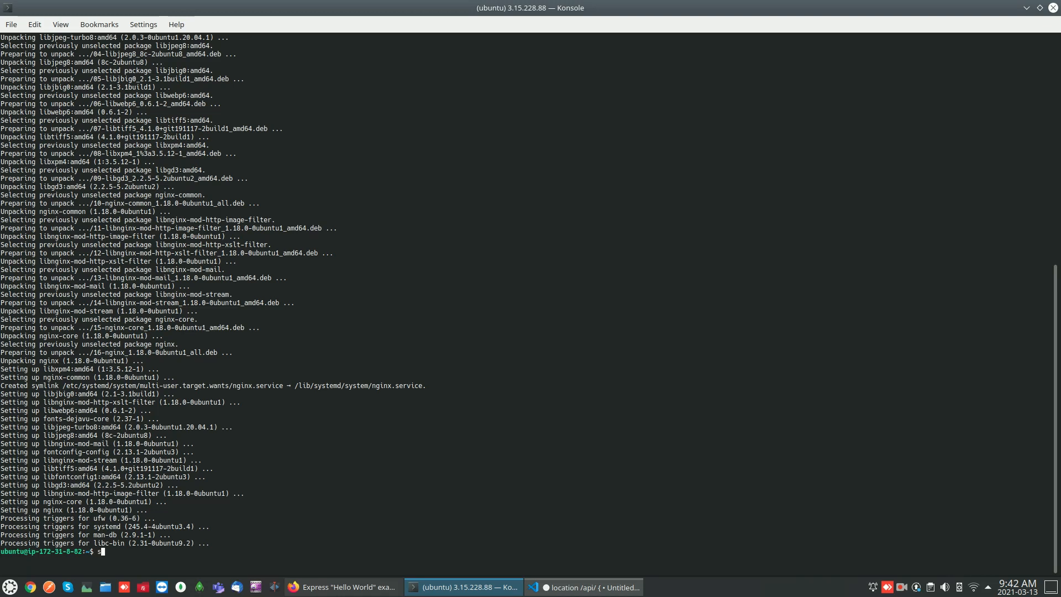
key("BackSpace")
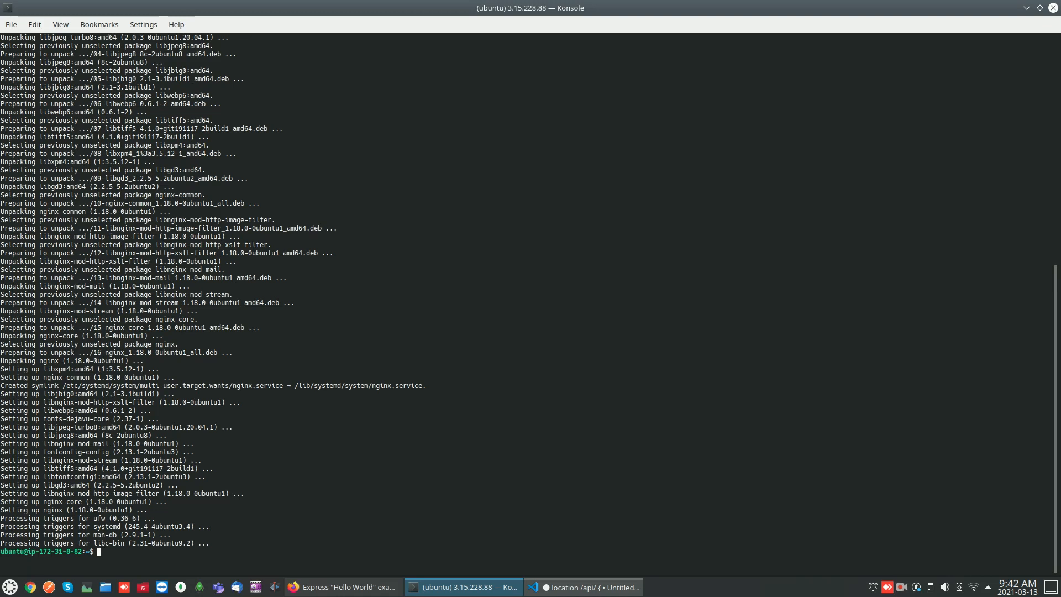
type("sudo systemc")
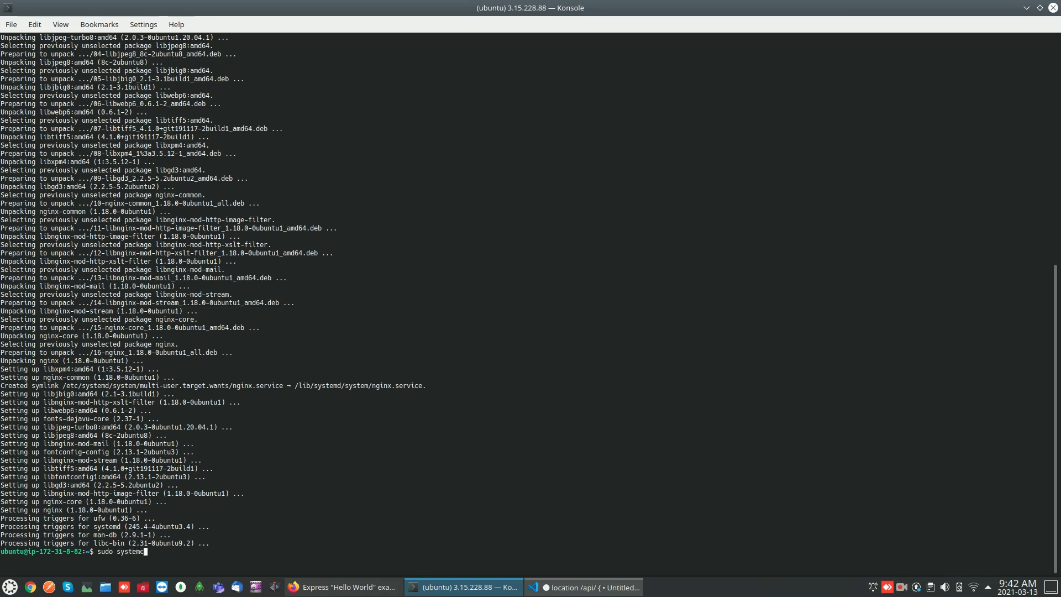
- Check sudo systemctl status nginx reads active (running), then clear the screen
type("l")
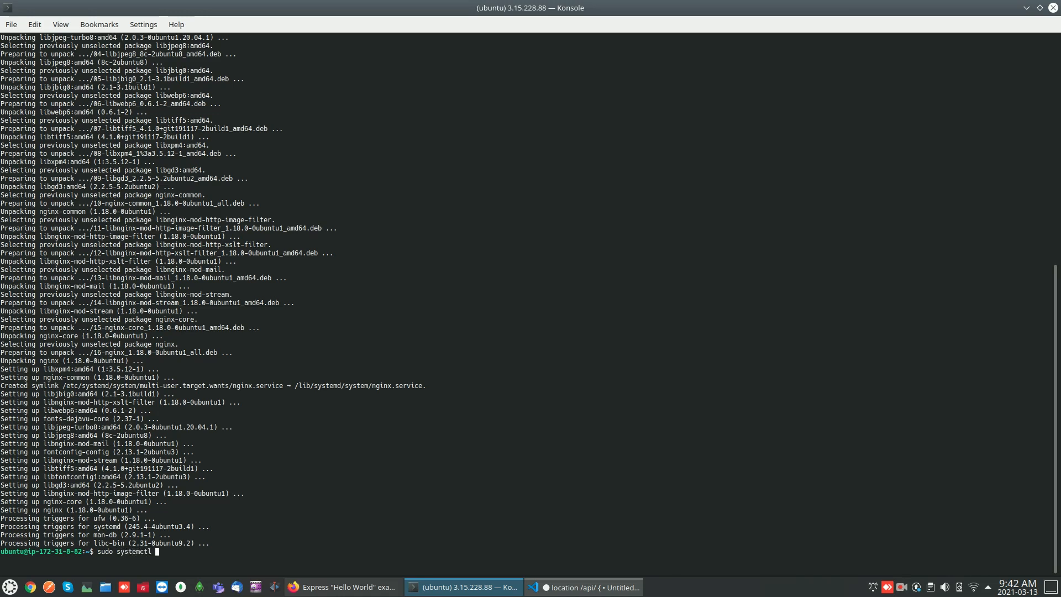
type("status nginx")
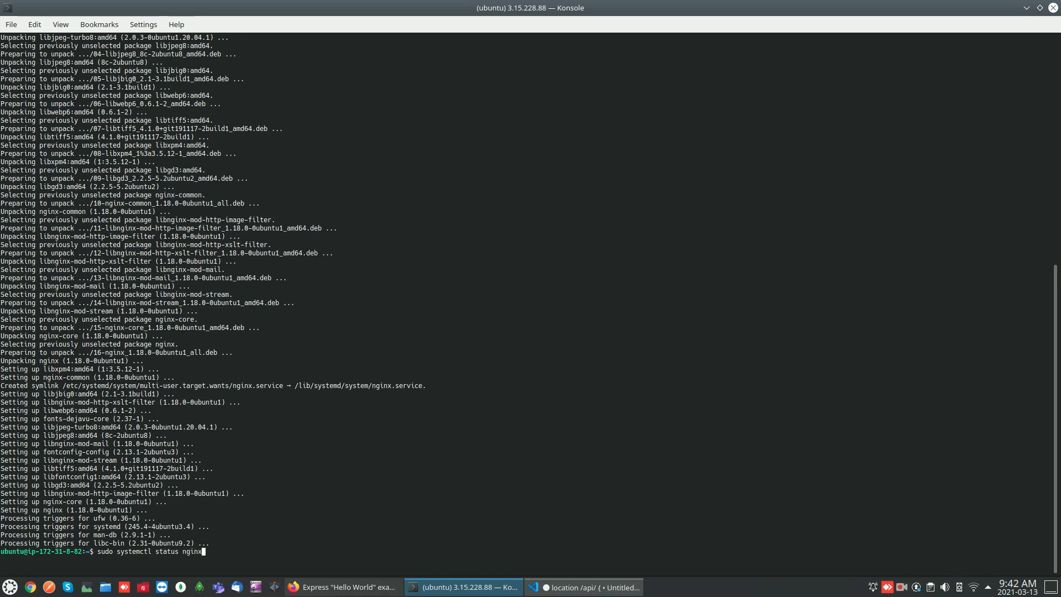
key("Return")
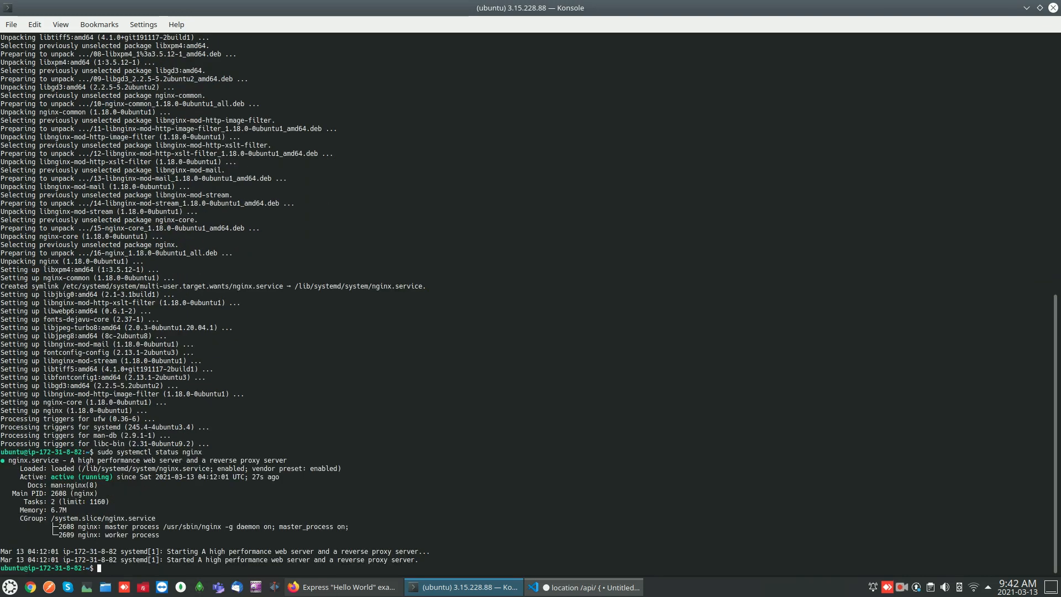
double_click(51, 476)
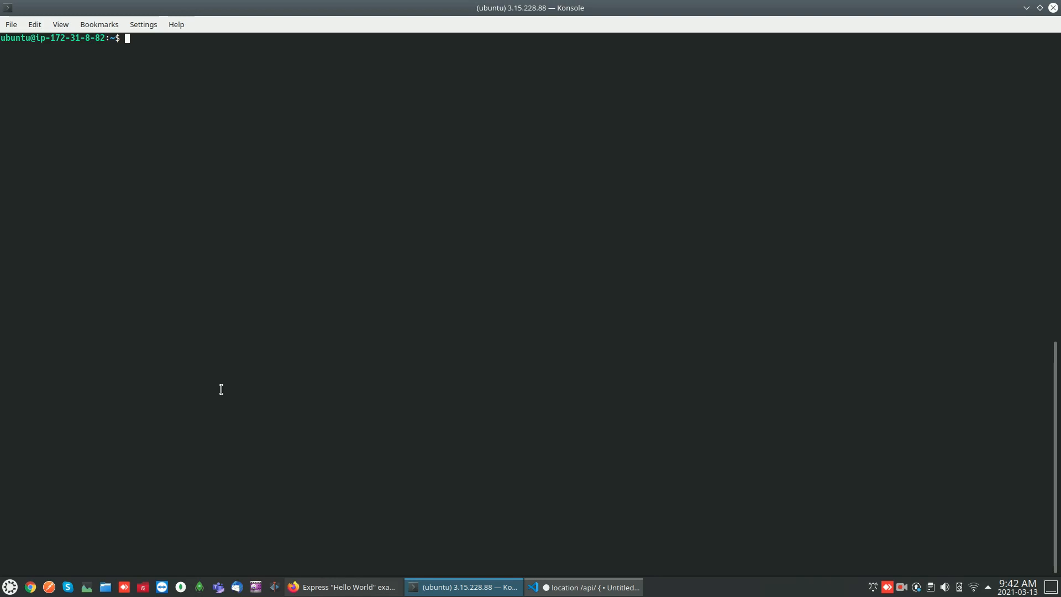
mouse_move(270, 364)
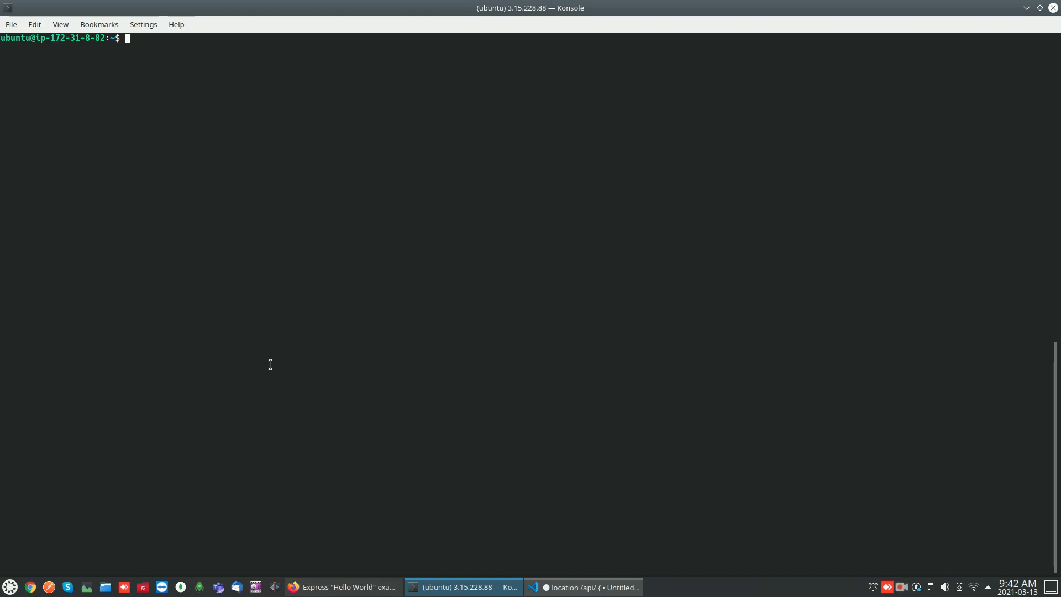
mouse_move(270, 374)
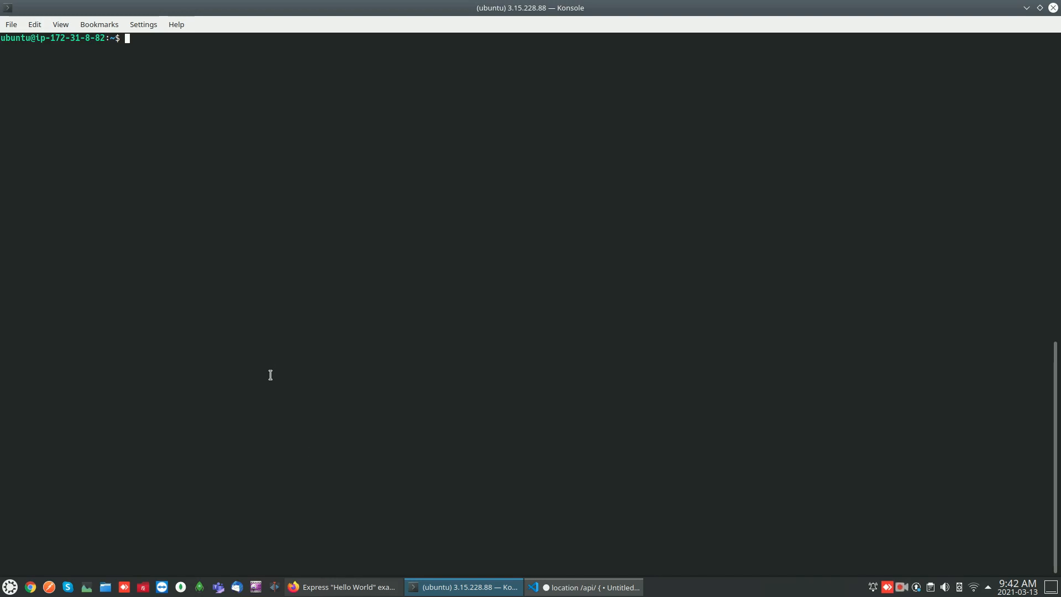
- Find the Express Hello World page in Firefox and select its sample app code
left_click(341, 587)
type("expres")
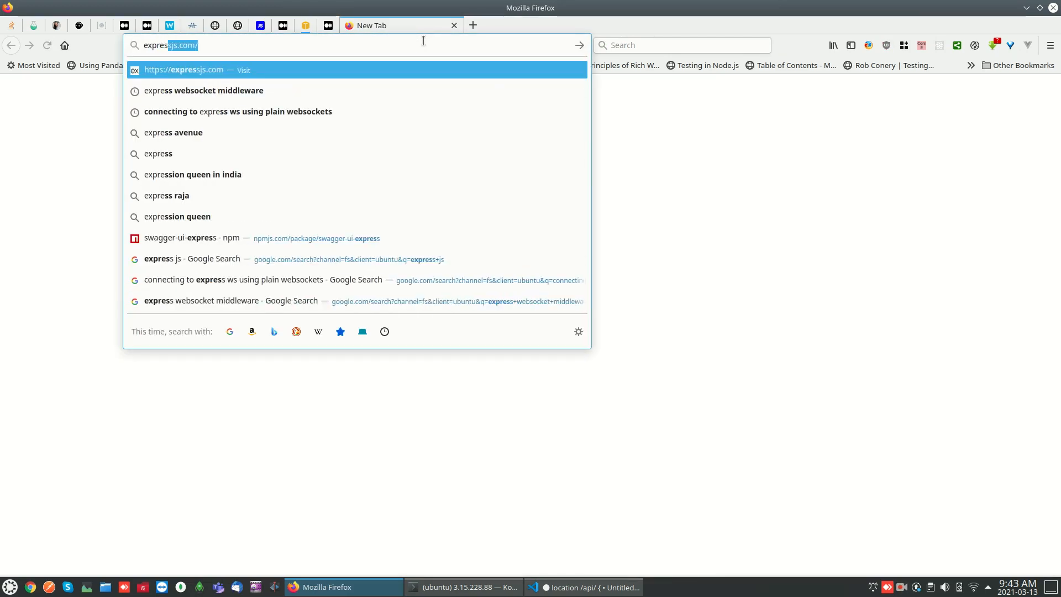
left_click(181, 259)
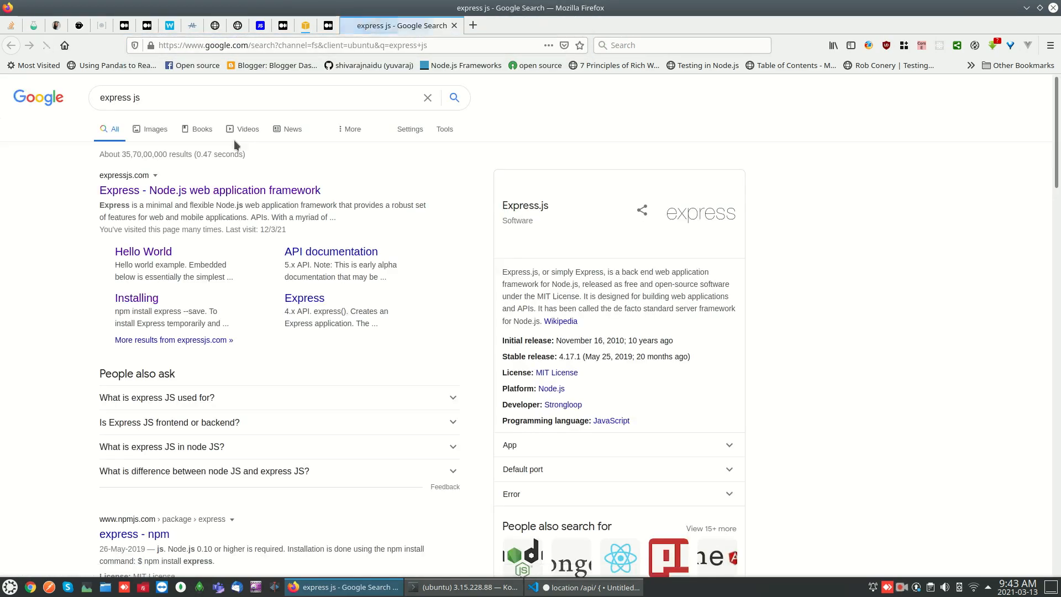
left_click(210, 190)
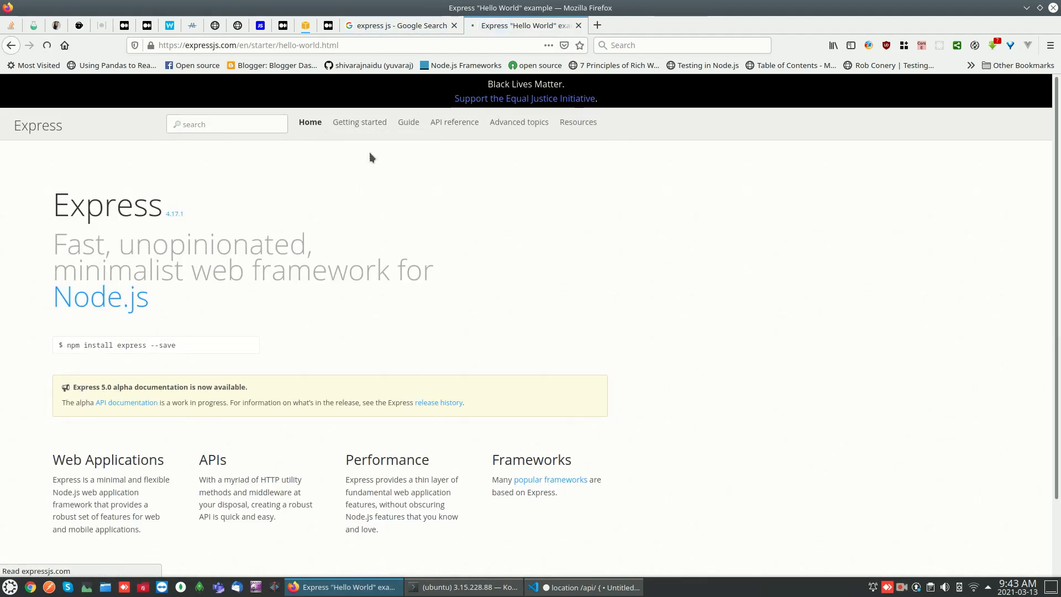
left_click(356, 121)
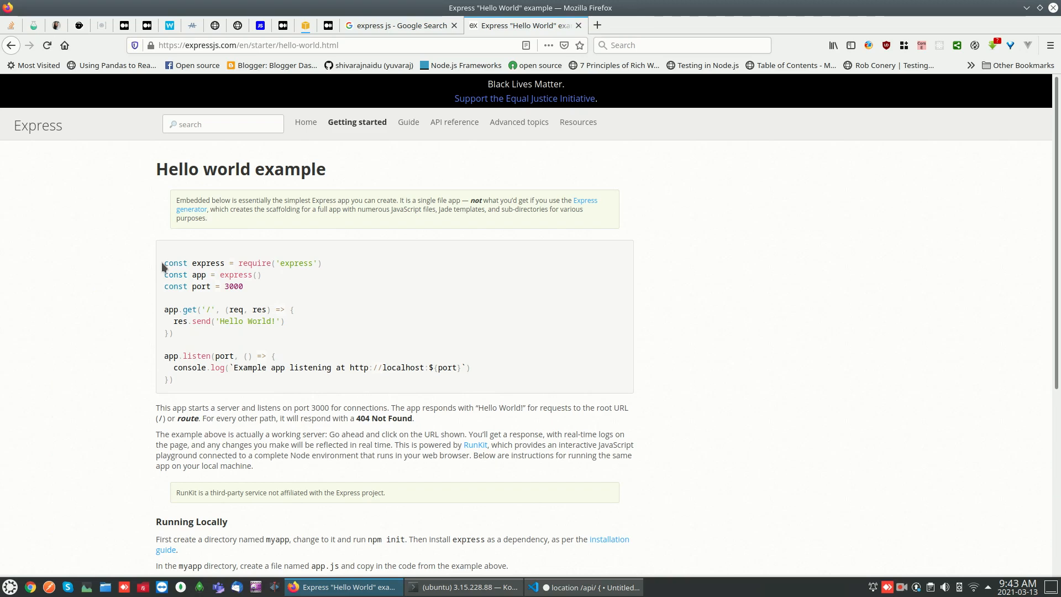
left_click_drag(162, 263, 203, 382)
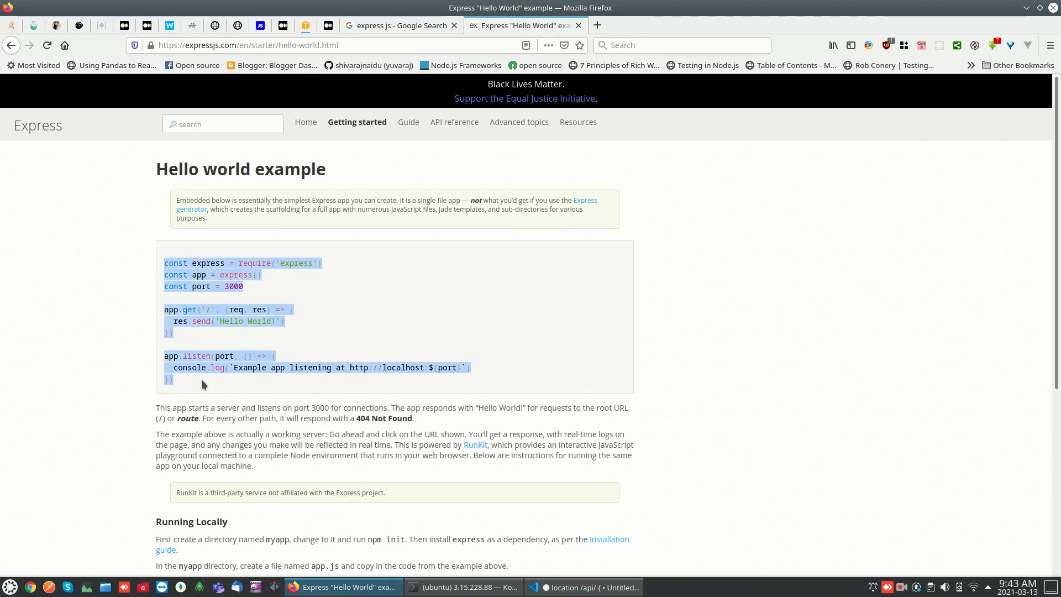
- Create the simple-server directory on the server and change into it
left_click(470, 587)
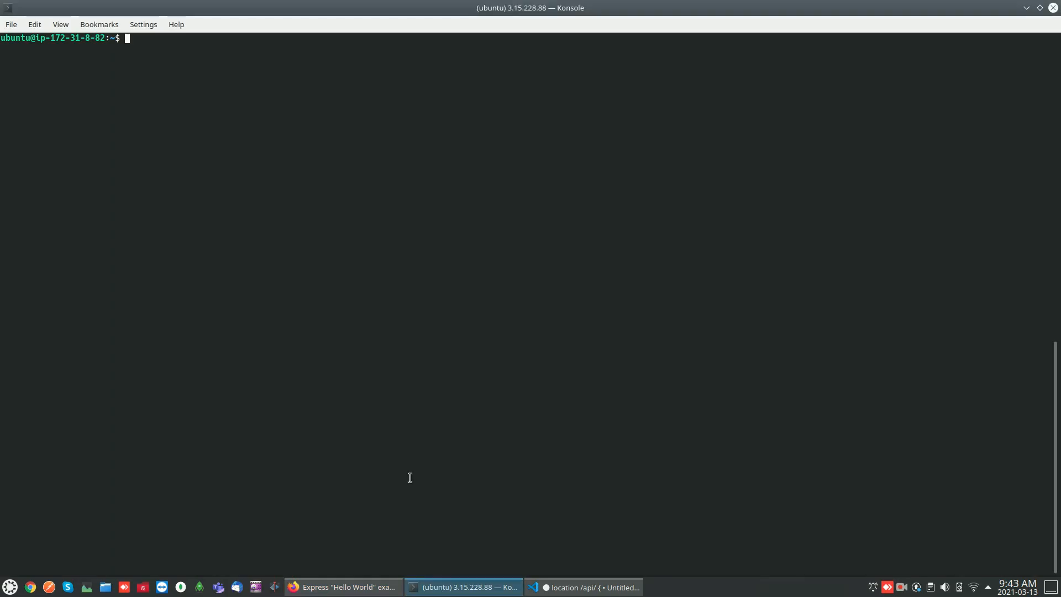
type("np")
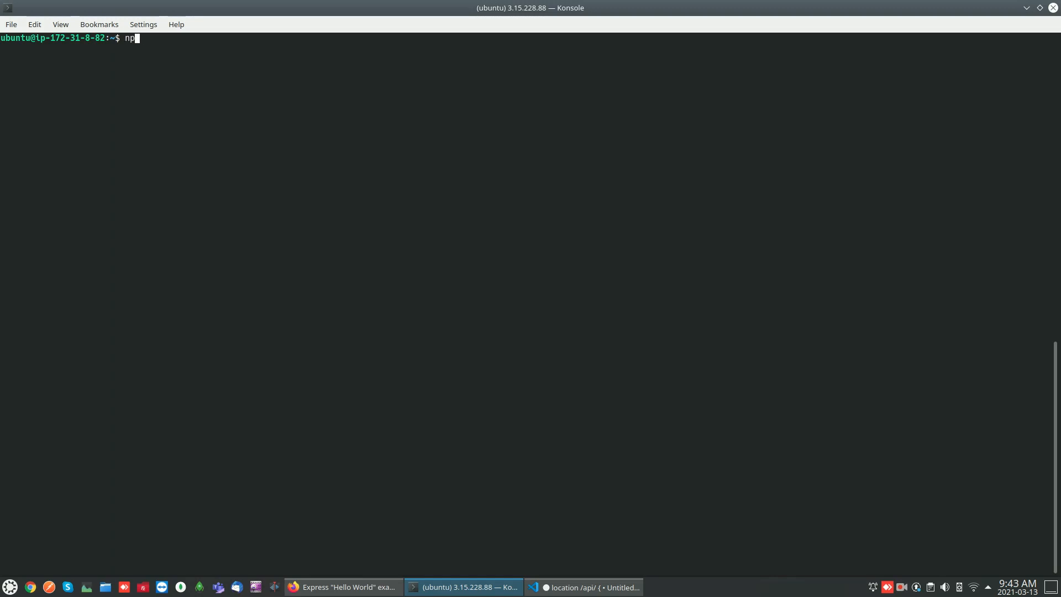
type("m ini")
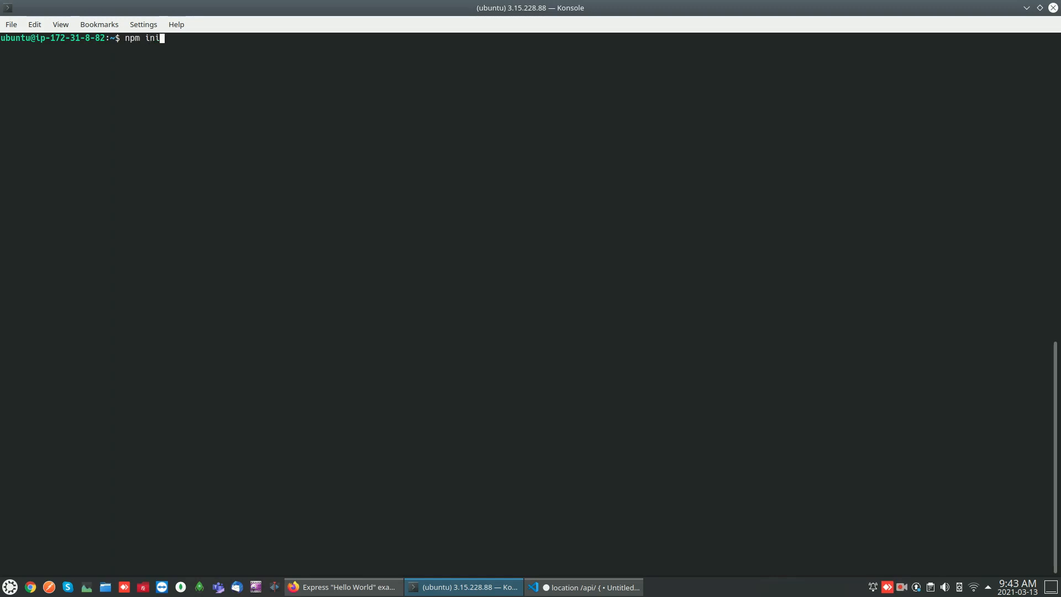
type("t")
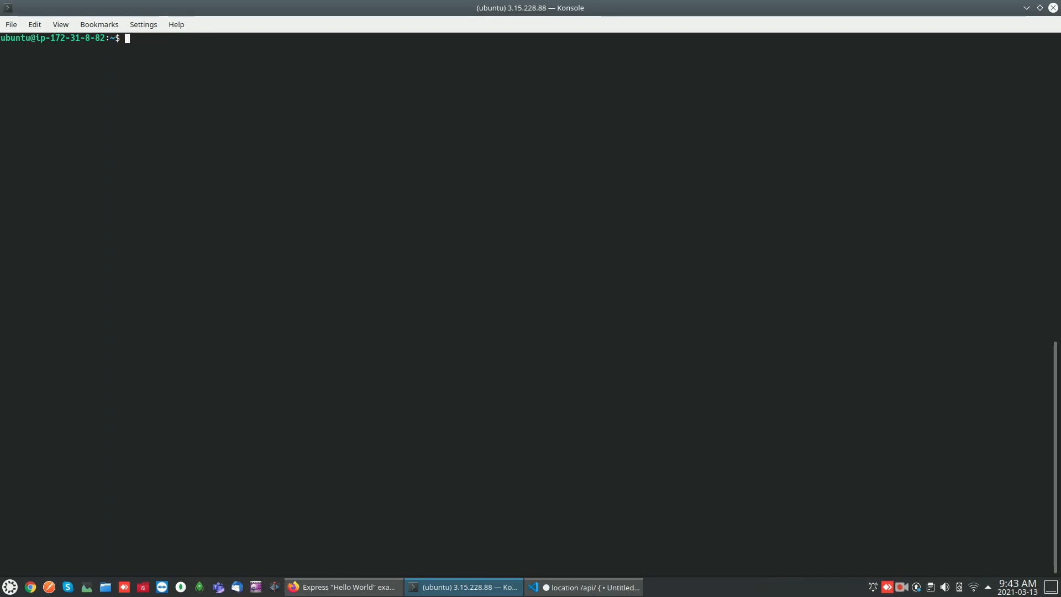
type("mk")
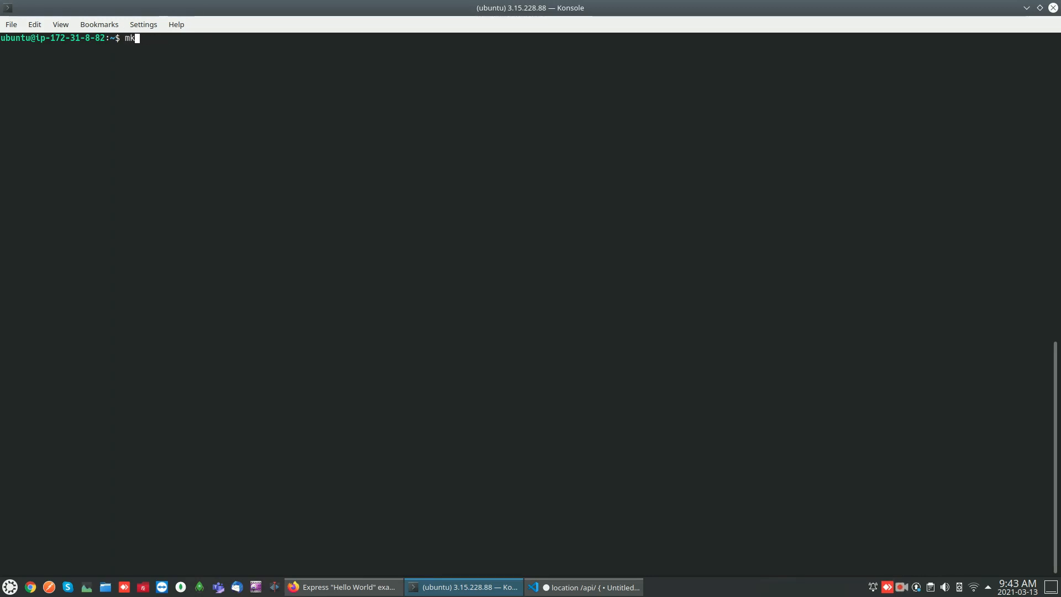
type("dir s")
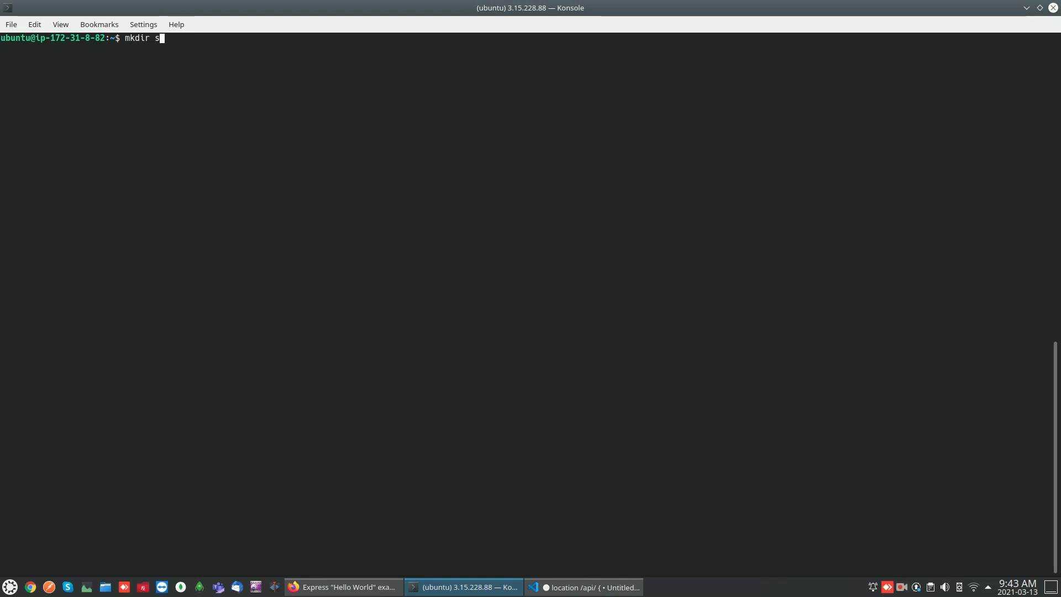
type("imple-server")
type("c")
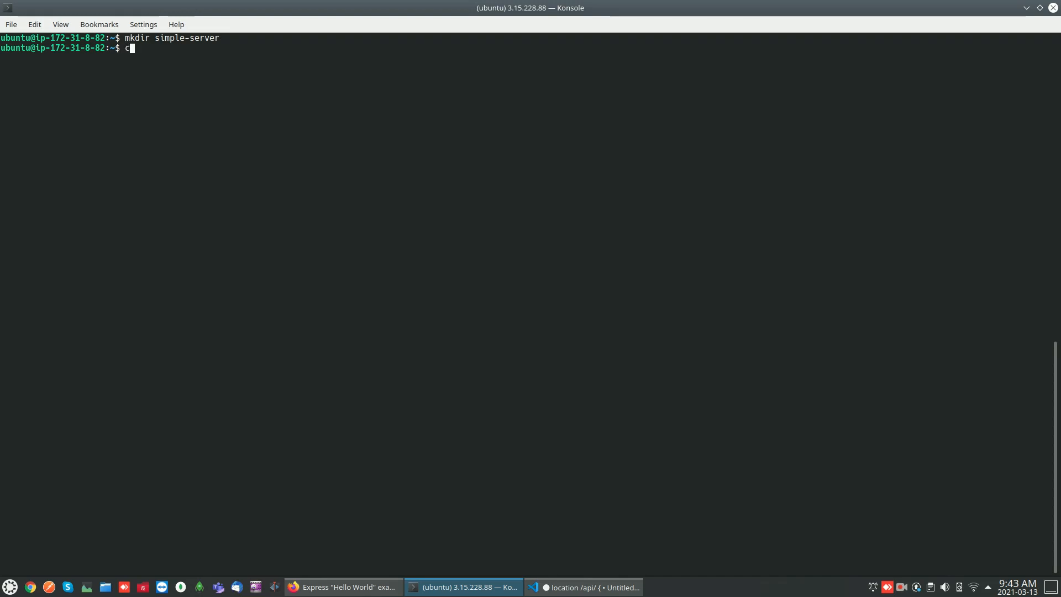
type("d simple-server/")
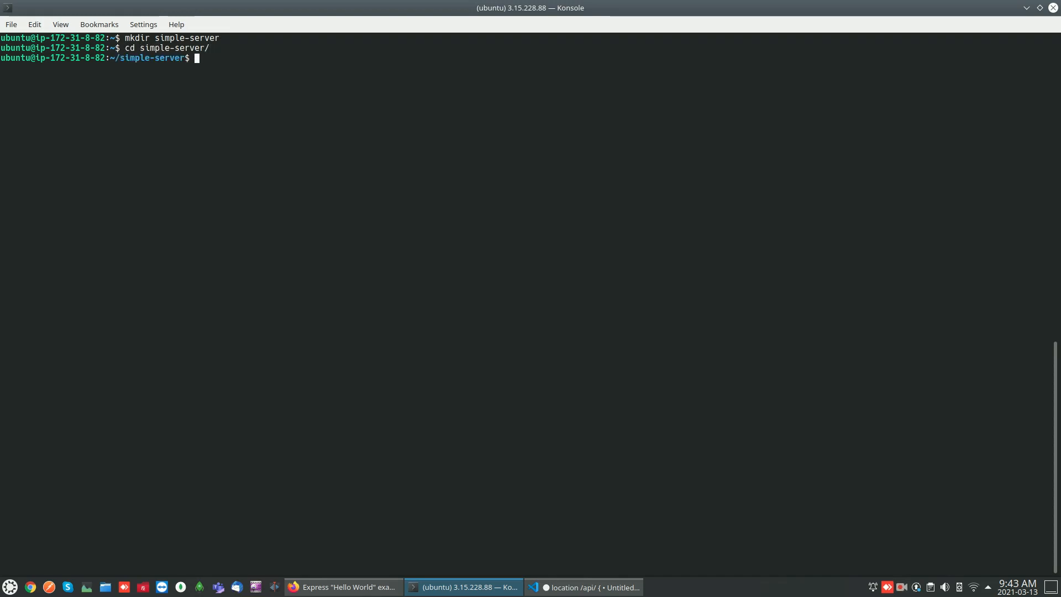
- Run npm init accepting every default to generate package.json
type("npm init")
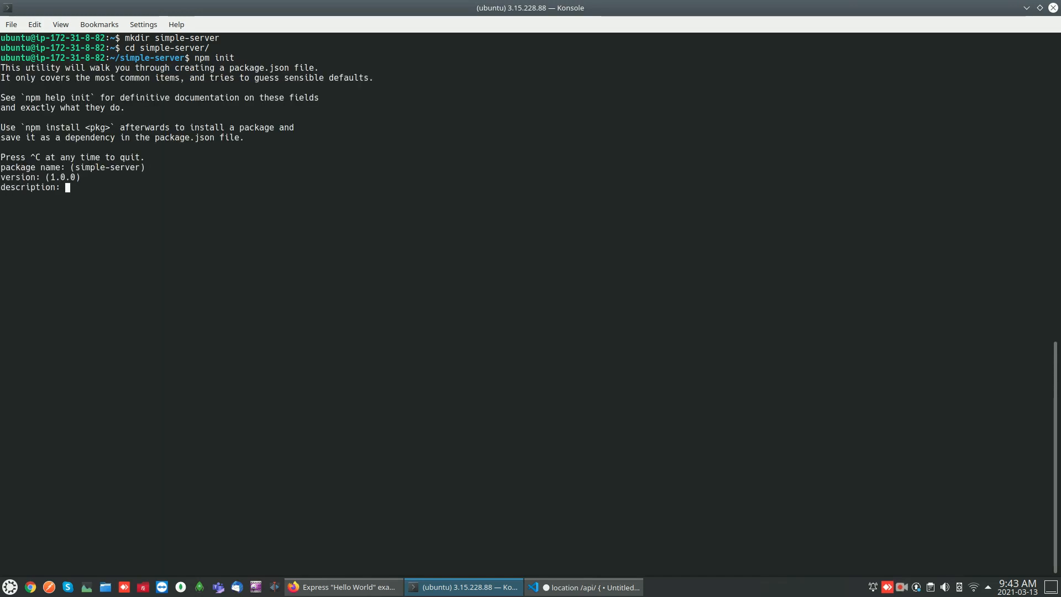
key("Enter")
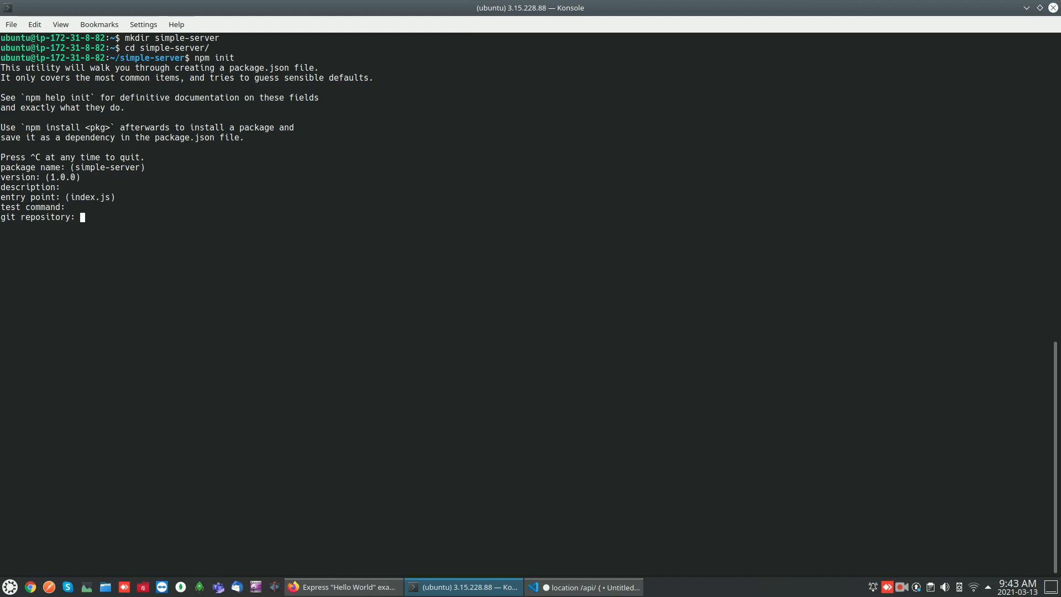
key("Enter")
type("ls")
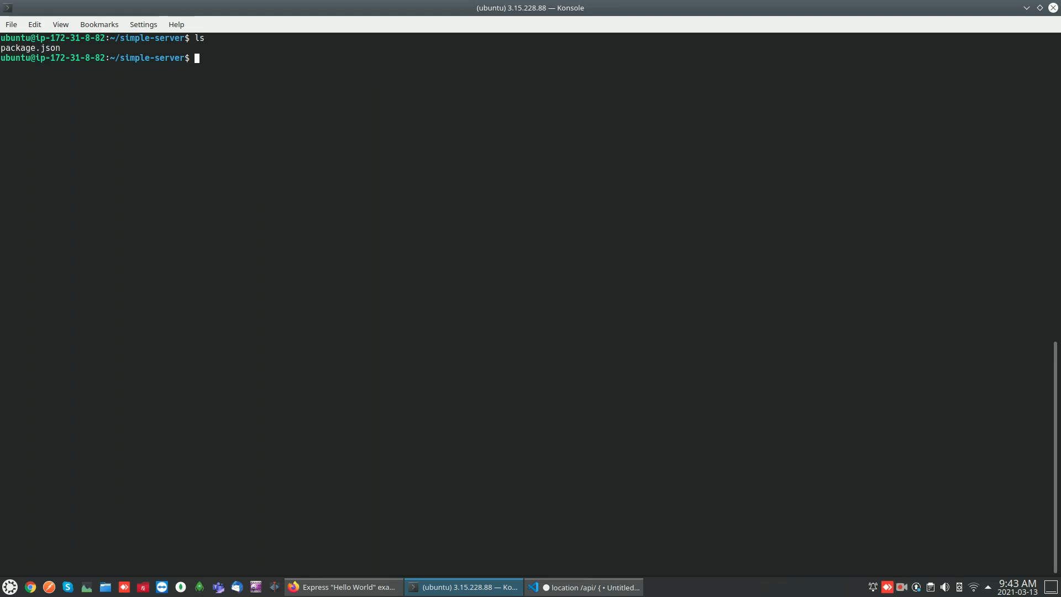
- Install Express 4.17.1 into simple-server with npm i express
type("n")
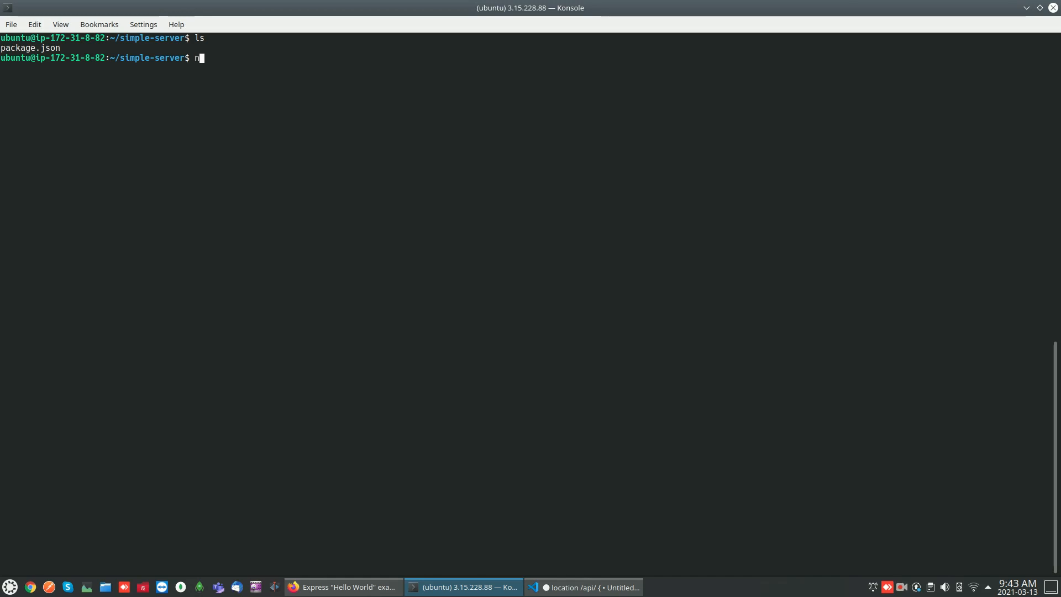
type("pm")
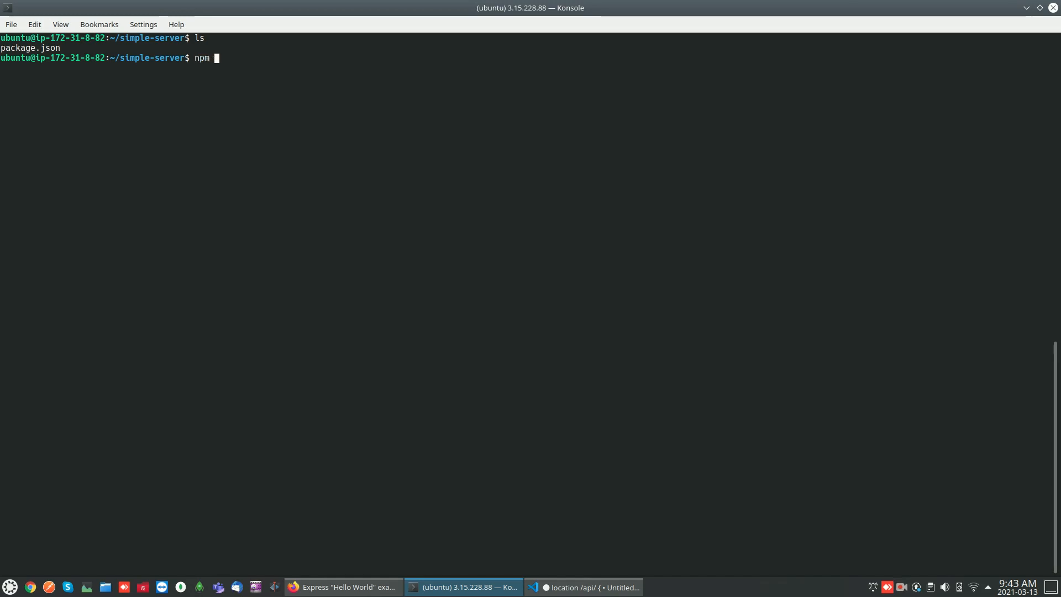
type("i expre")
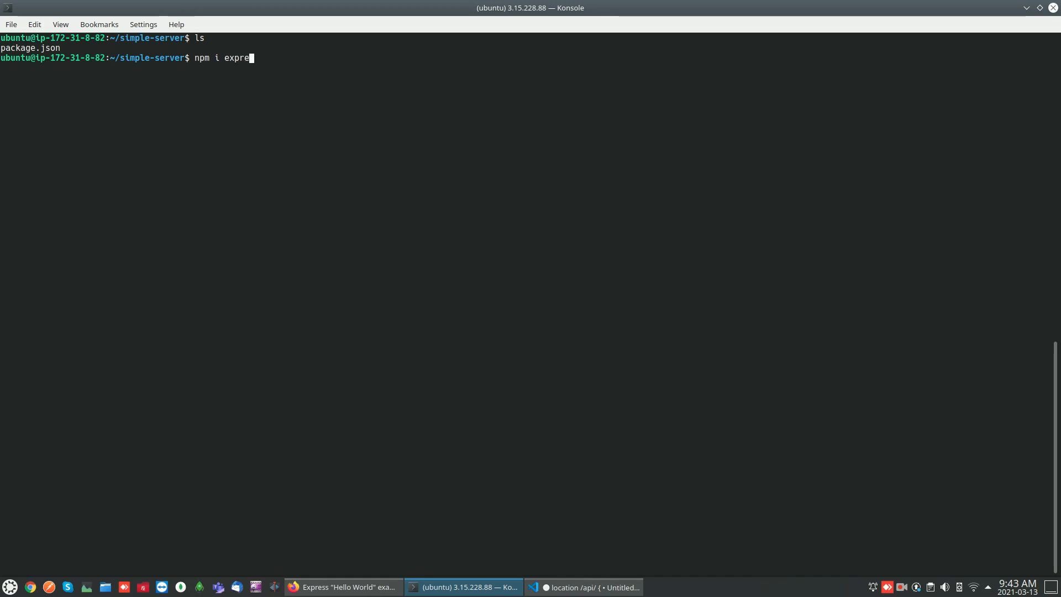
type("ss")
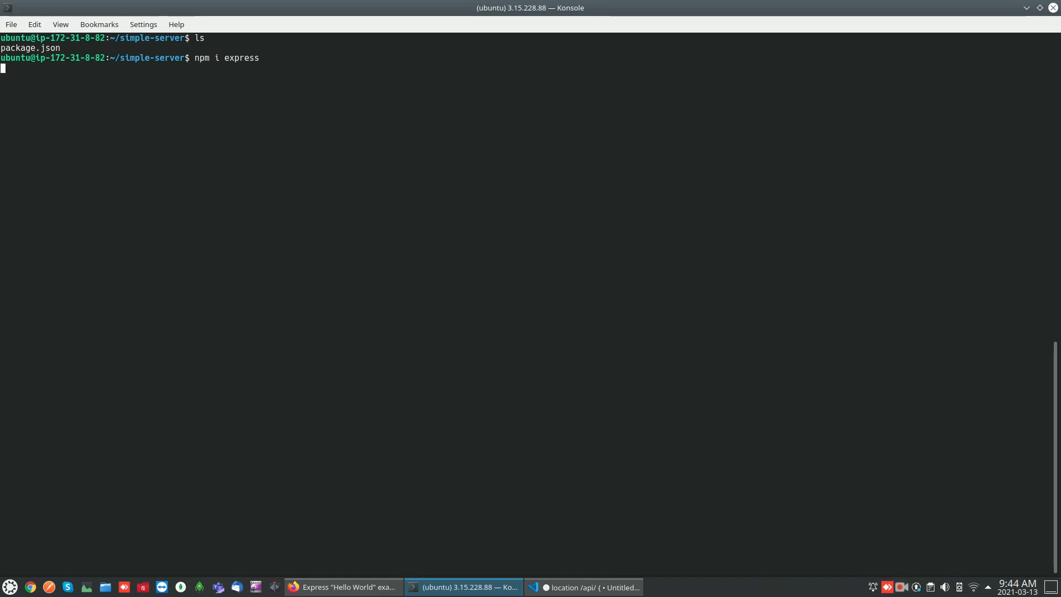
key("Return")
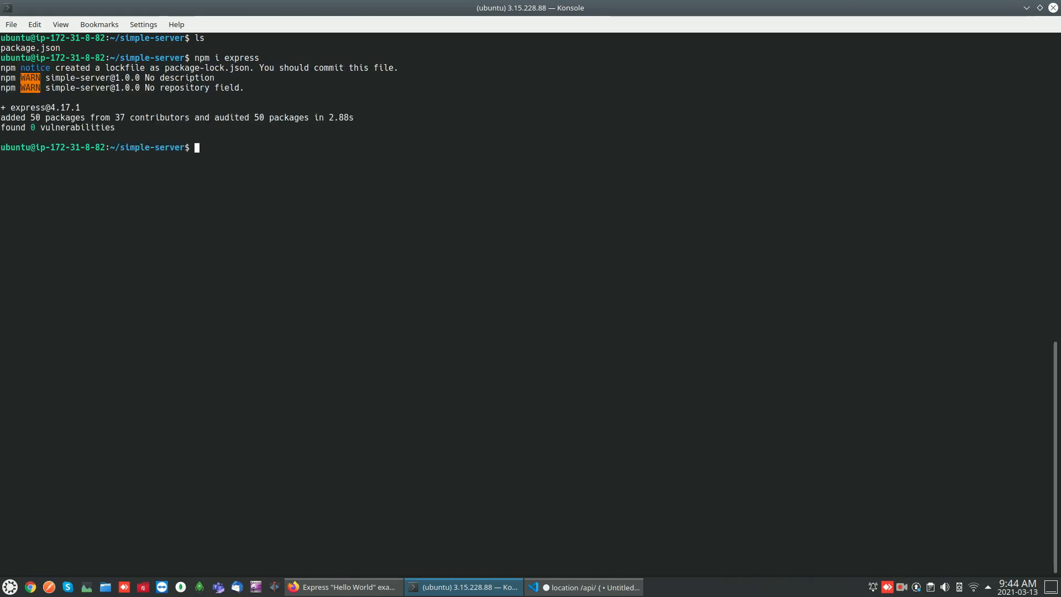
- Create server.js in nano with the pasted Express Hello World code and save it
type("nano")
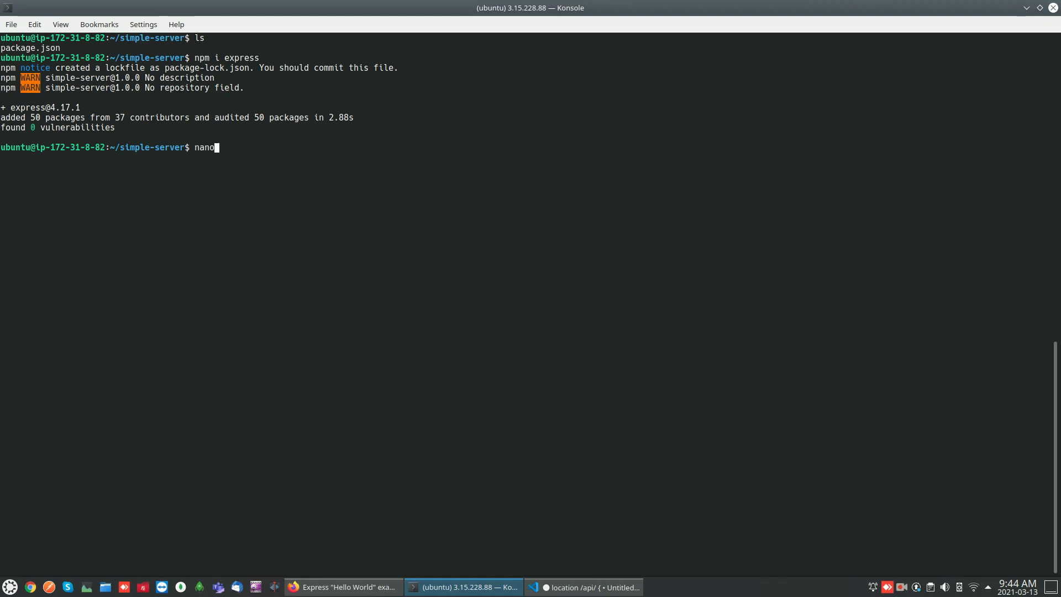
type("\" \"")
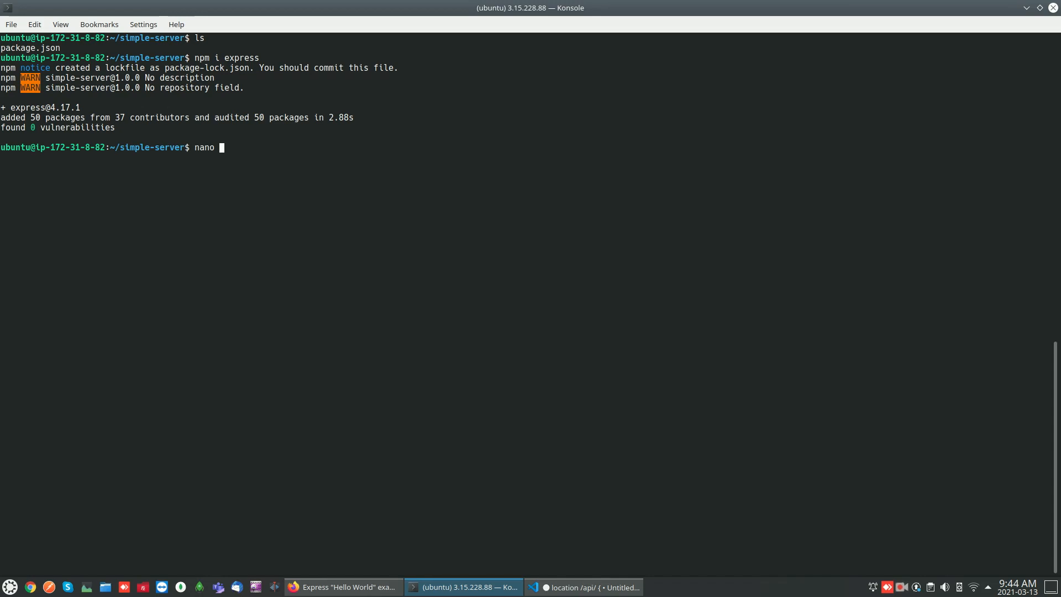
type("serv")
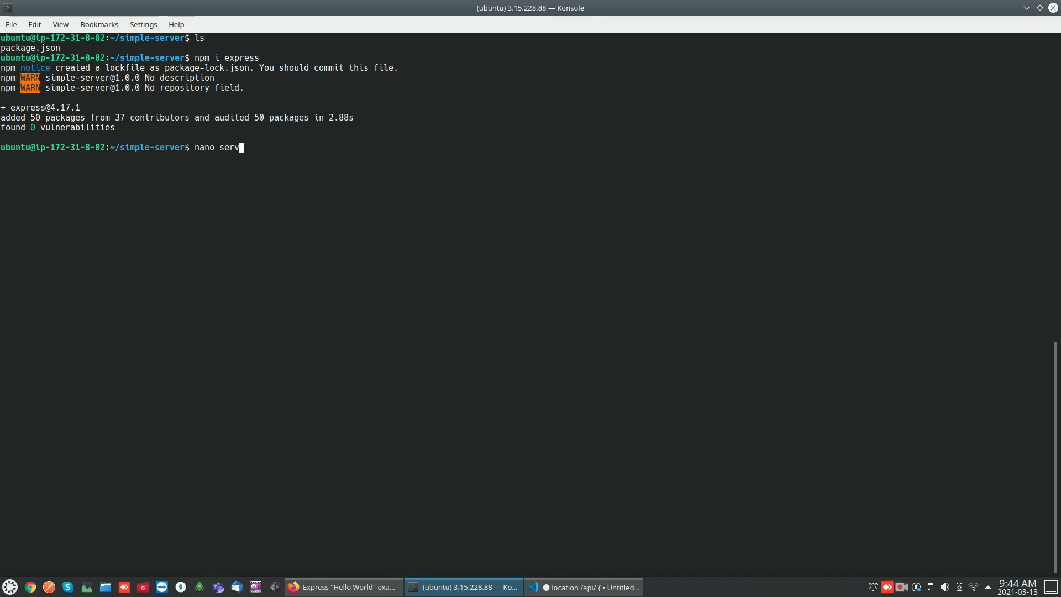
key("Enter")
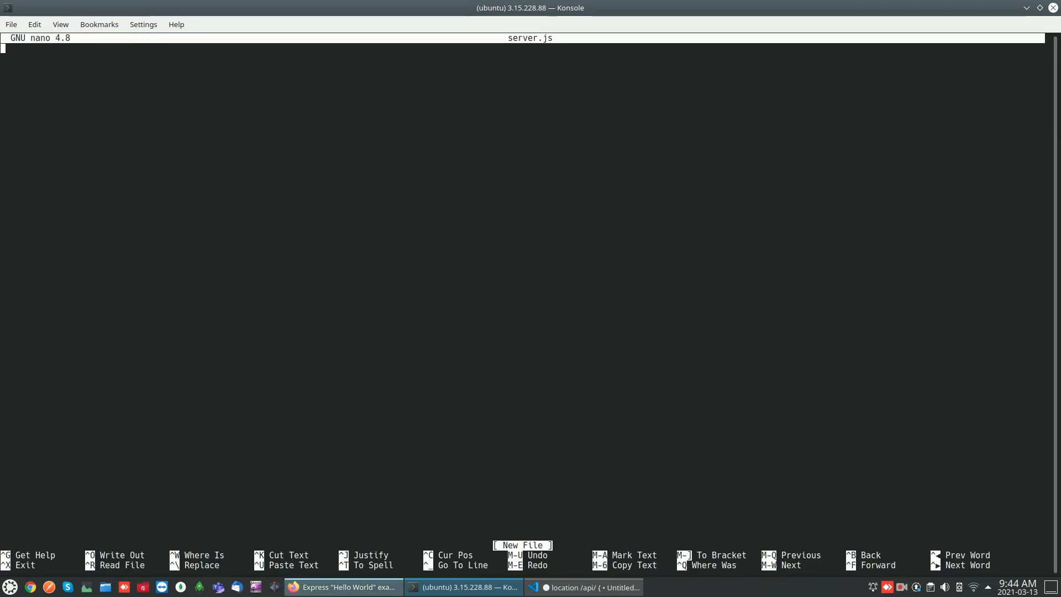
left_click(344, 587)
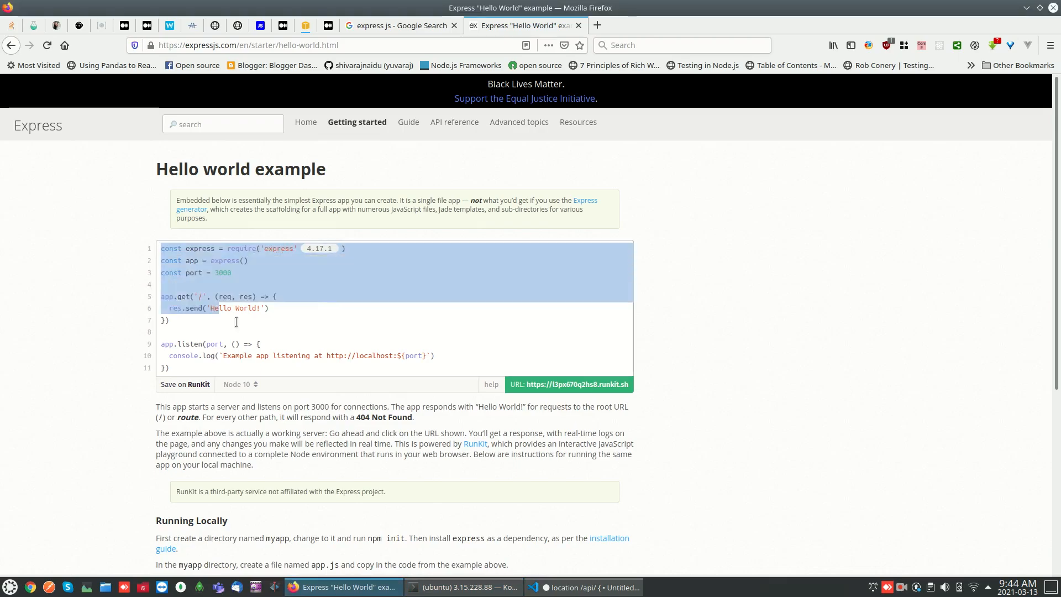
left_click(468, 586)
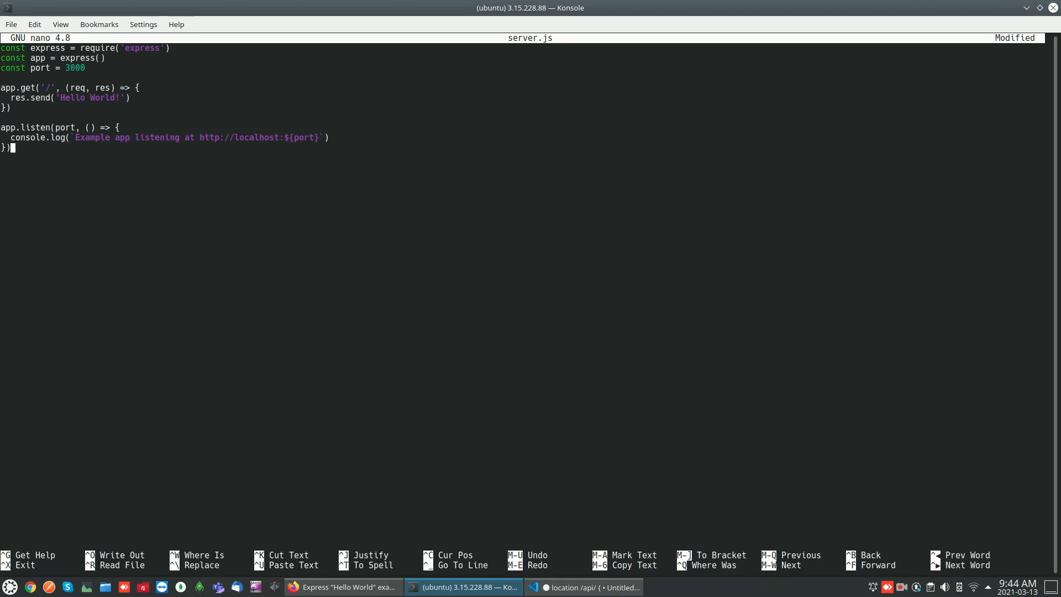
key("ctrl+o")
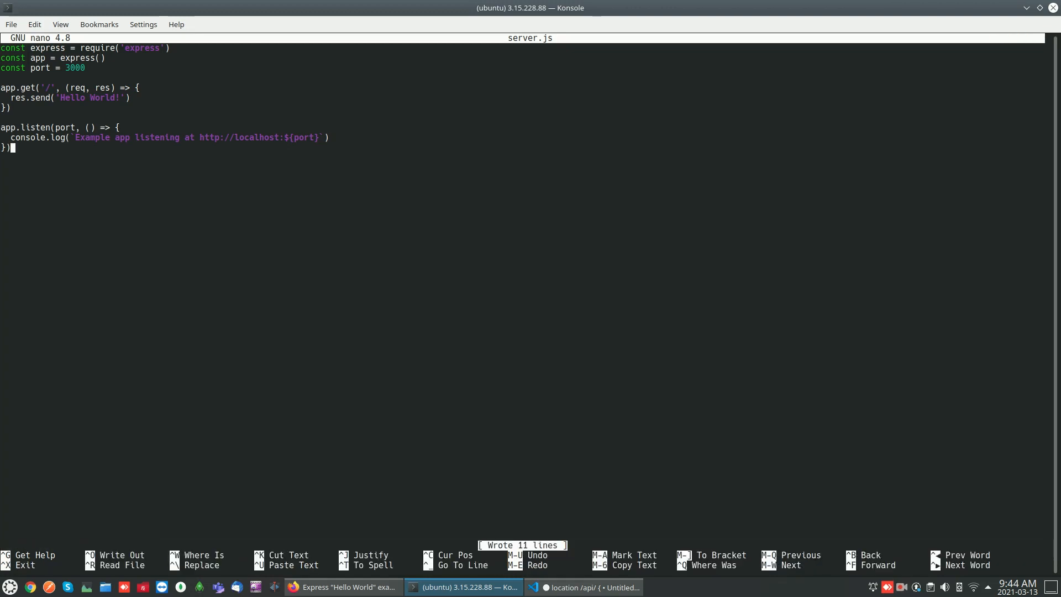
key("ctrl+x")
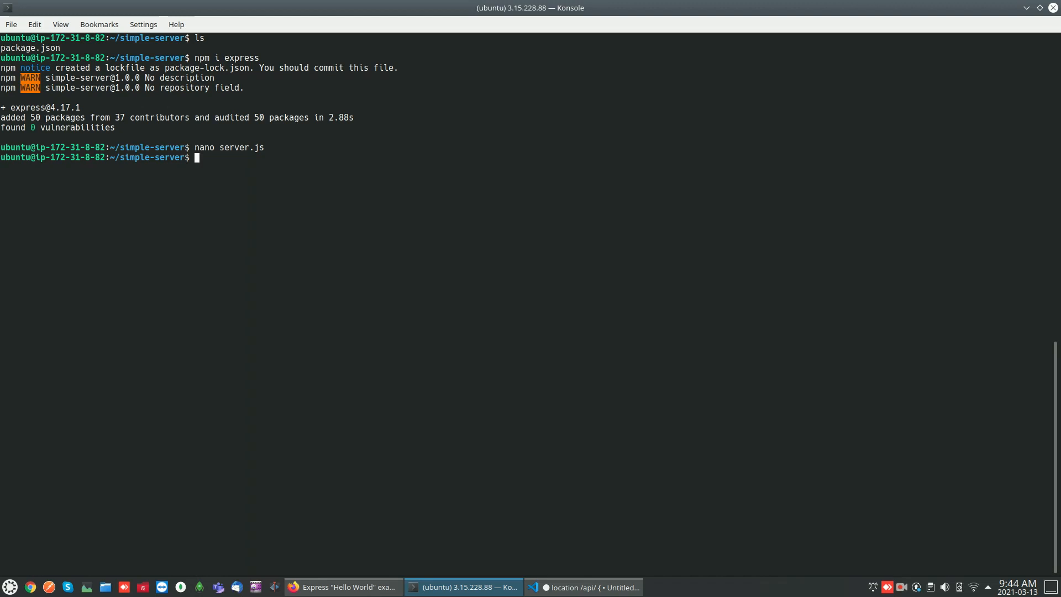
- Run node server.js, see it listening at localhost:3000, stop it with Ctrl+C
type("node")
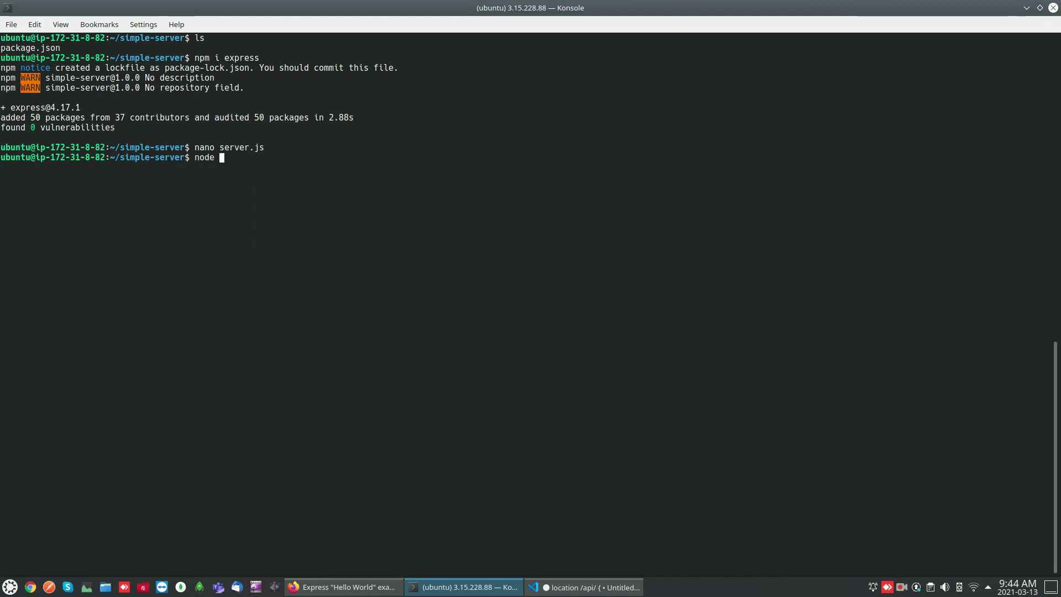
type("server.js")
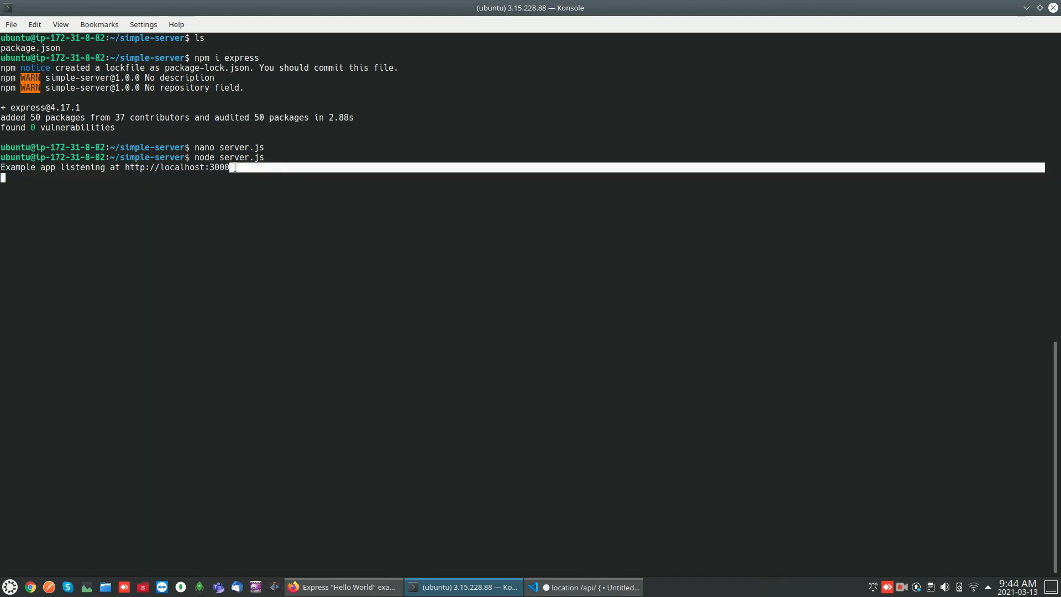
key("ctrl+c")
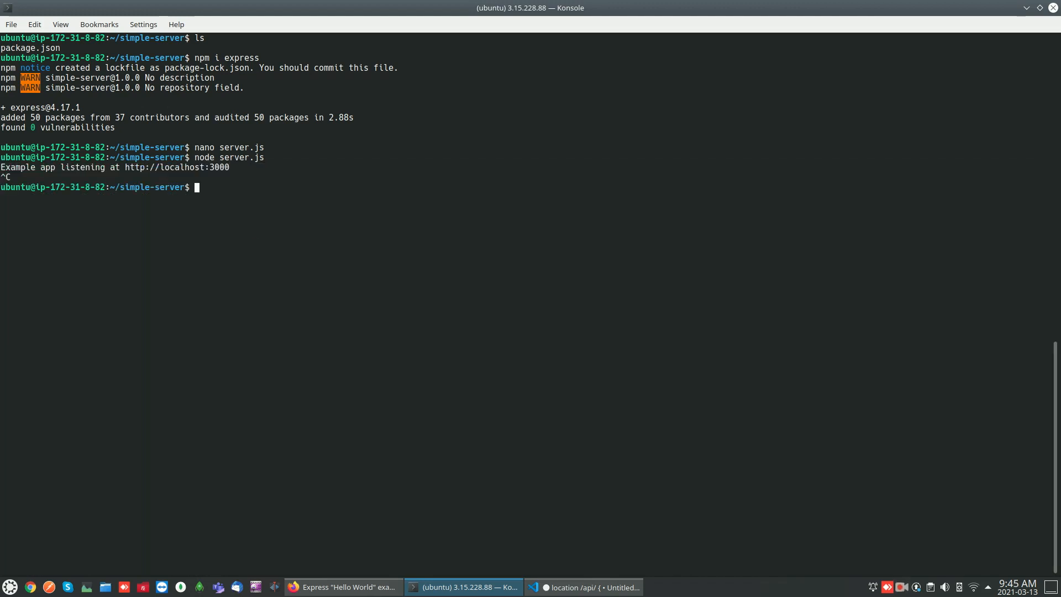
type("nano server.js")
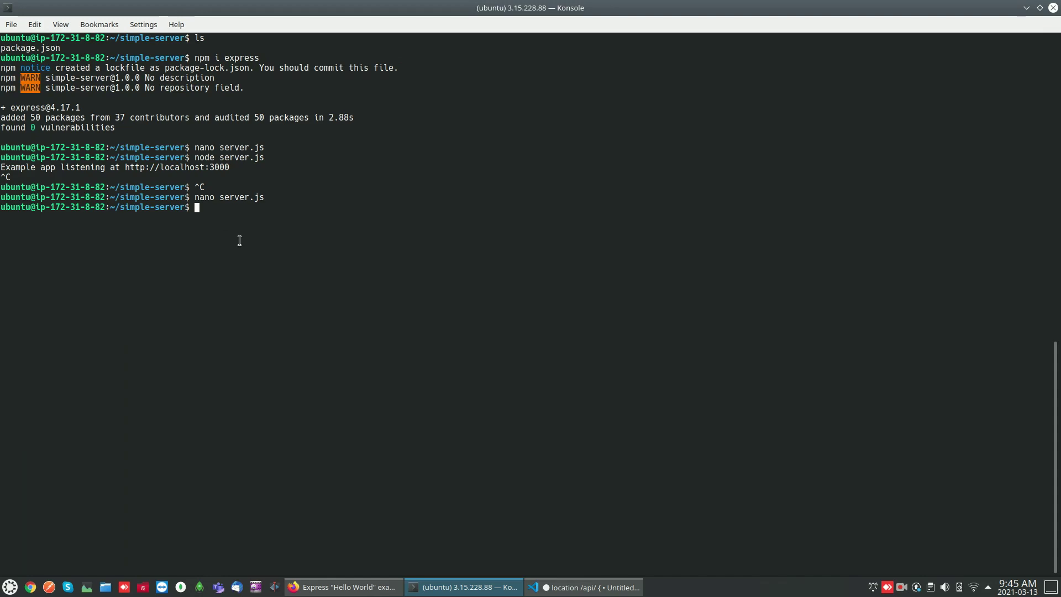
mouse_move(212, 219)
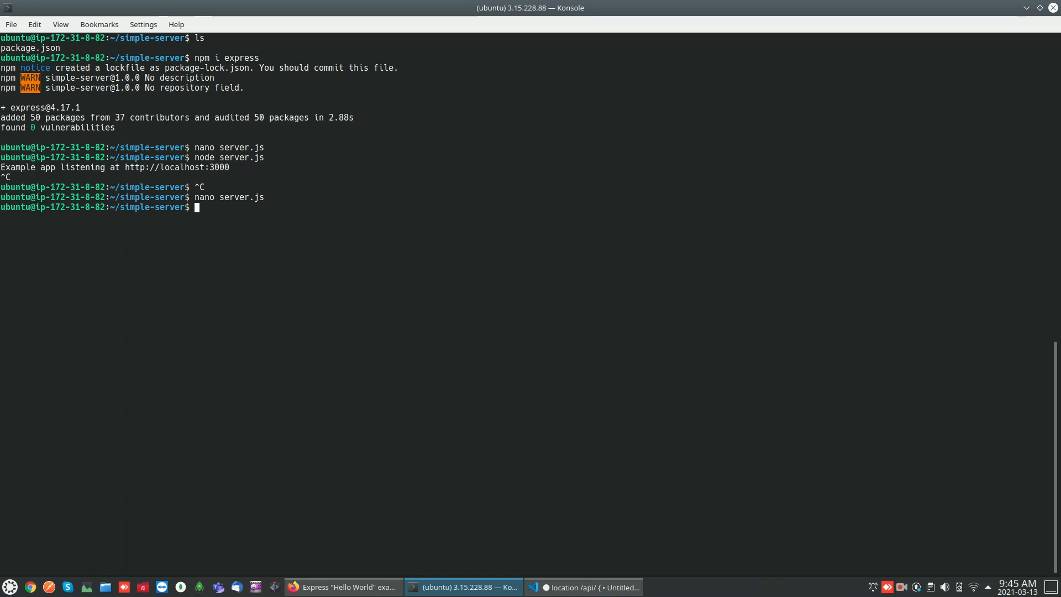
- Rerun node server.js, confirm it listens at localhost:3000 again, then stop it
type("nod")
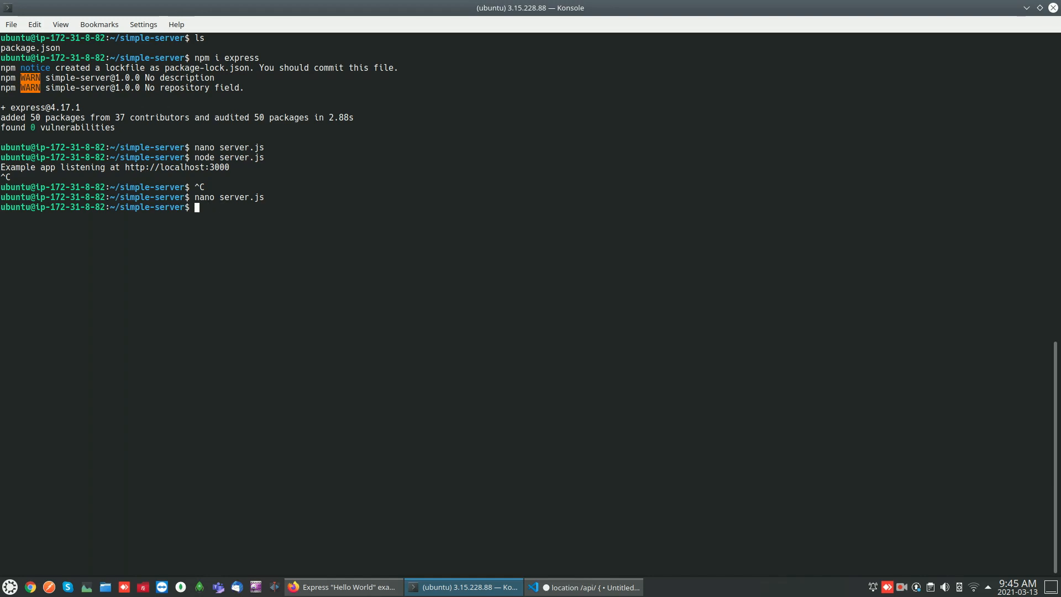
type("node")
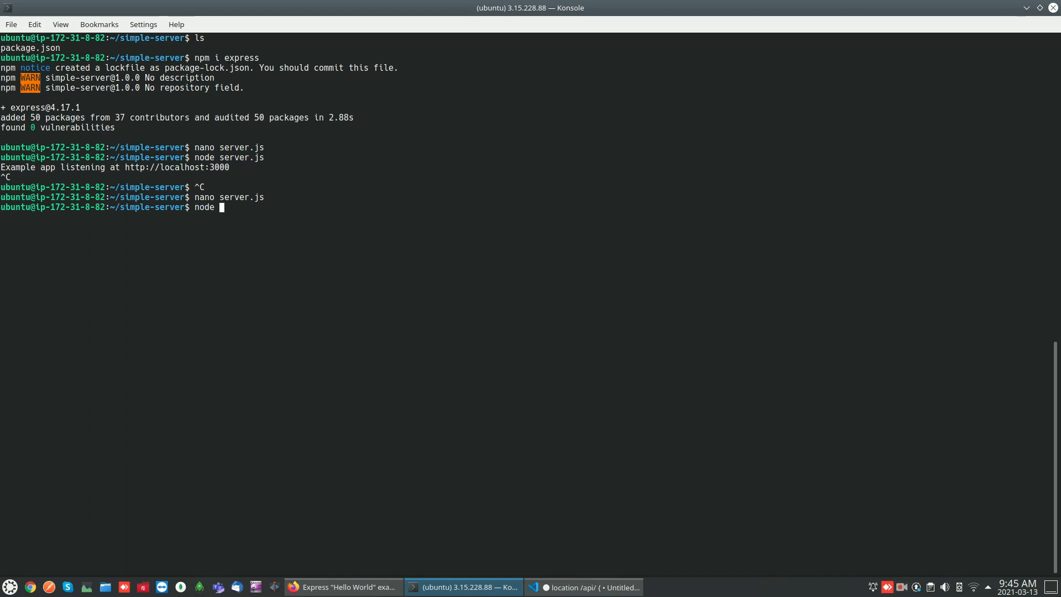
type("server")
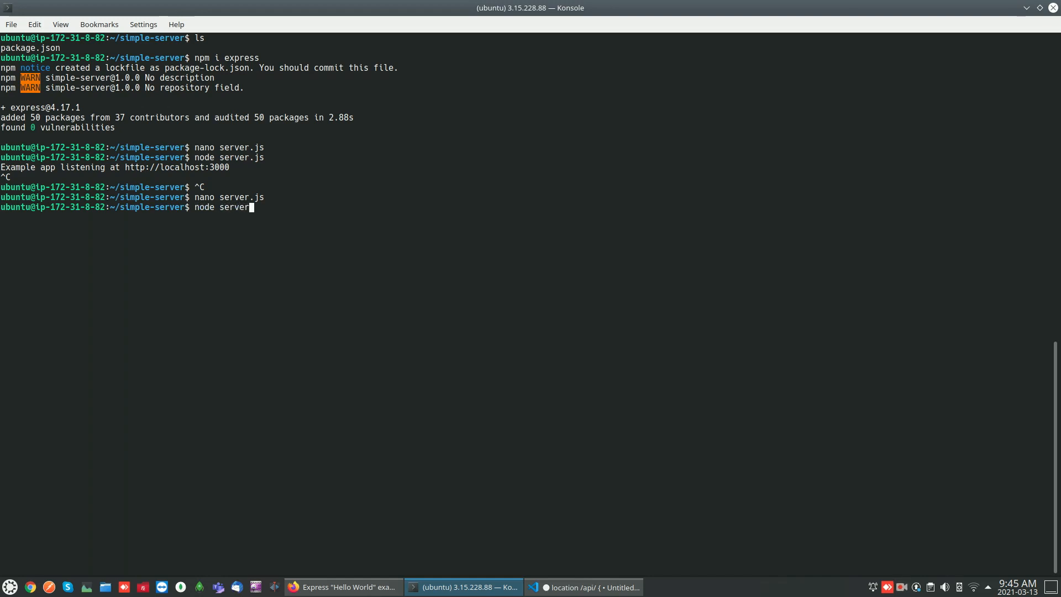
key("Return")
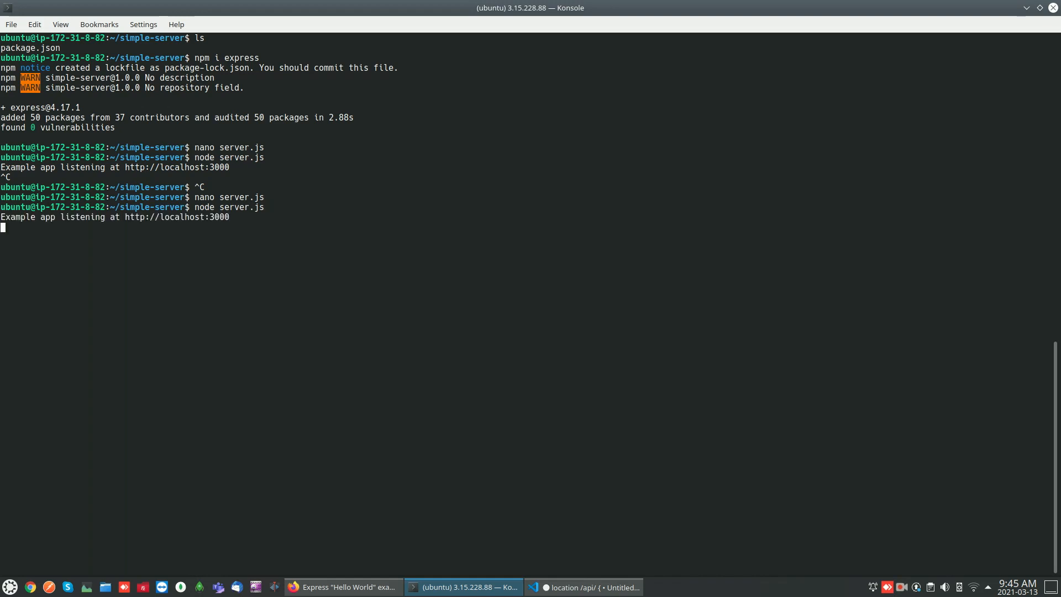
key("ctrl+c")
type("npm i")
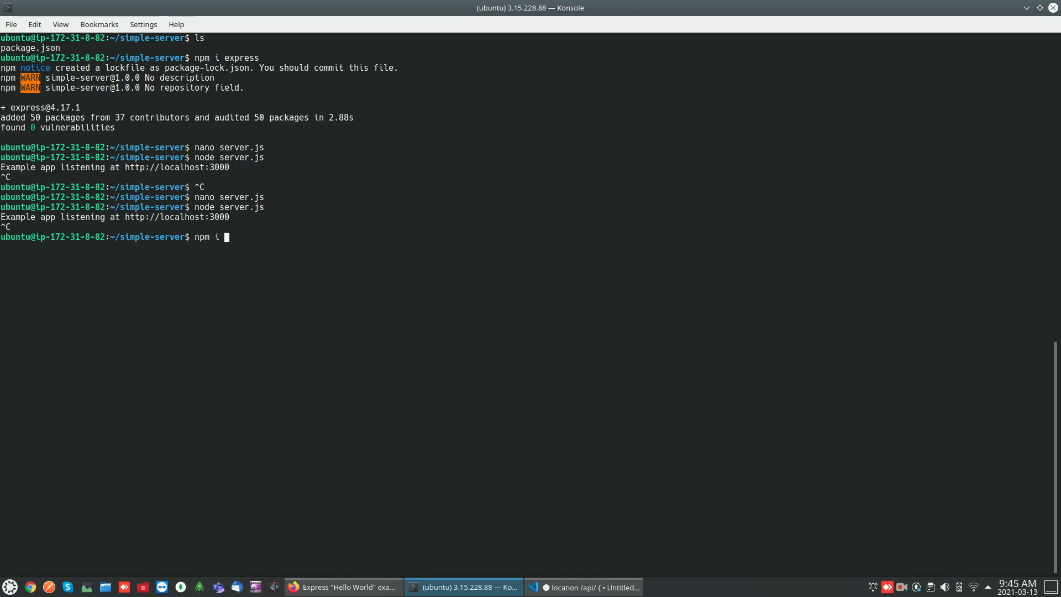
type("-")
type("n")
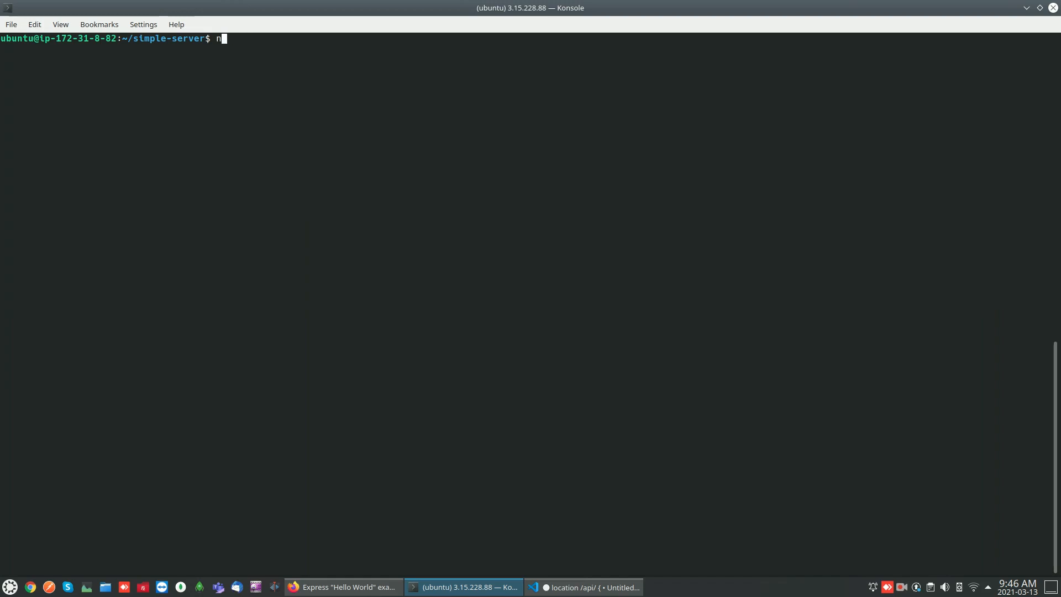
- Stop the node process and start server.js under PM2 as online process 0
type("ode server.js")
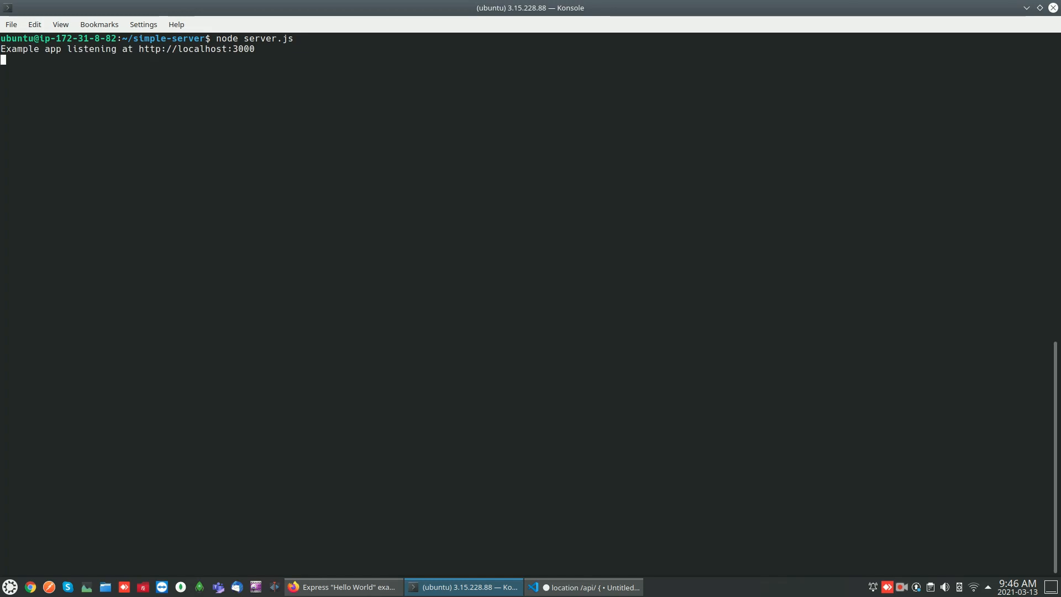
key("ctrl+c")
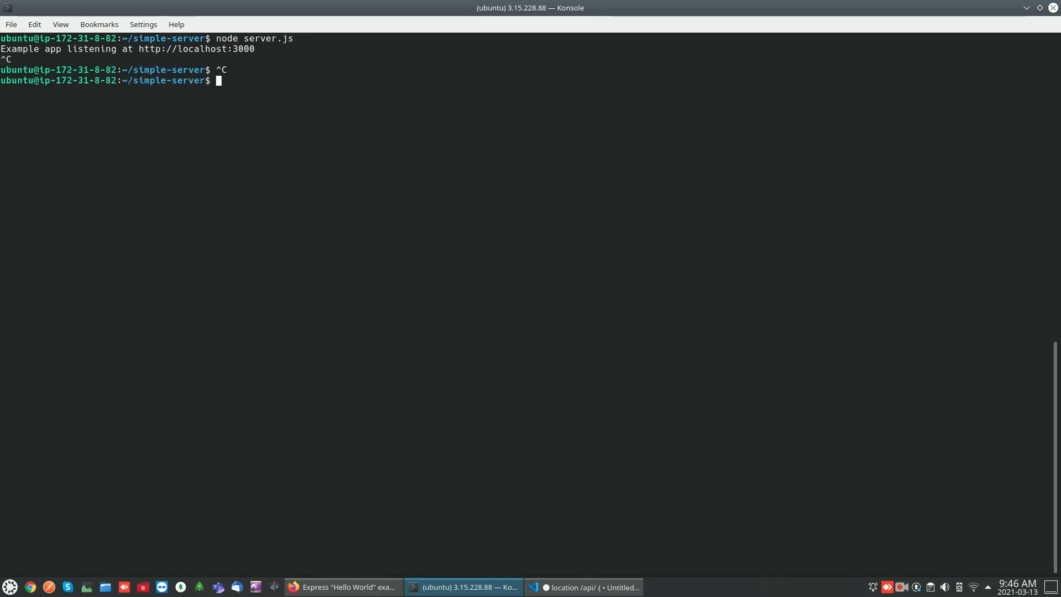
type("pm2 start s")
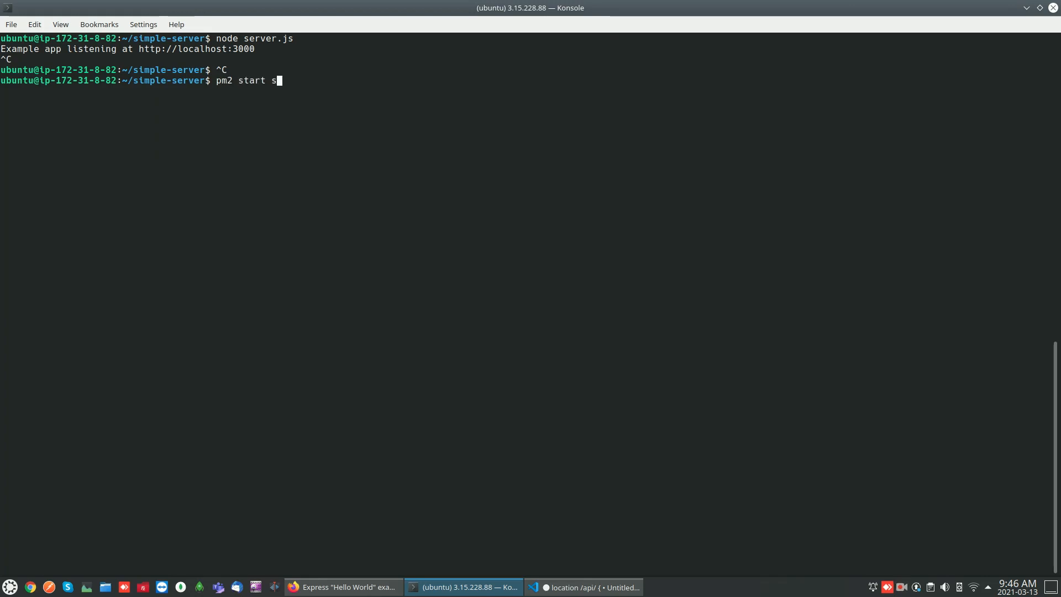
type("erver.js")
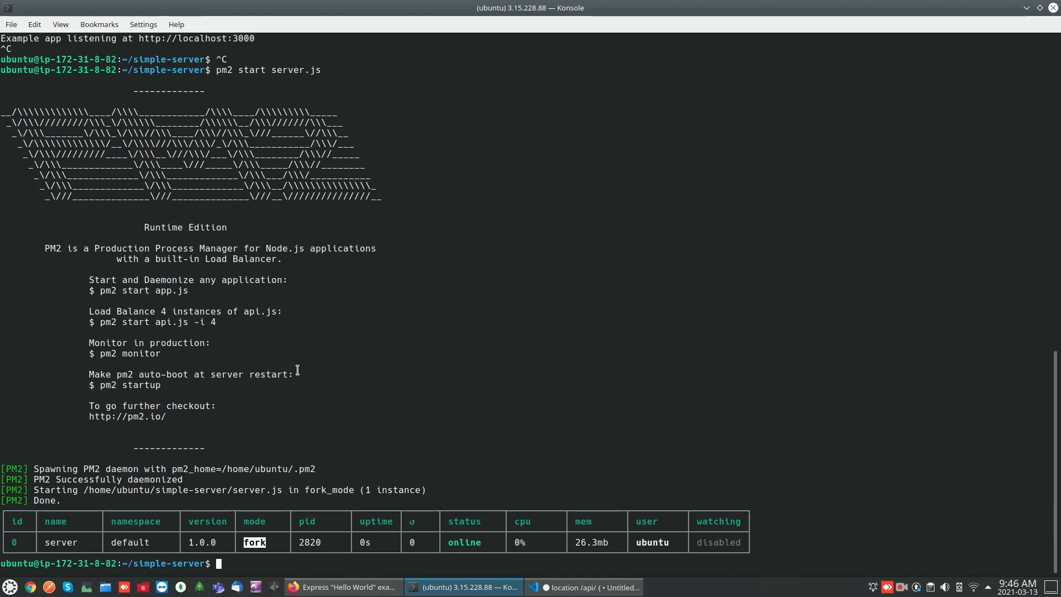
mouse_move(312, 360)
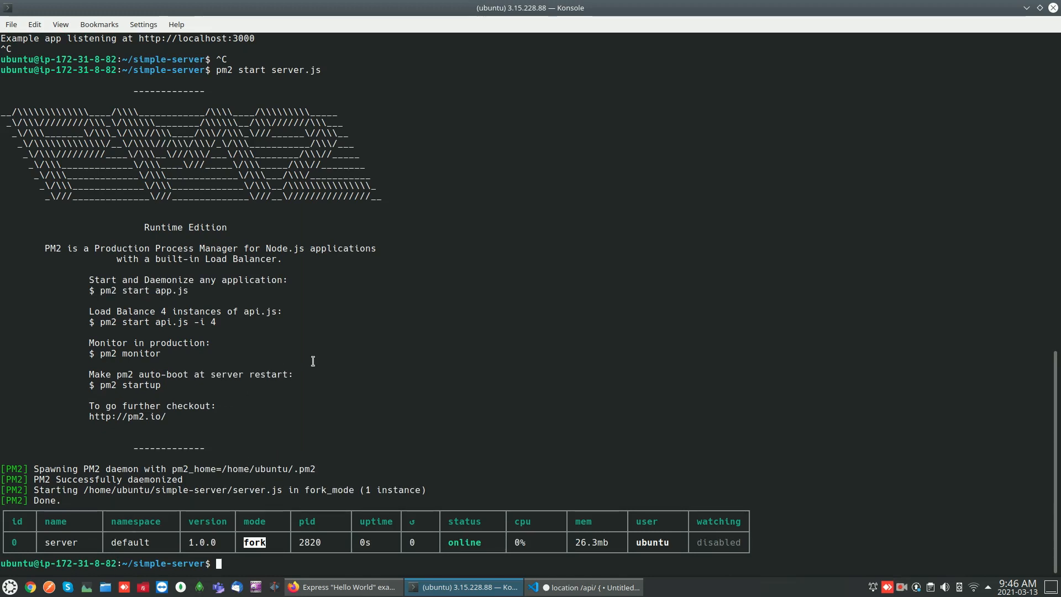
mouse_move(153, 534)
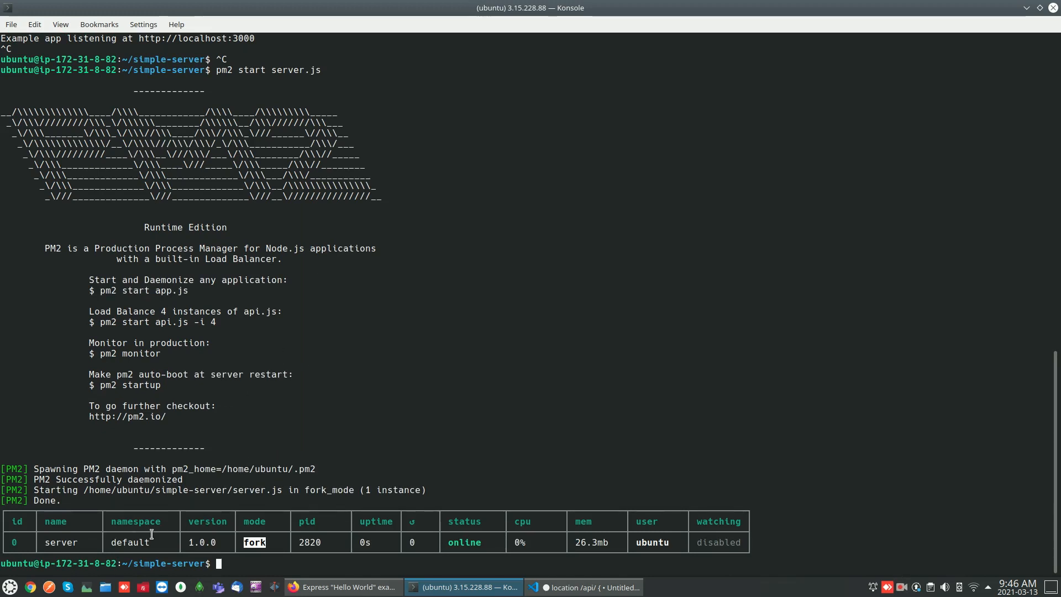
mouse_move(382, 541)
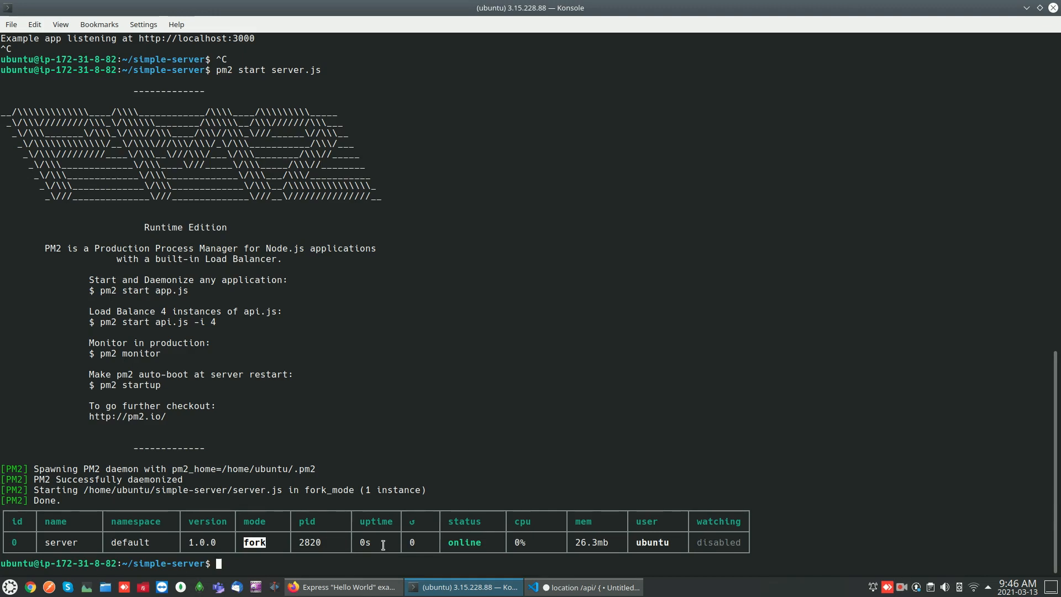
mouse_move(487, 542)
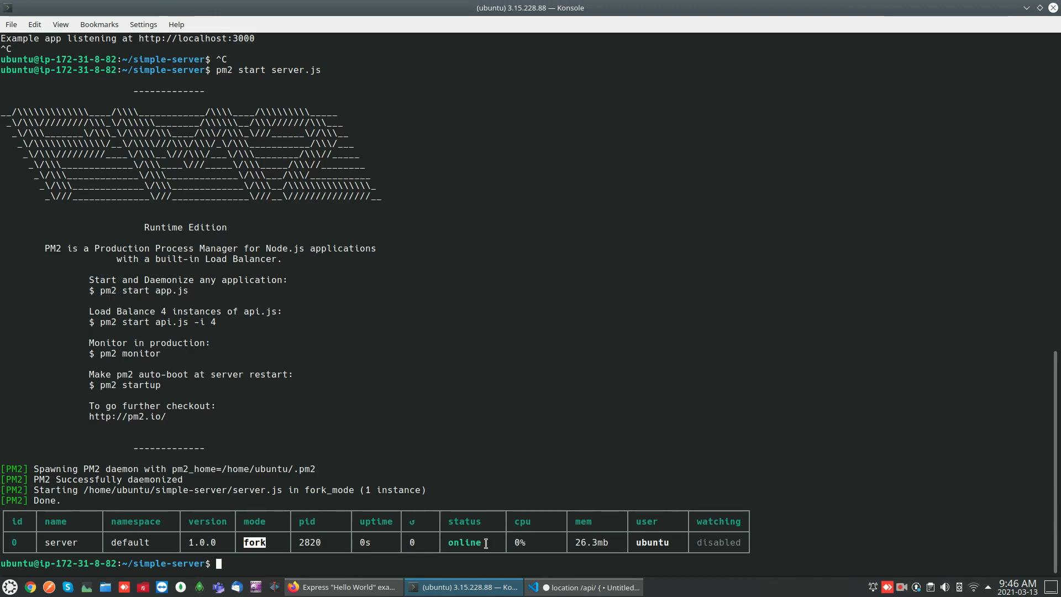
mouse_move(437, 534)
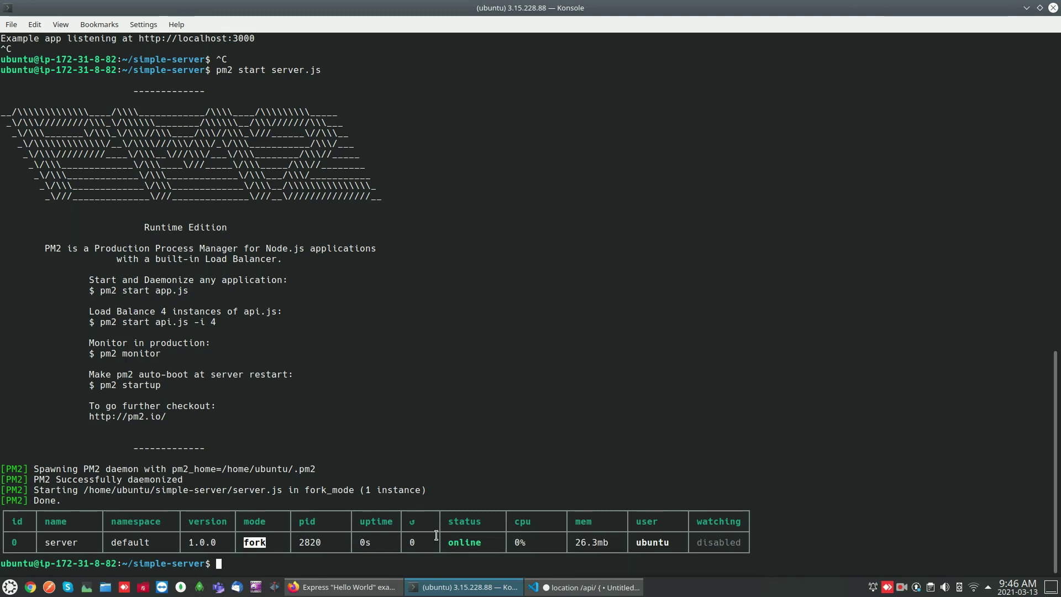
type("p")
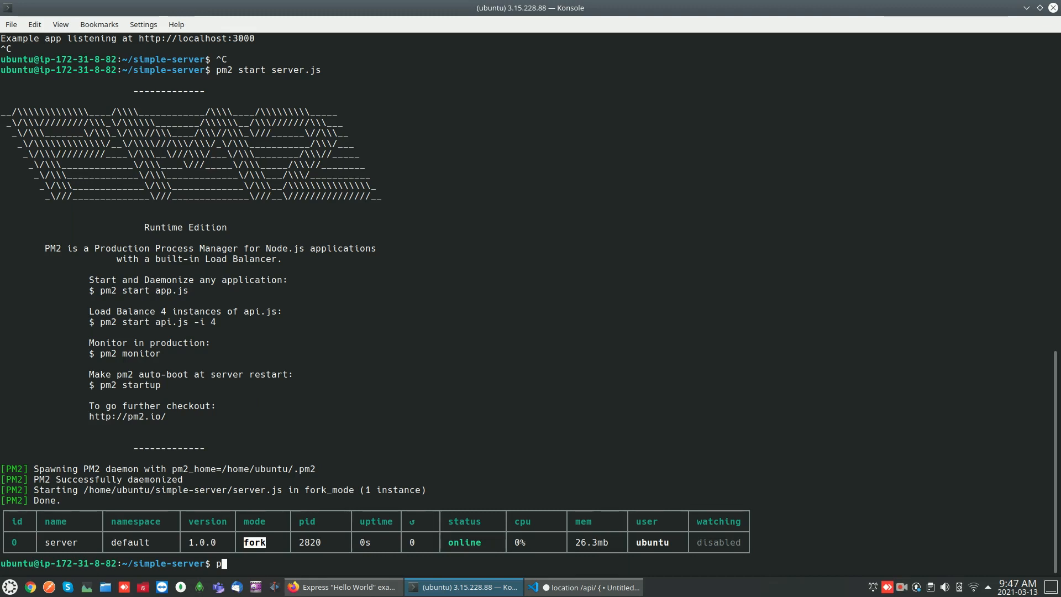
- Run pm2 list and highlight the server process's online status
type("m2")
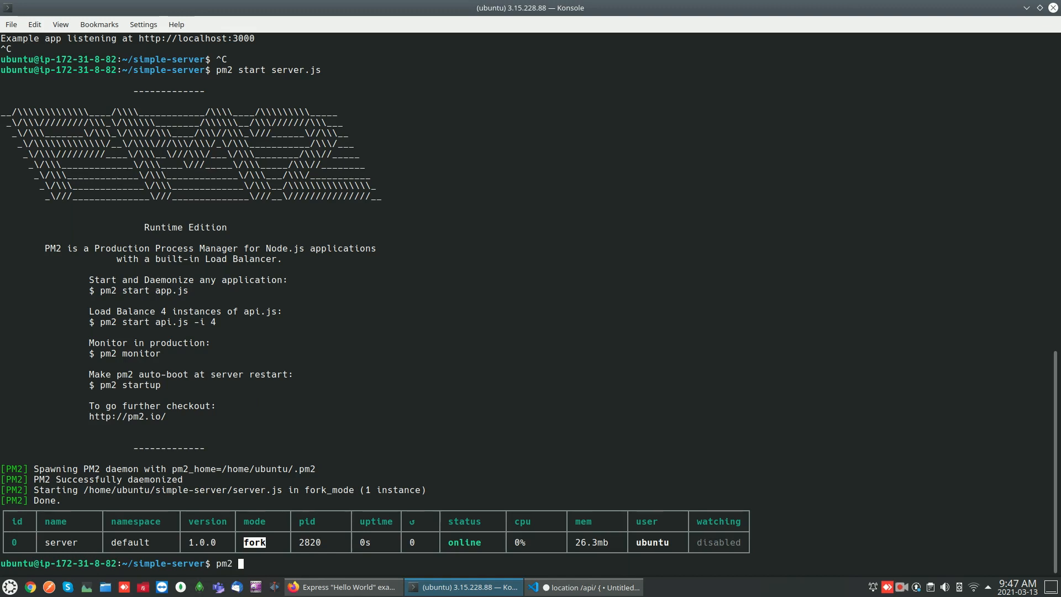
type("list")
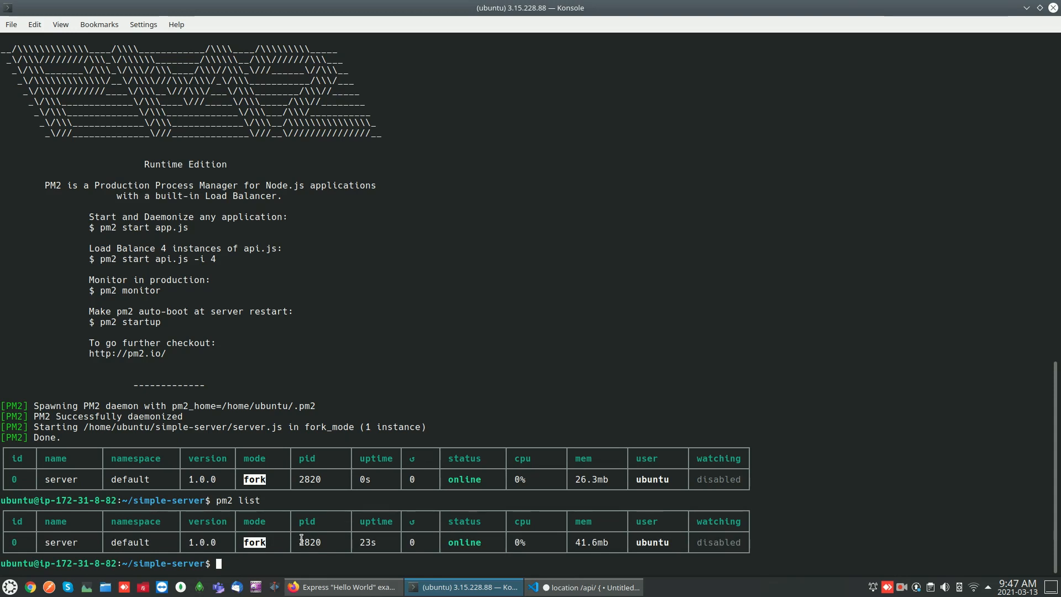
double_click(464, 542)
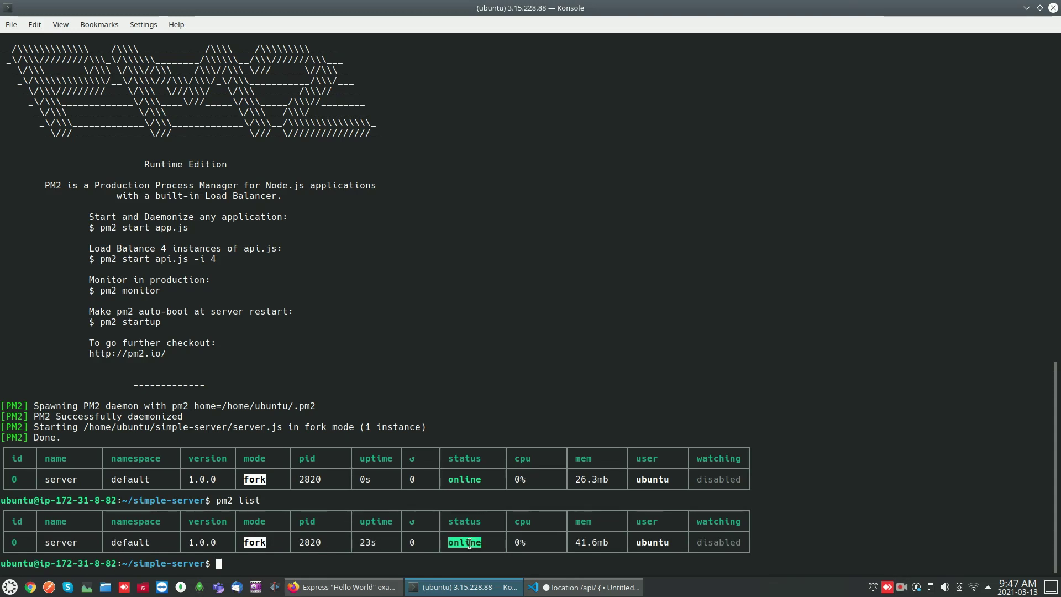
mouse_move(579, 547)
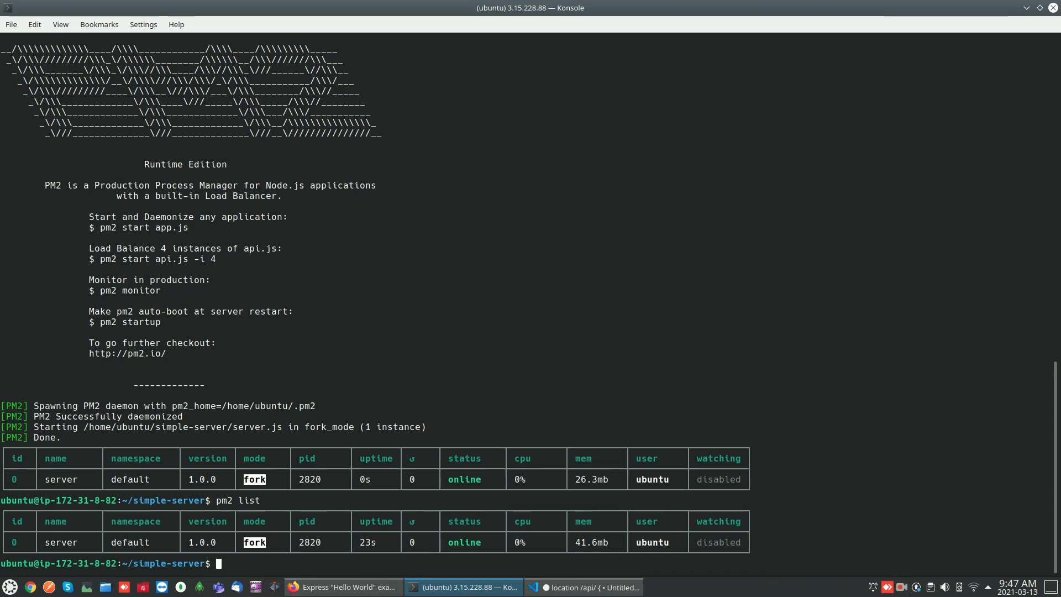
type("p")
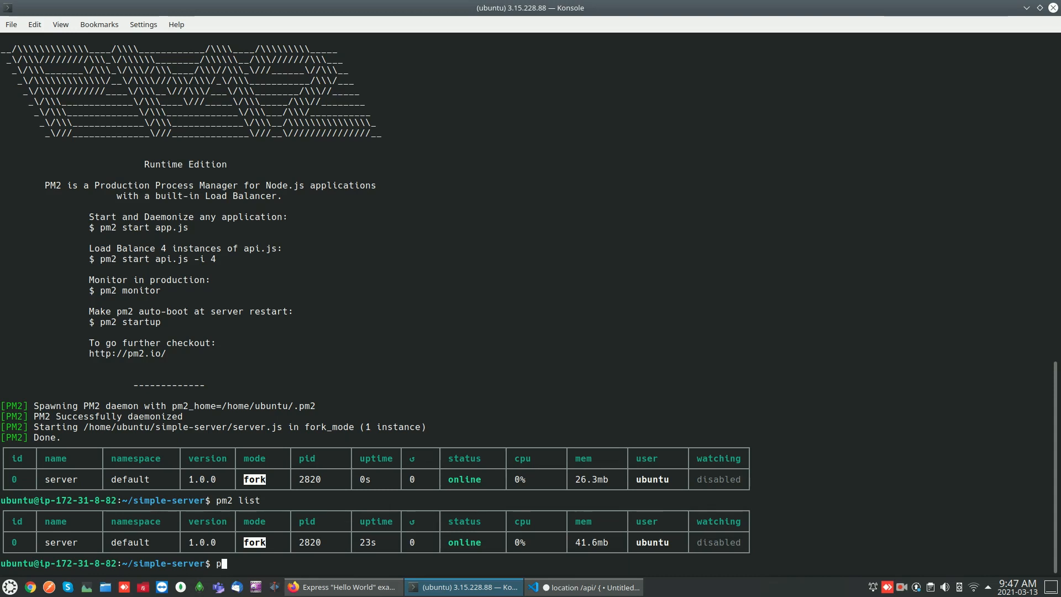
type("m2")
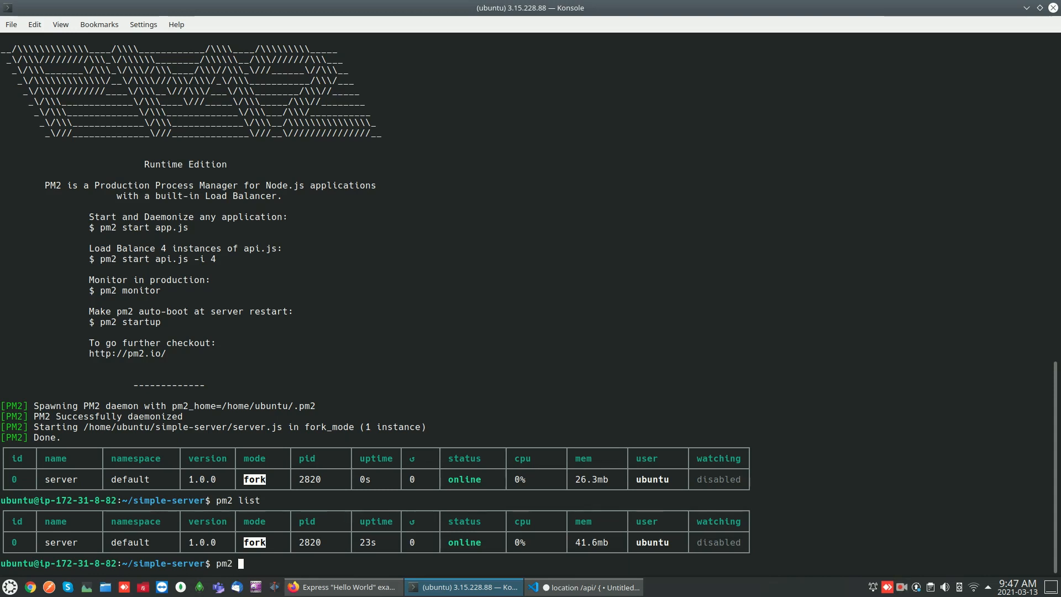
type("log")
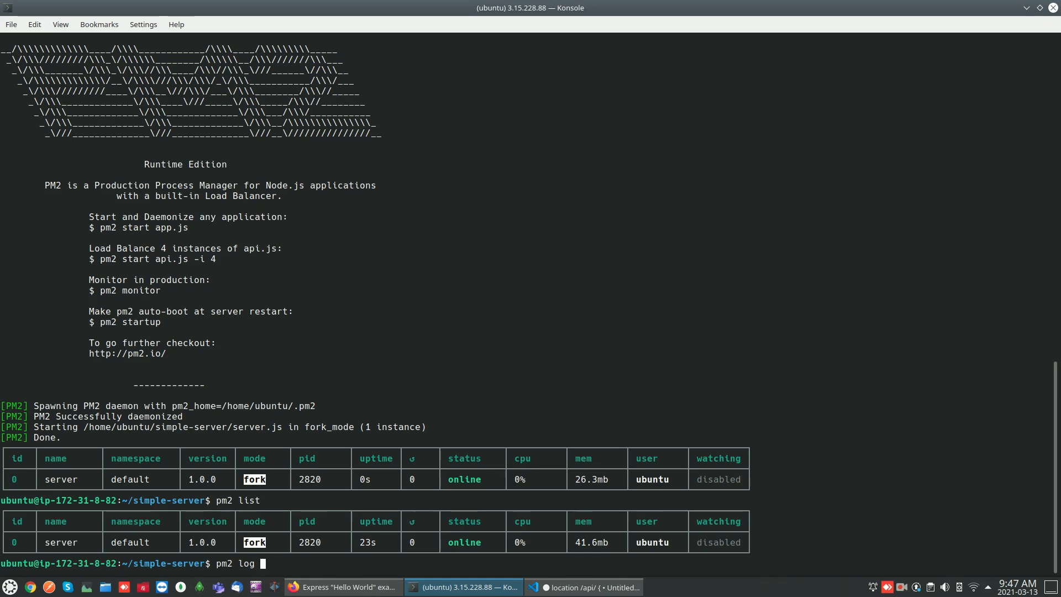
type("0")
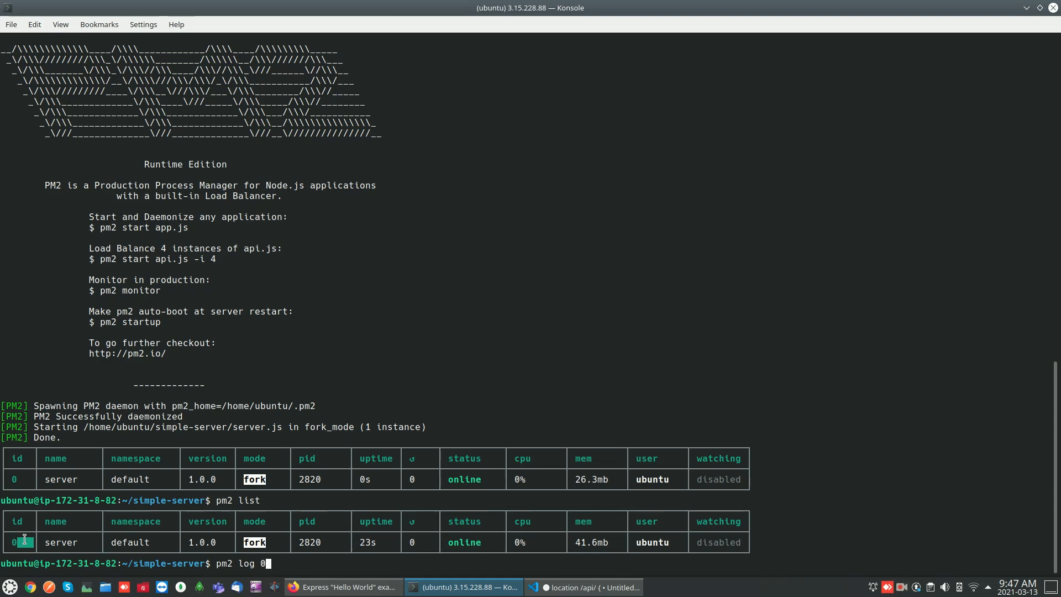
mouse_move(381, 565)
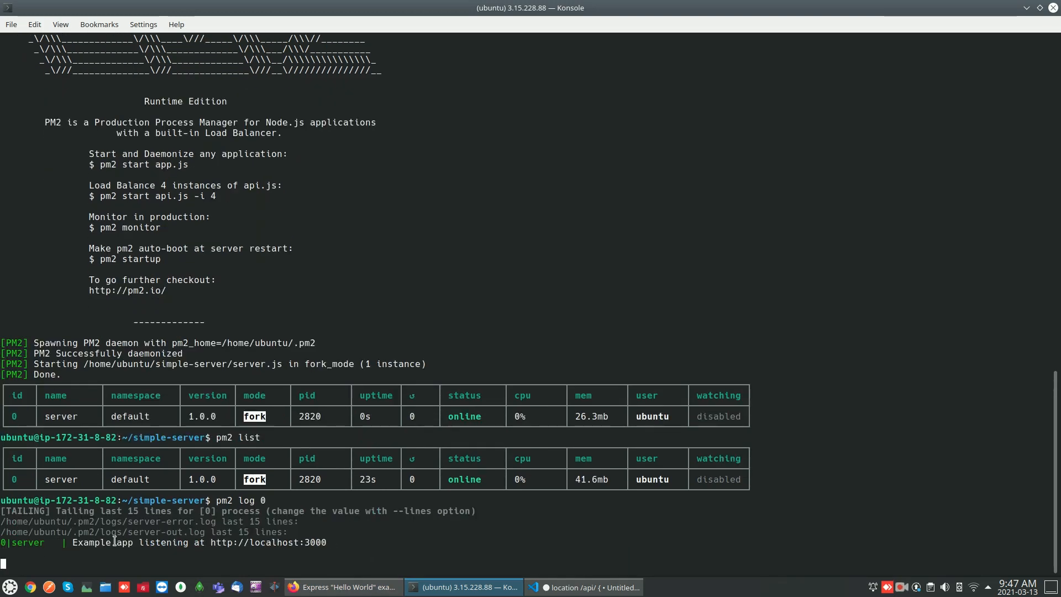
double_click(266, 541)
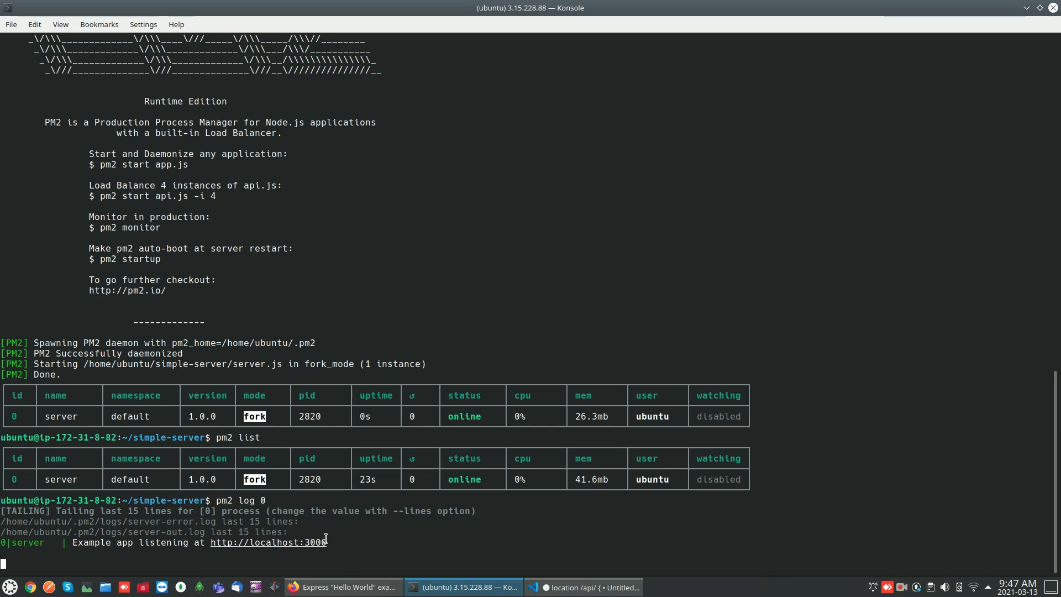
mouse_move(348, 541)
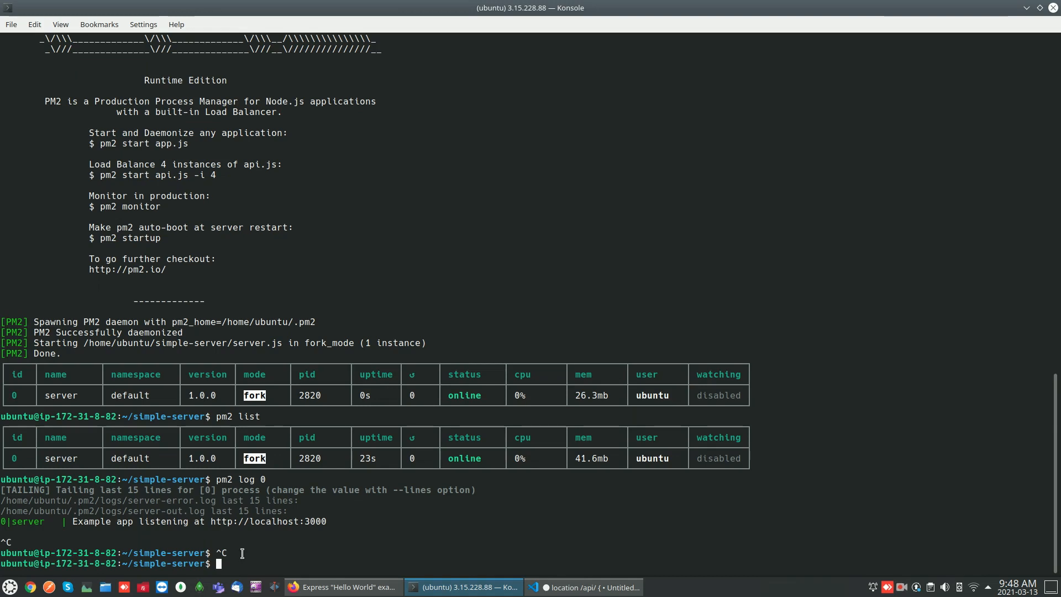
mouse_move(310, 550)
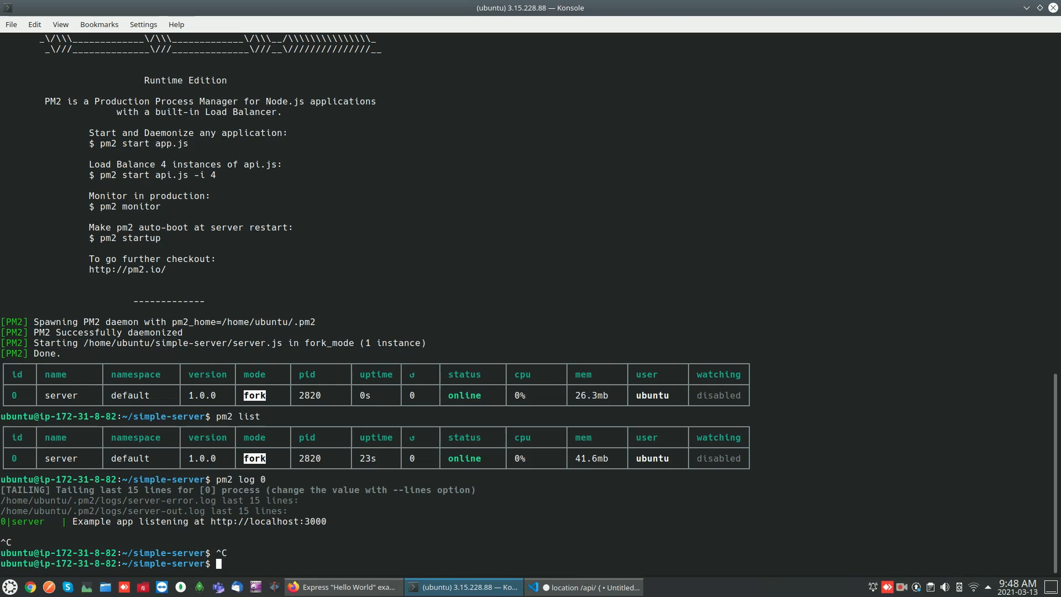
- Change into /etc/nginx/ and list its configuration files and folders
type("c")
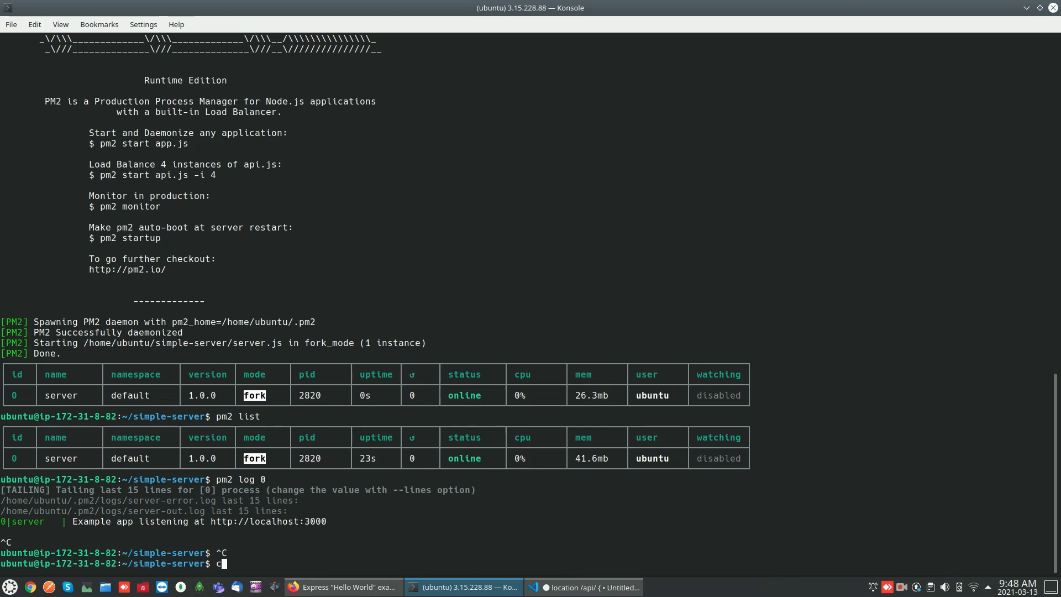
key("BackSpace")
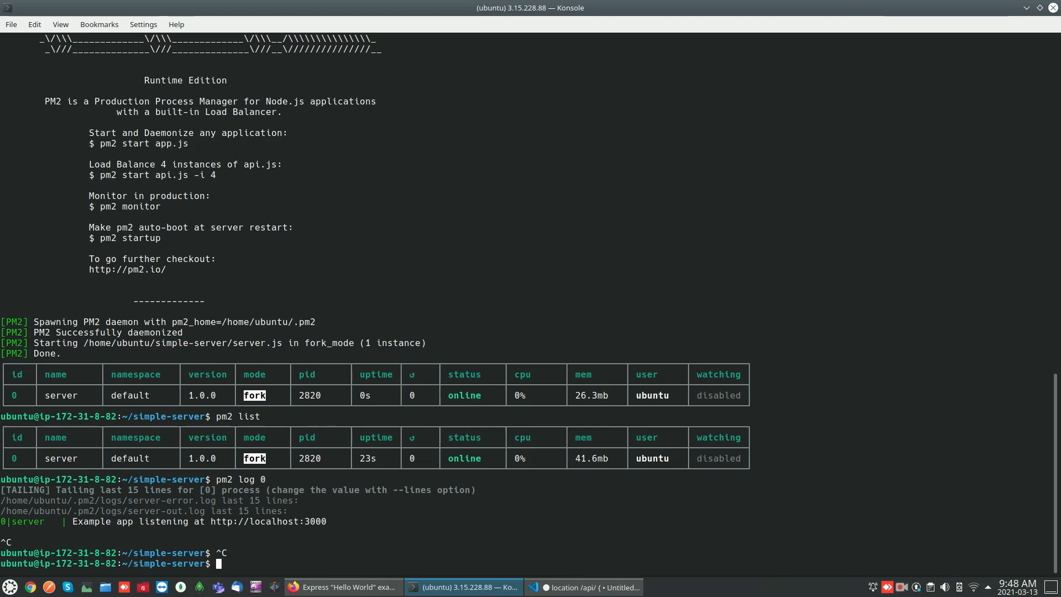
type("cd")
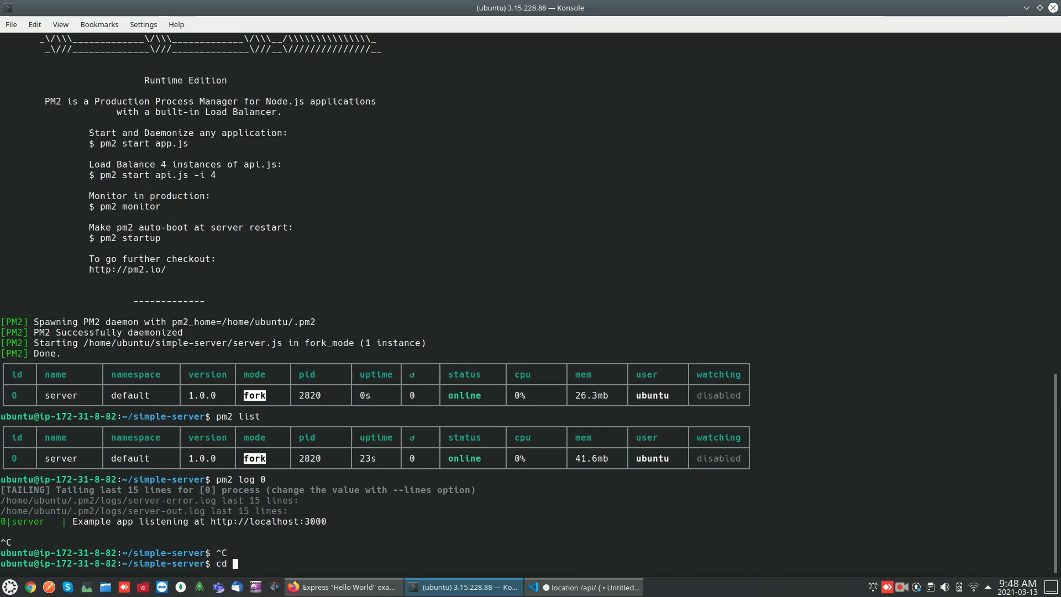
type("/")
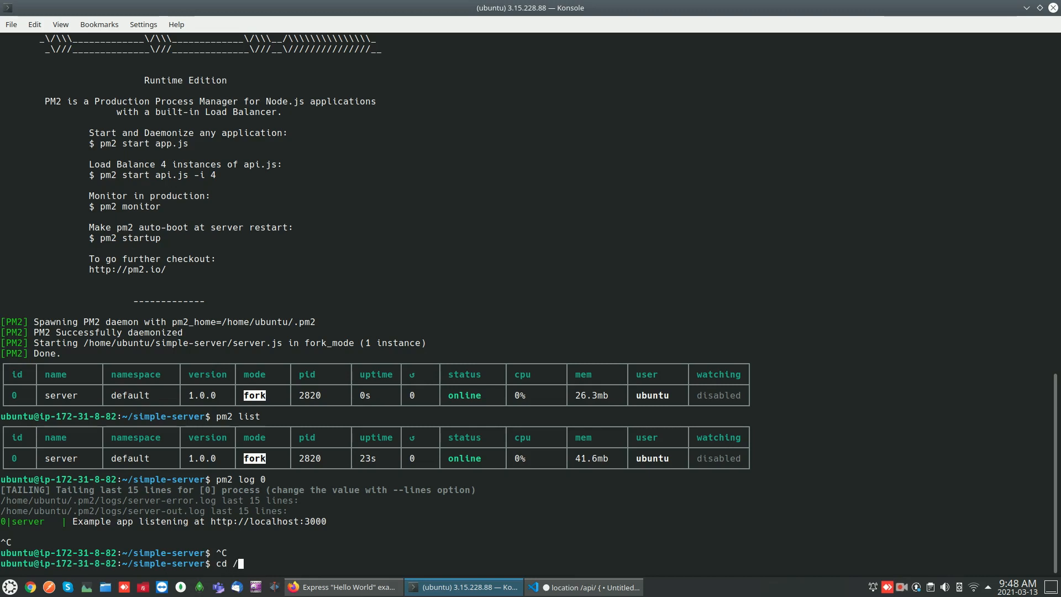
type("e")
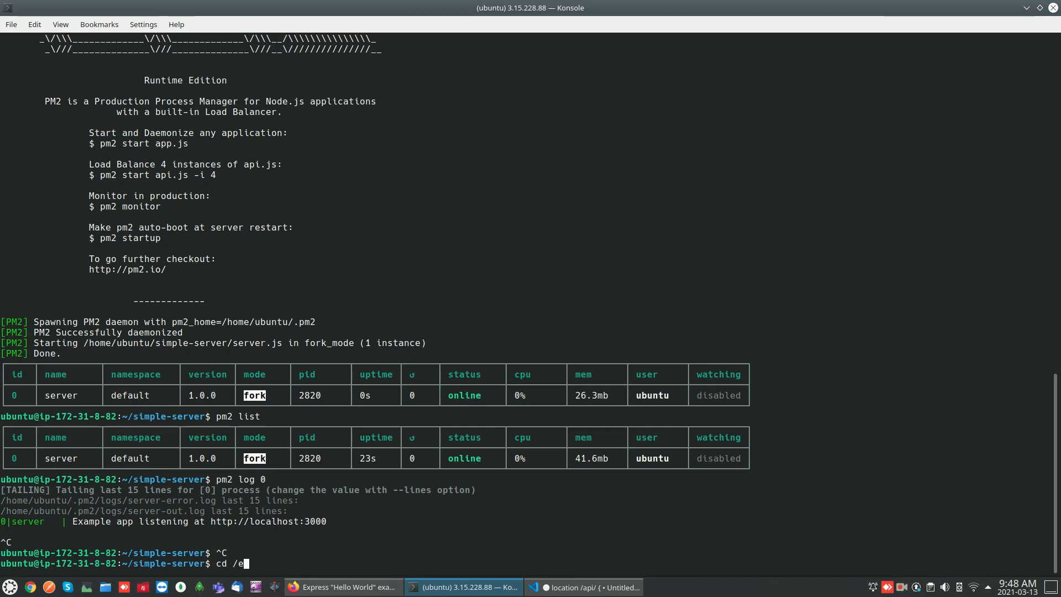
type("tc")
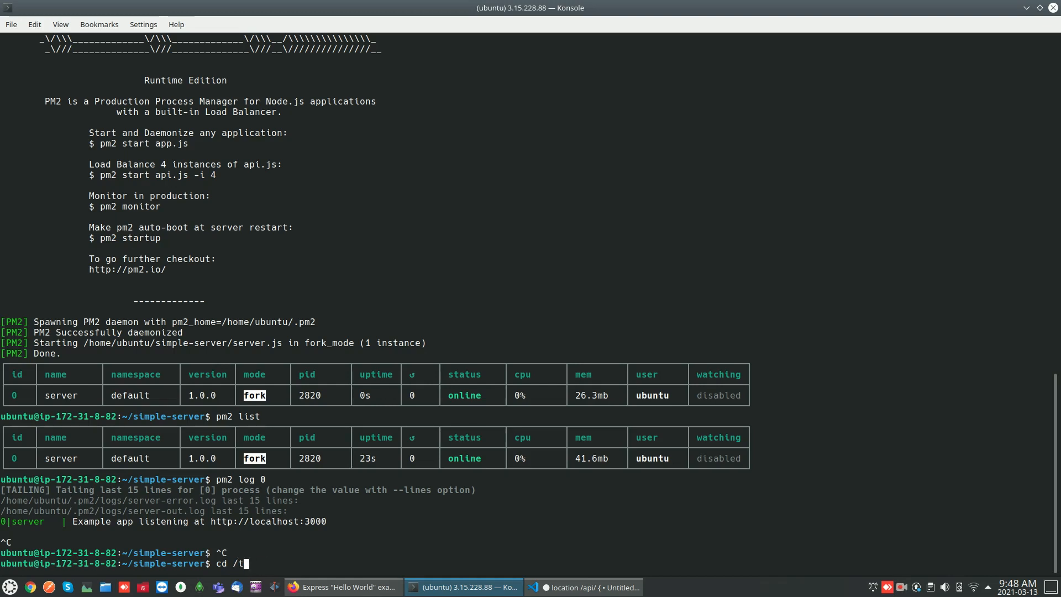
key("BackSpace")
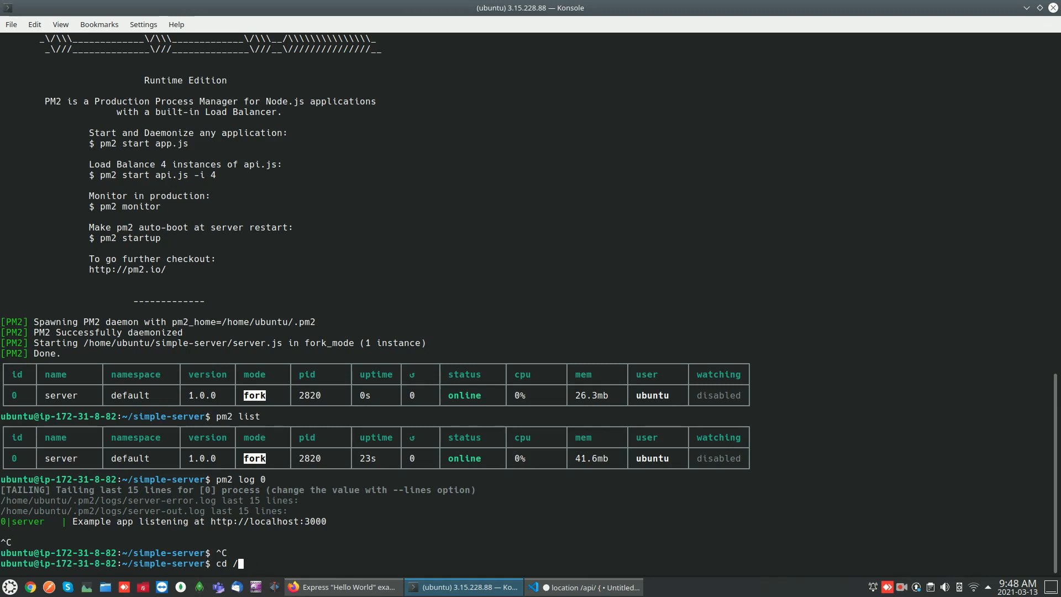
type("etc/")
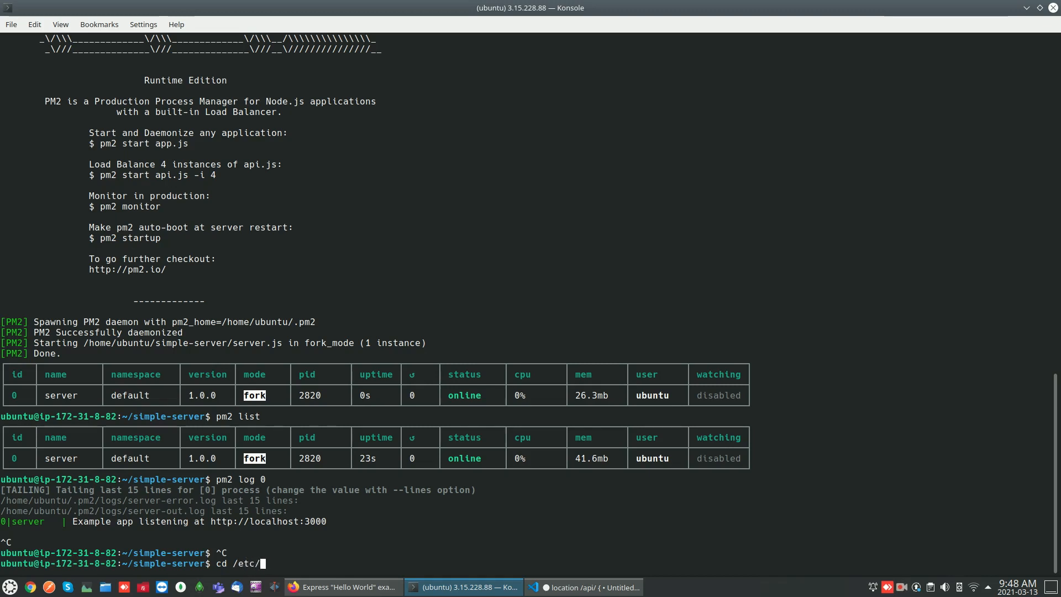
type("nginx/")
type("ls")
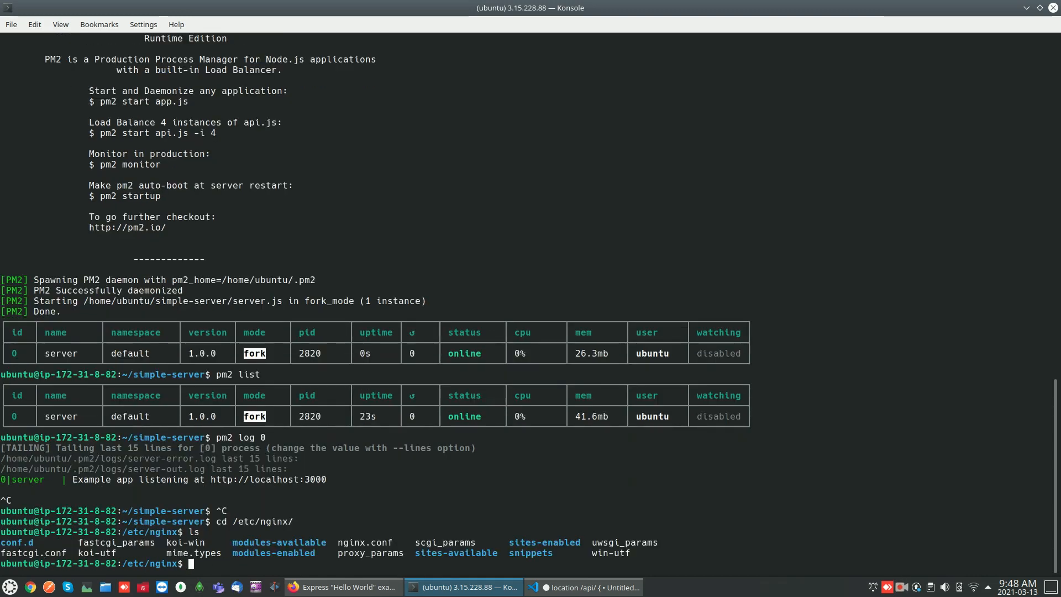
mouse_move(196, 541)
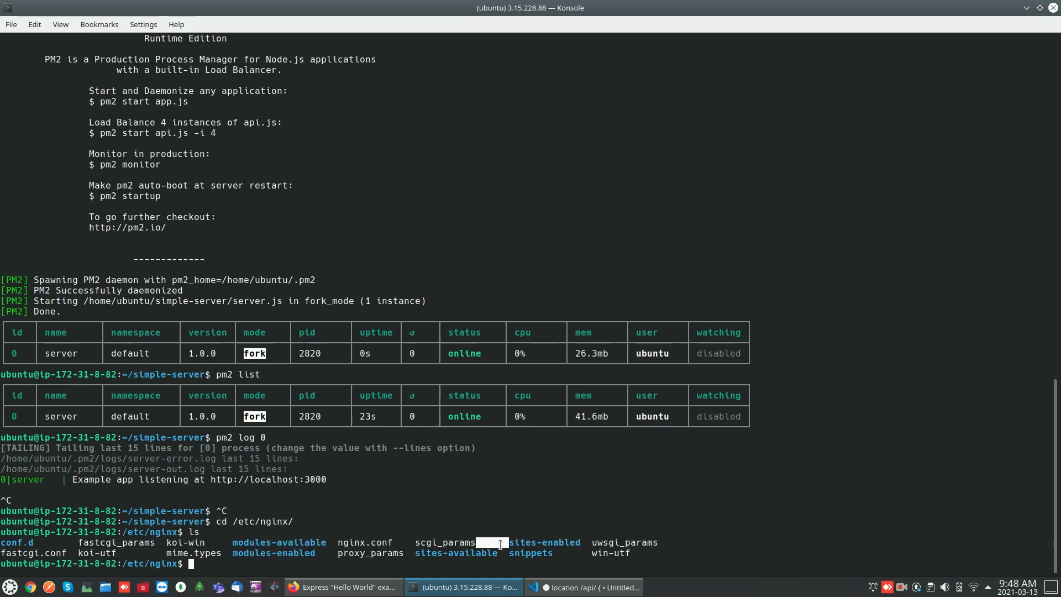
double_click(455, 553)
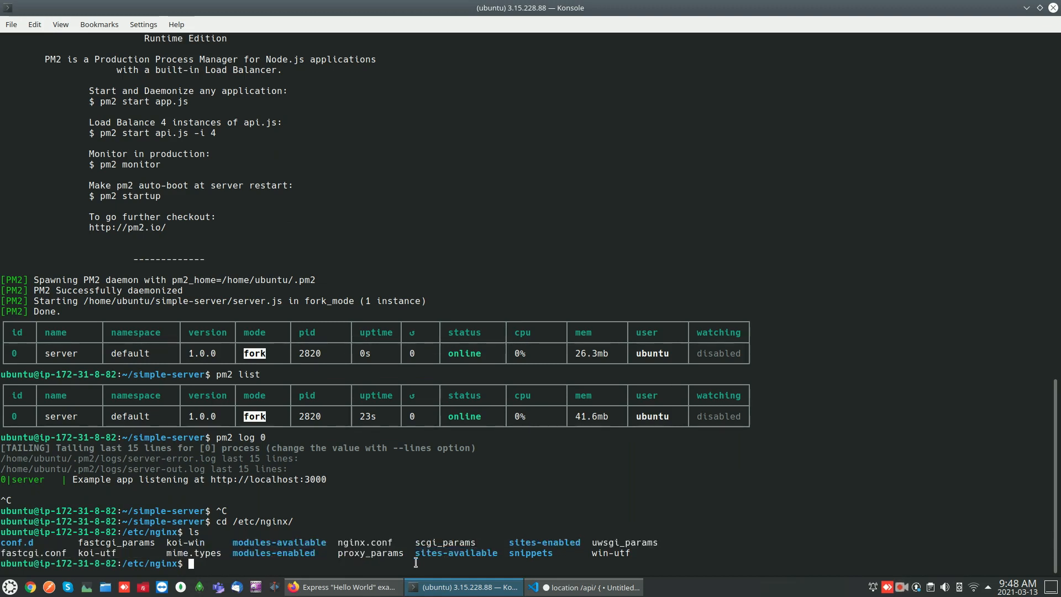
type("cd")
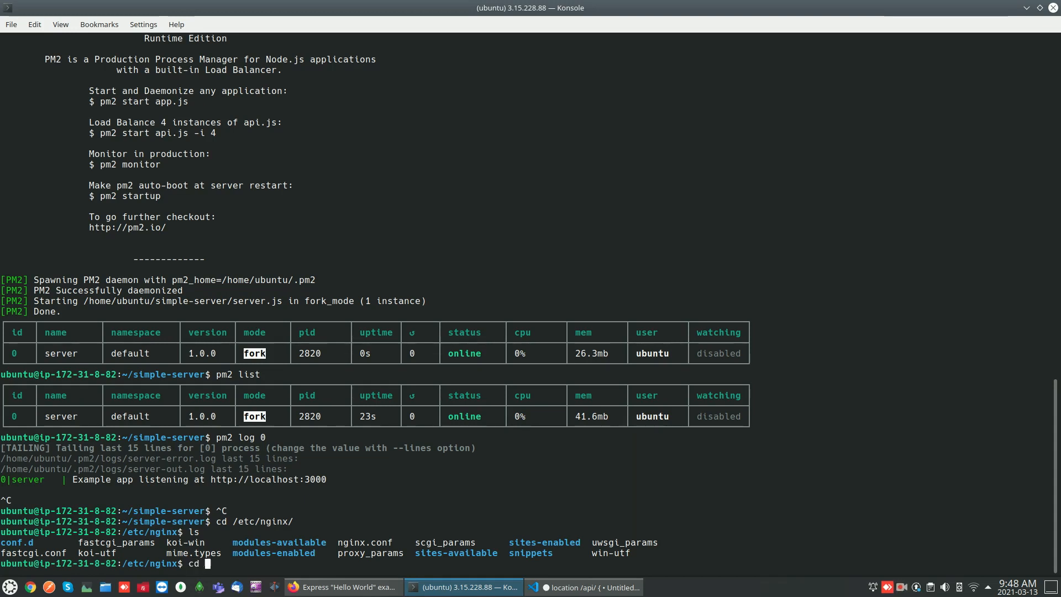
mouse_move(534, 542)
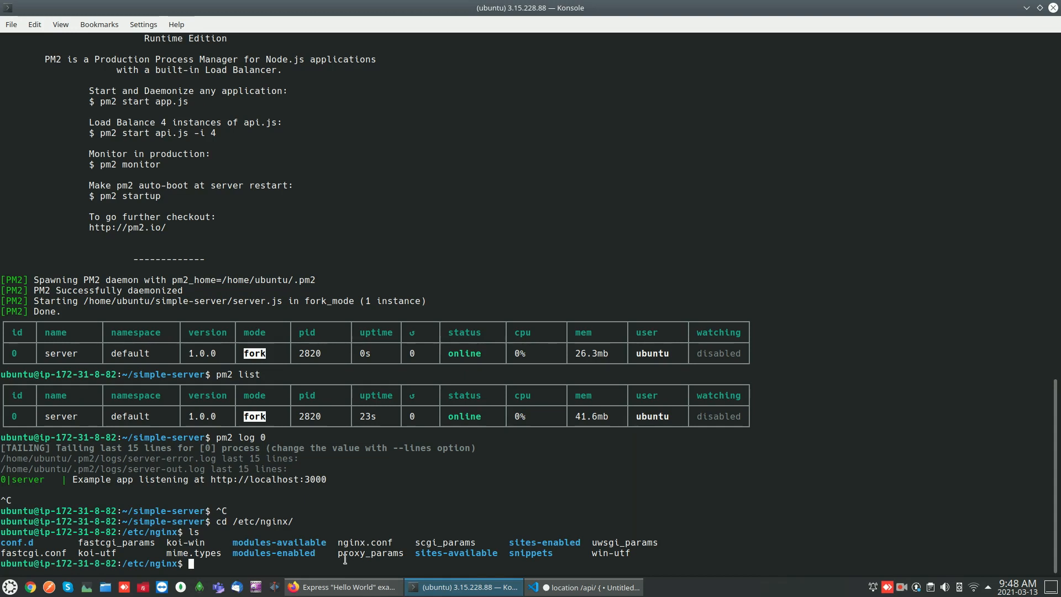
mouse_move(323, 570)
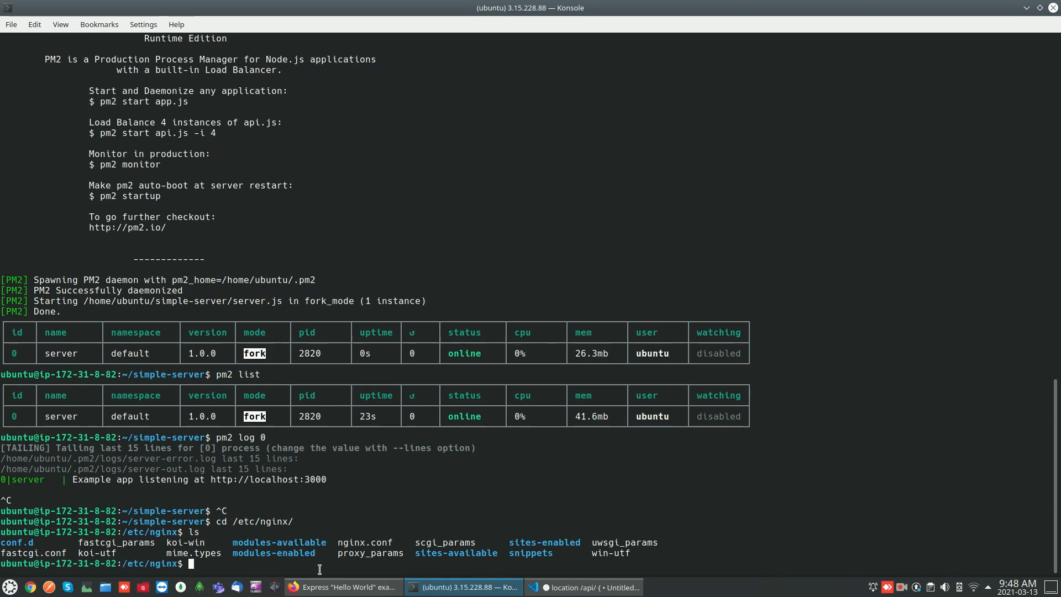
mouse_move(333, 572)
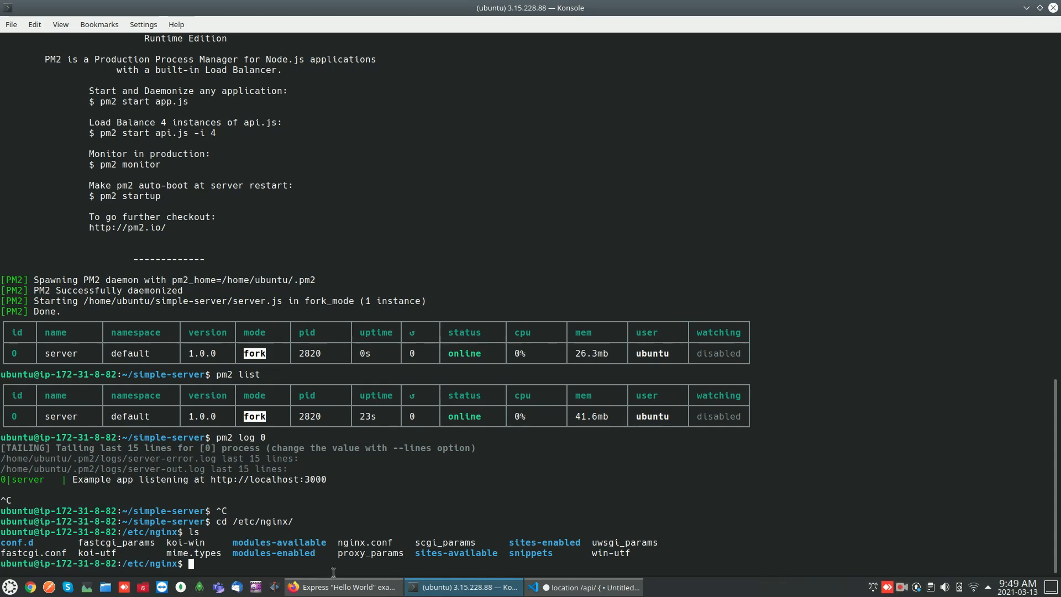
- Begin changing into the nginx sites- folder from /etc/nginx
type("cd")
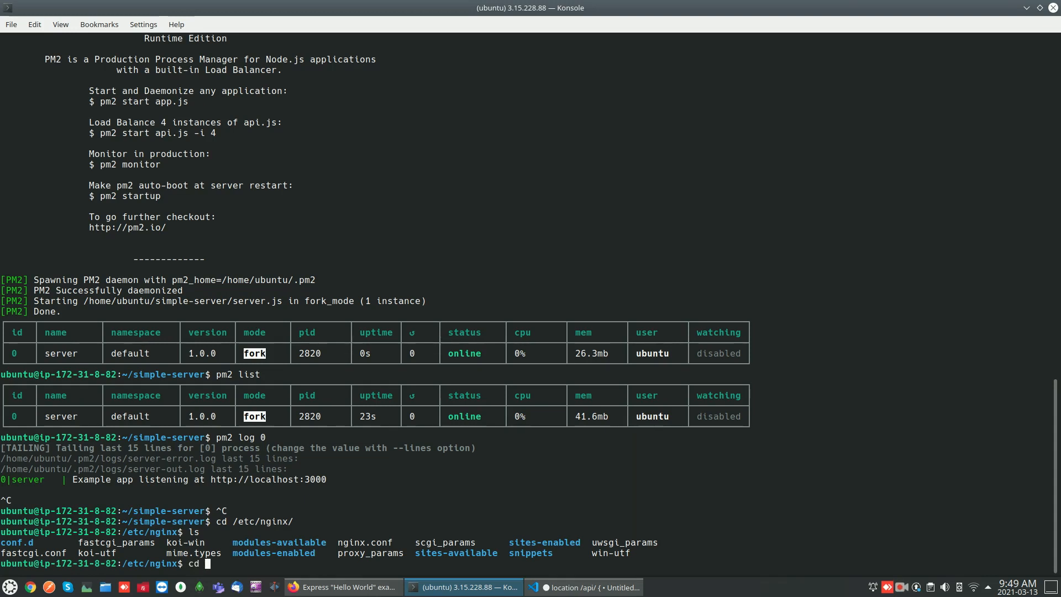
type("n")
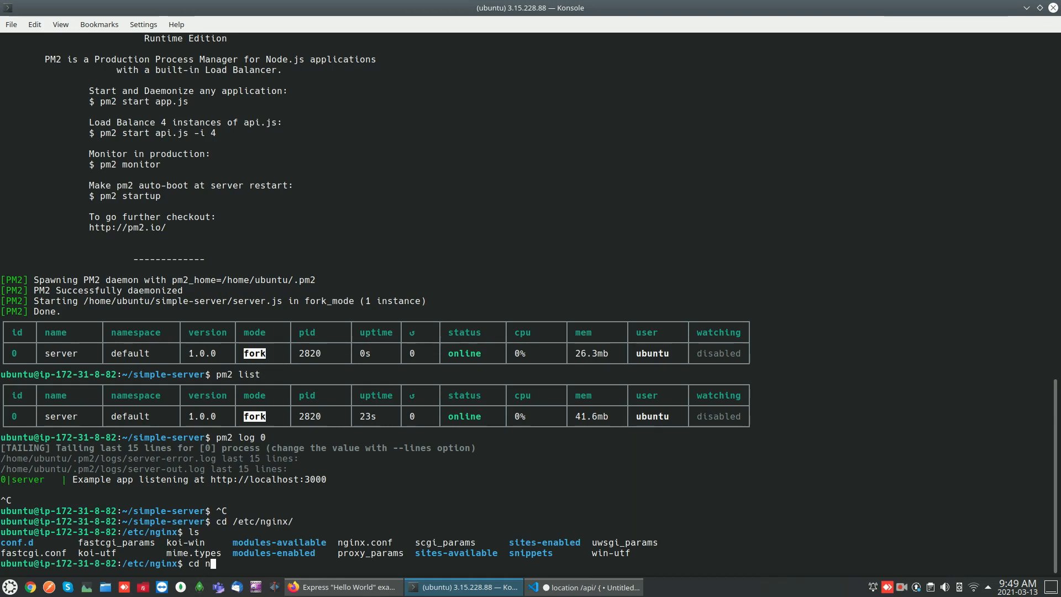
type("g")
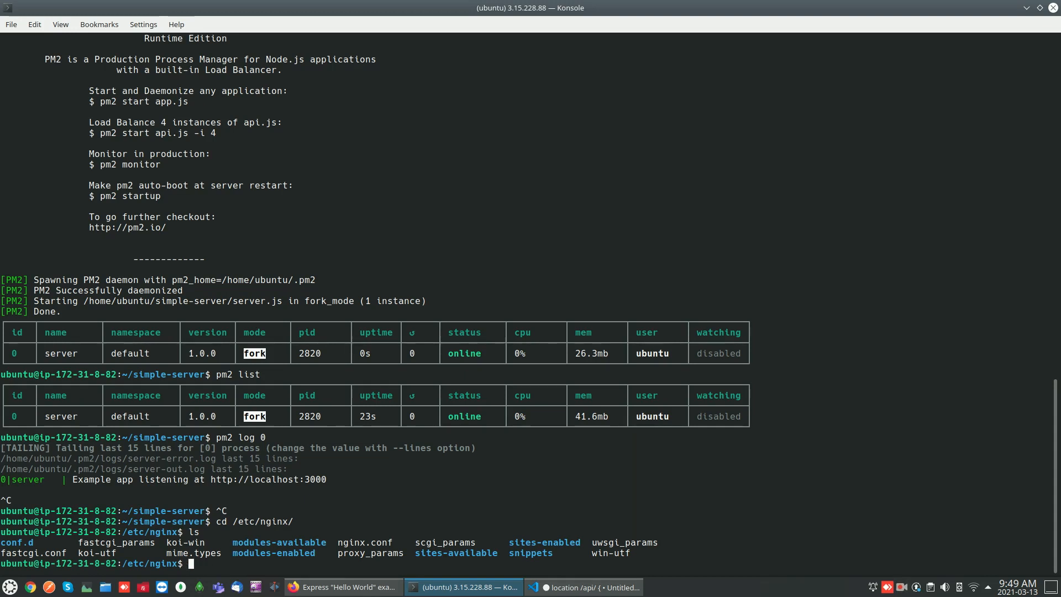
mouse_move(453, 552)
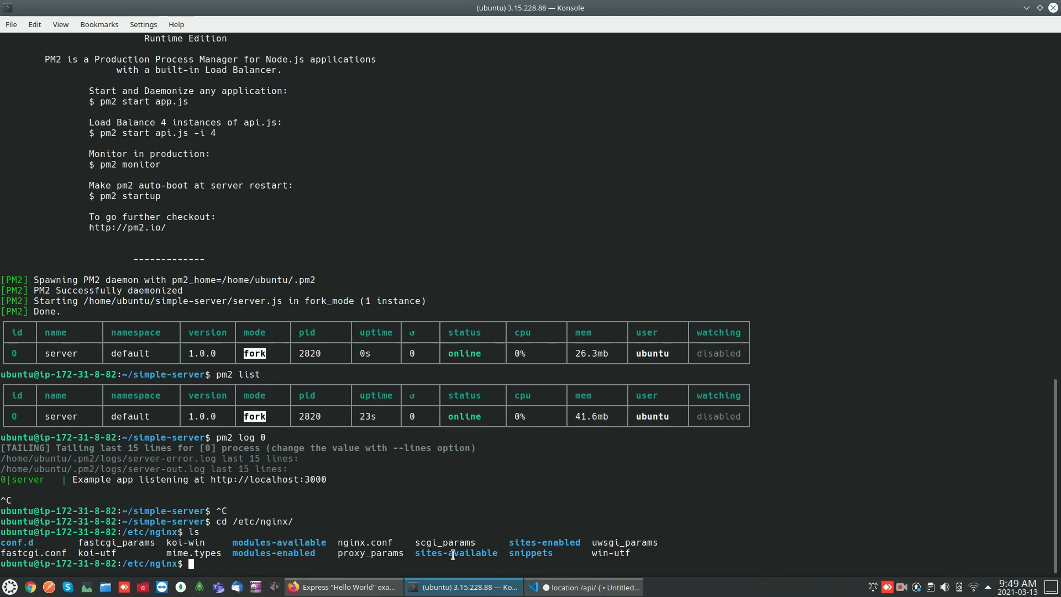
type("cd s")
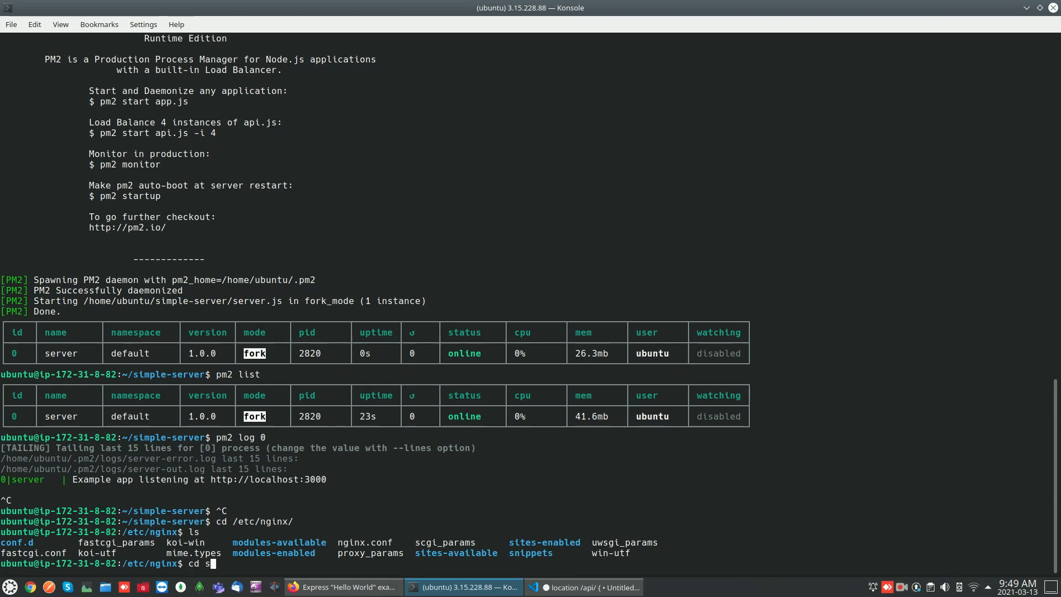
type("ites-enabled/")
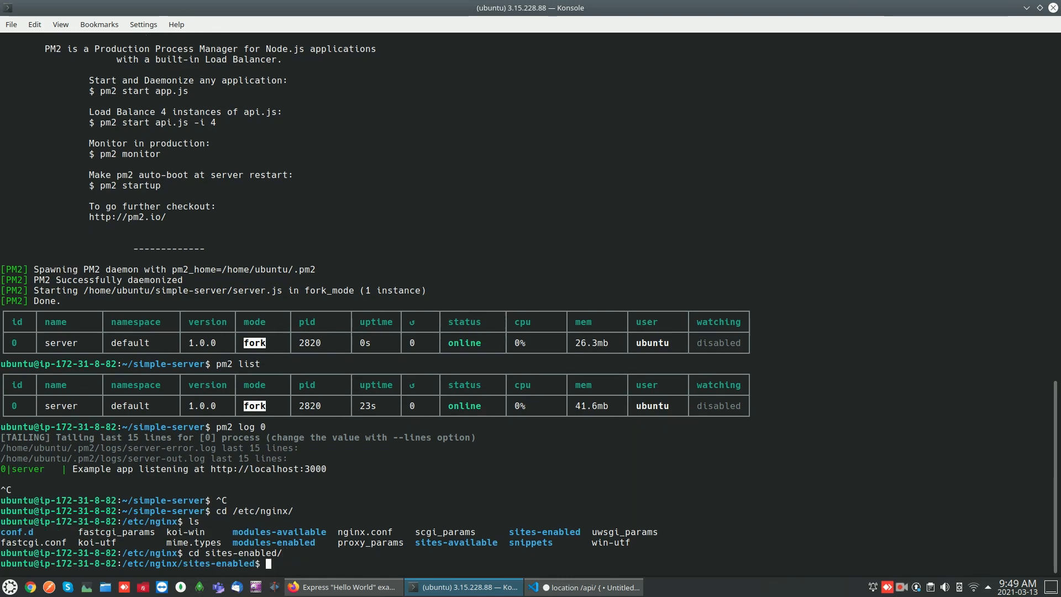
- List sites-enabled, revealing the default site file
type("ls")
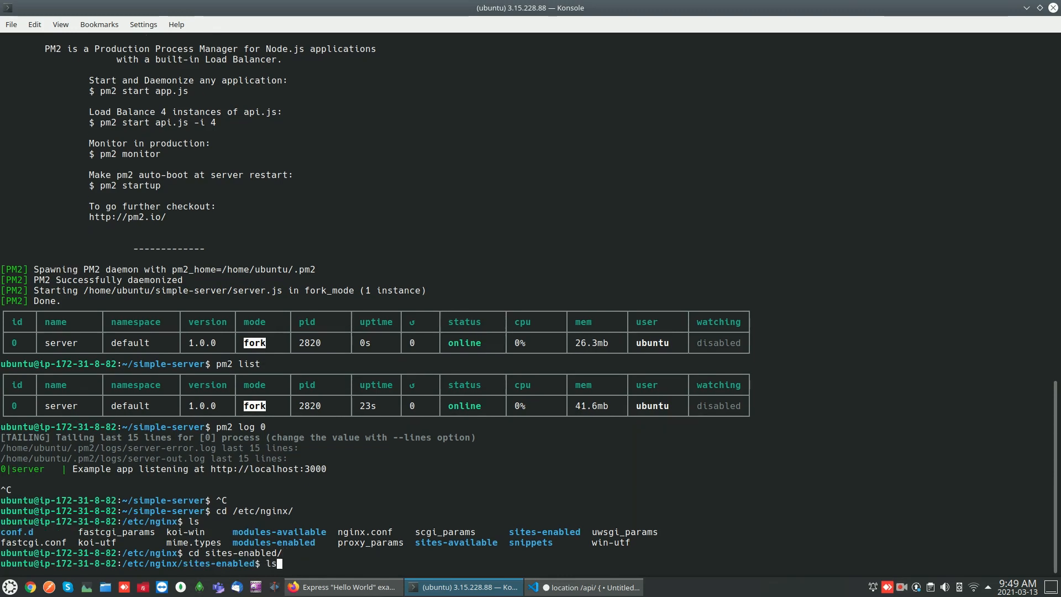
key("Return")
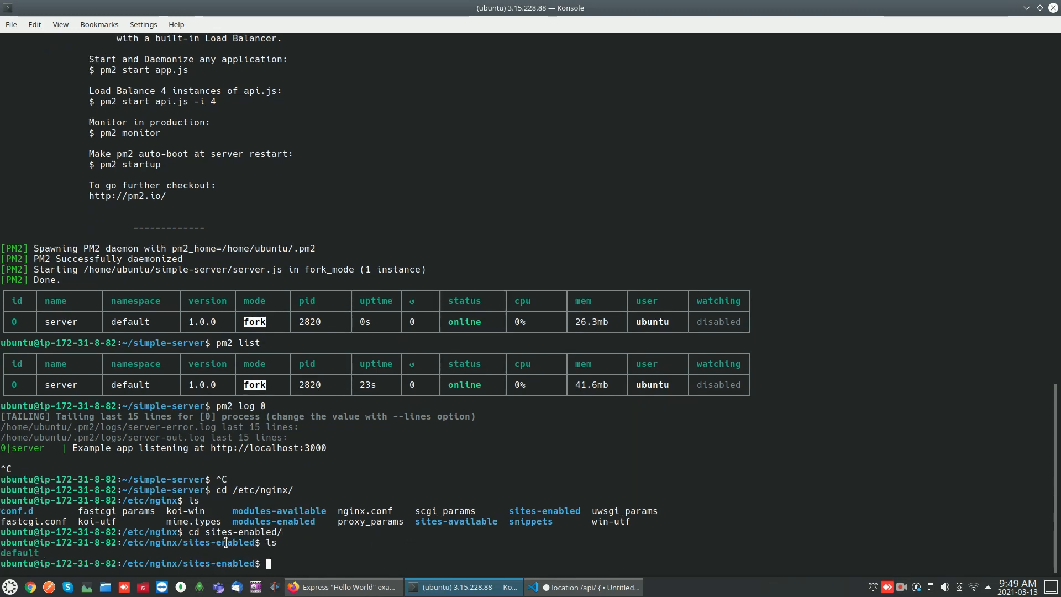
double_click(224, 541)
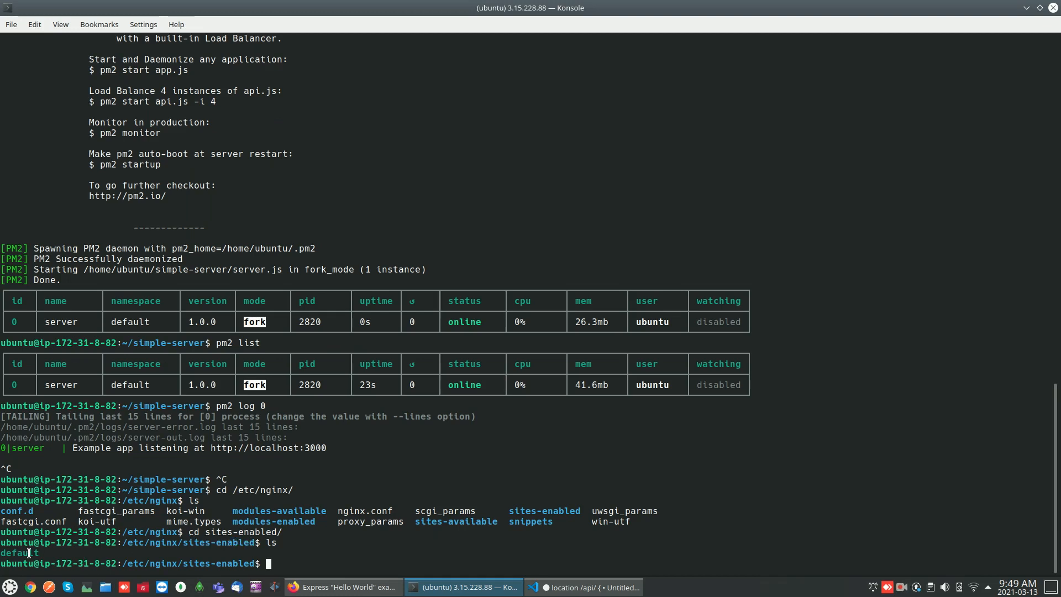
mouse_move(57, 568)
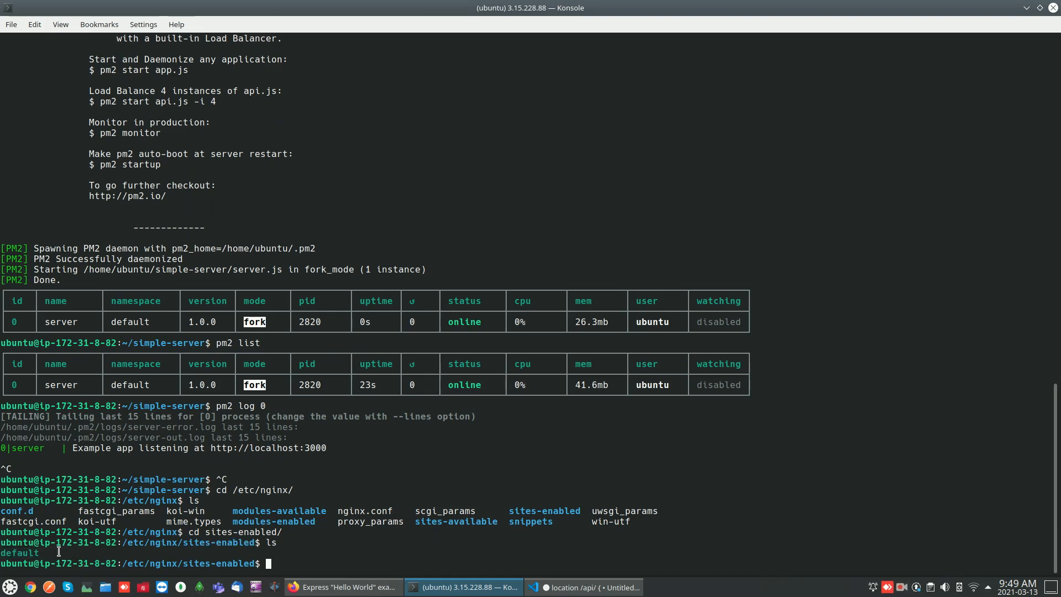
mouse_move(81, 555)
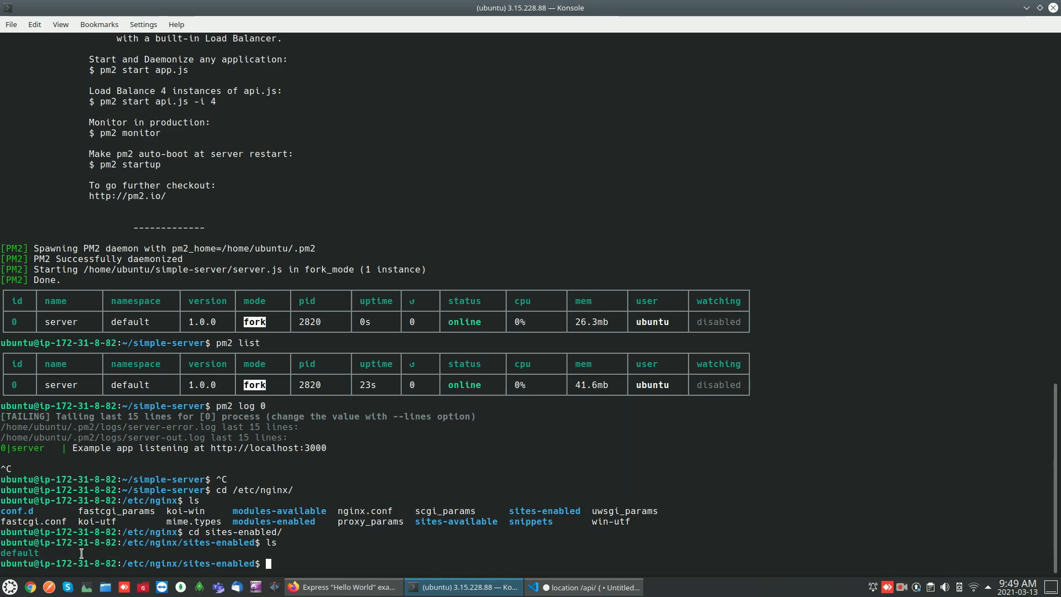
mouse_move(113, 553)
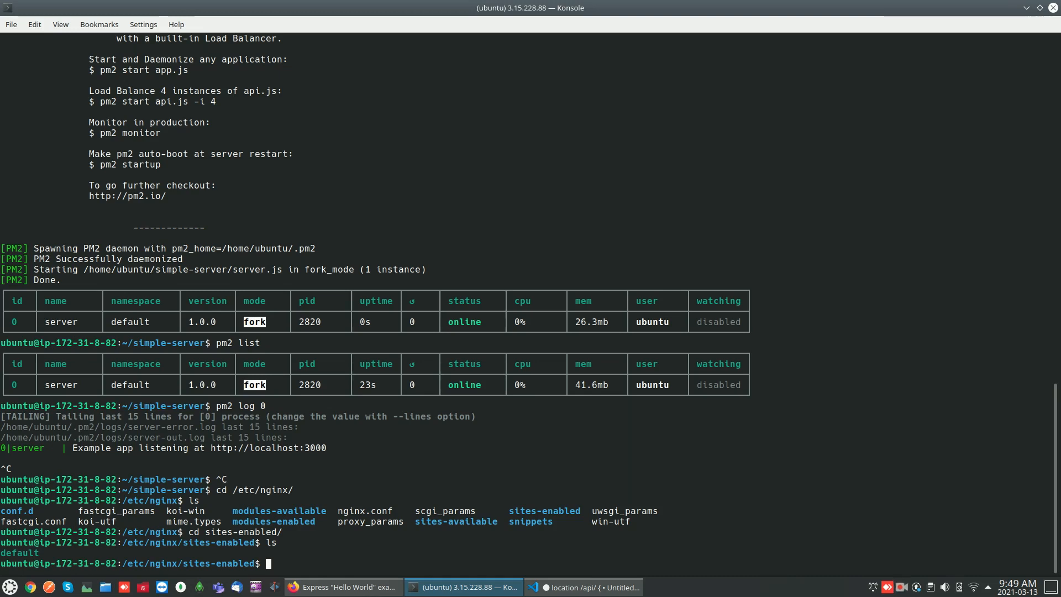
- Open the default site file in nano with sudo after a mistyped sudo default
type("nano default")
type("s")
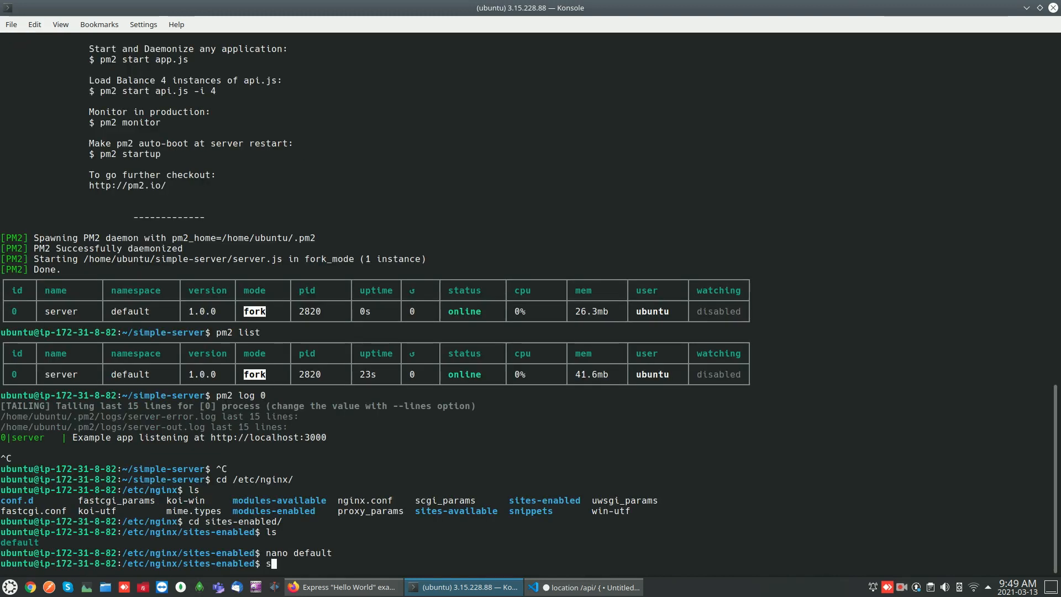
type("udo def")
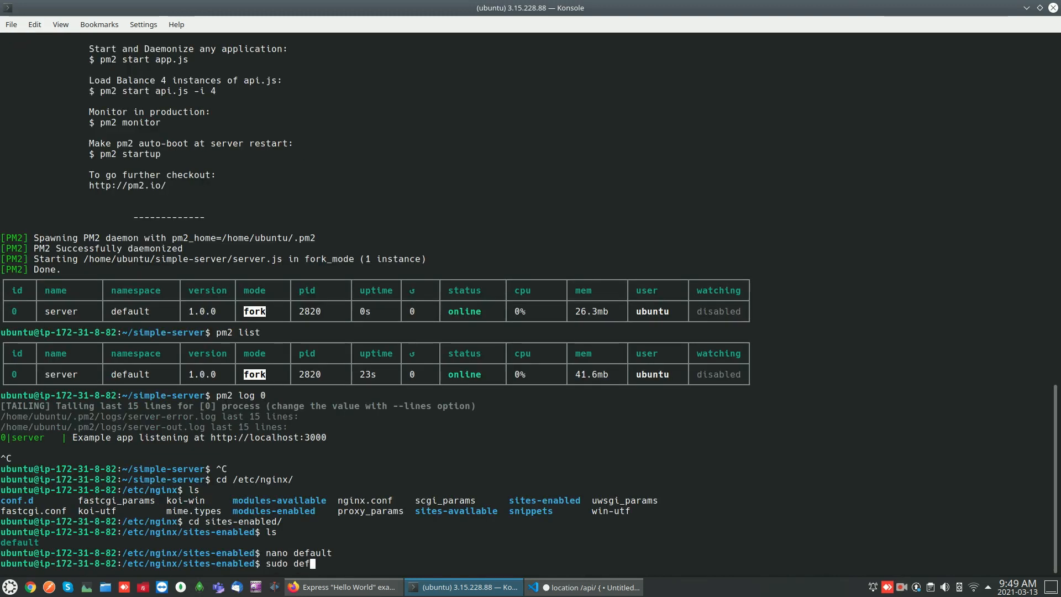
type("u")
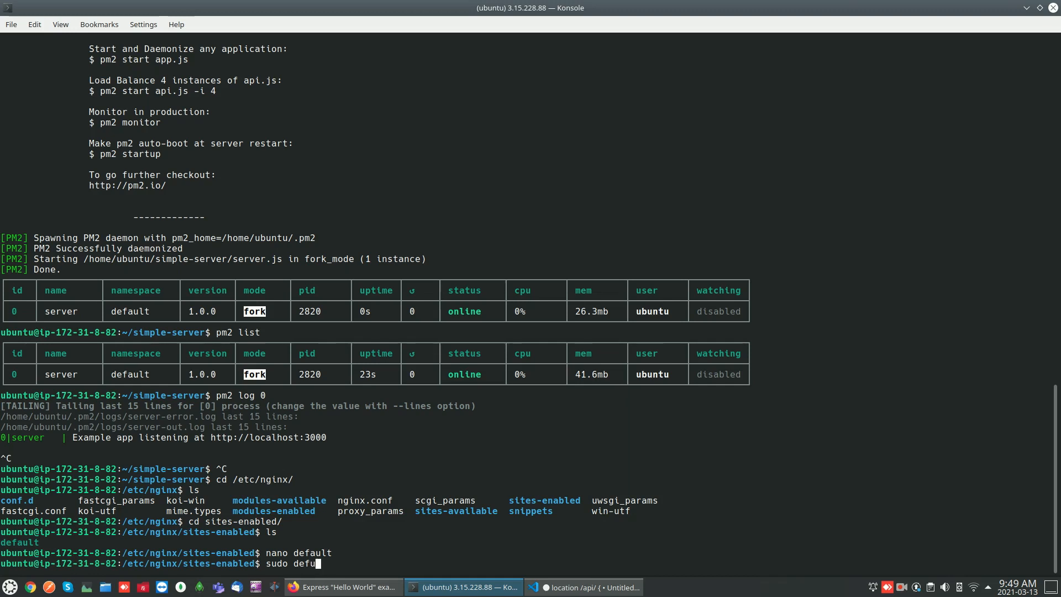
key("BackSpace")
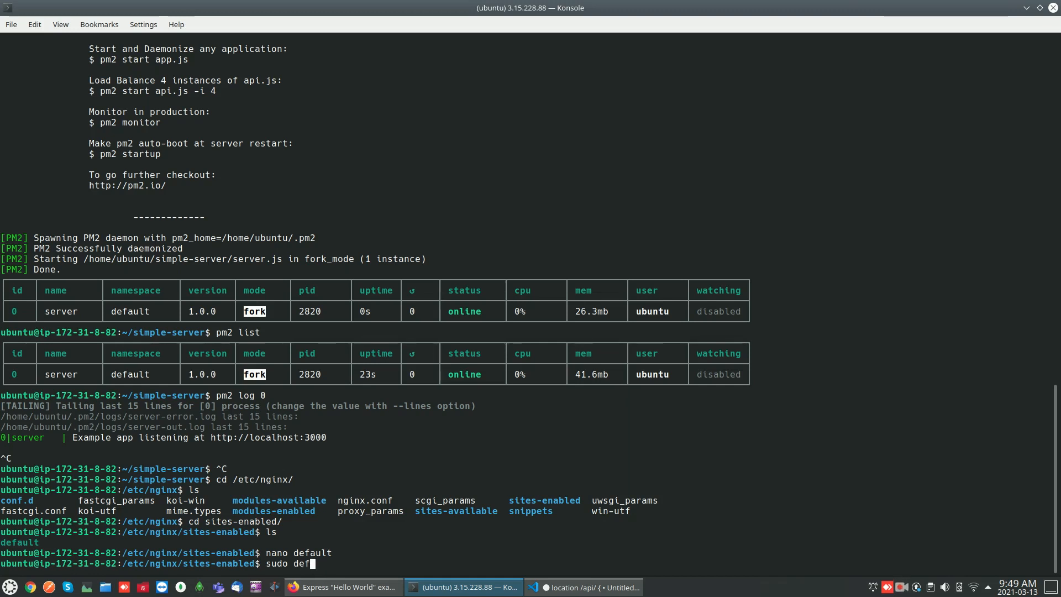
type("ault")
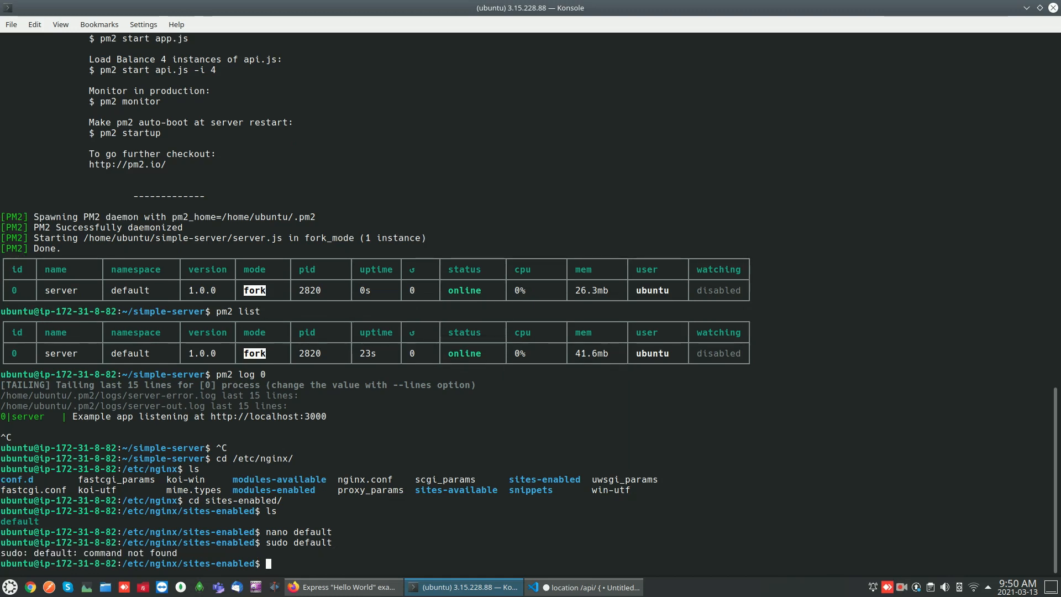
type("sudo default")
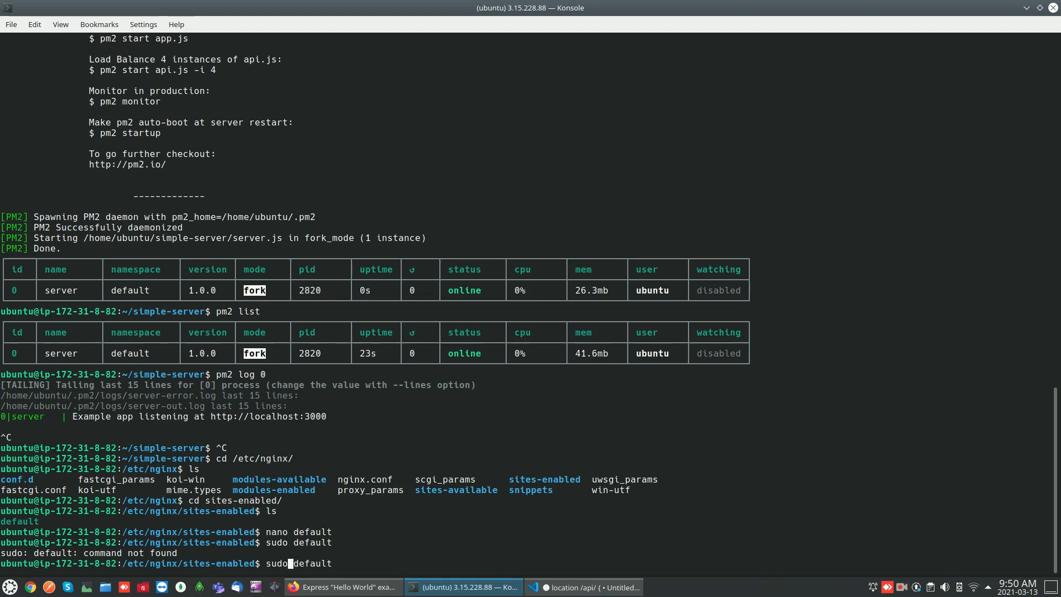
type("nano")
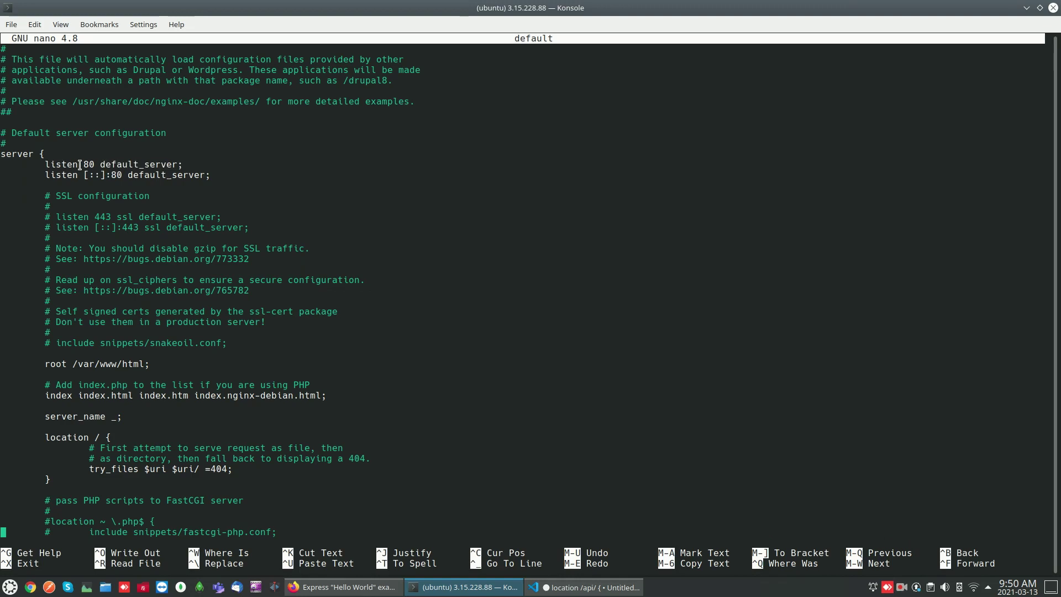
- Review the default config in nano, then switch to the Express Hello world page in Firefox
double_click(137, 164)
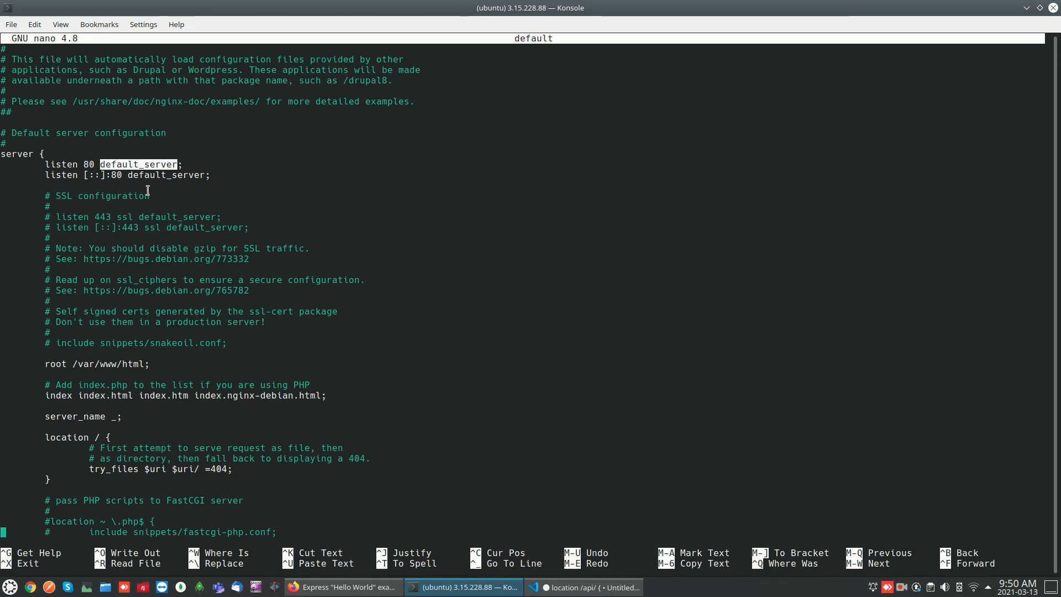
mouse_move(256, 388)
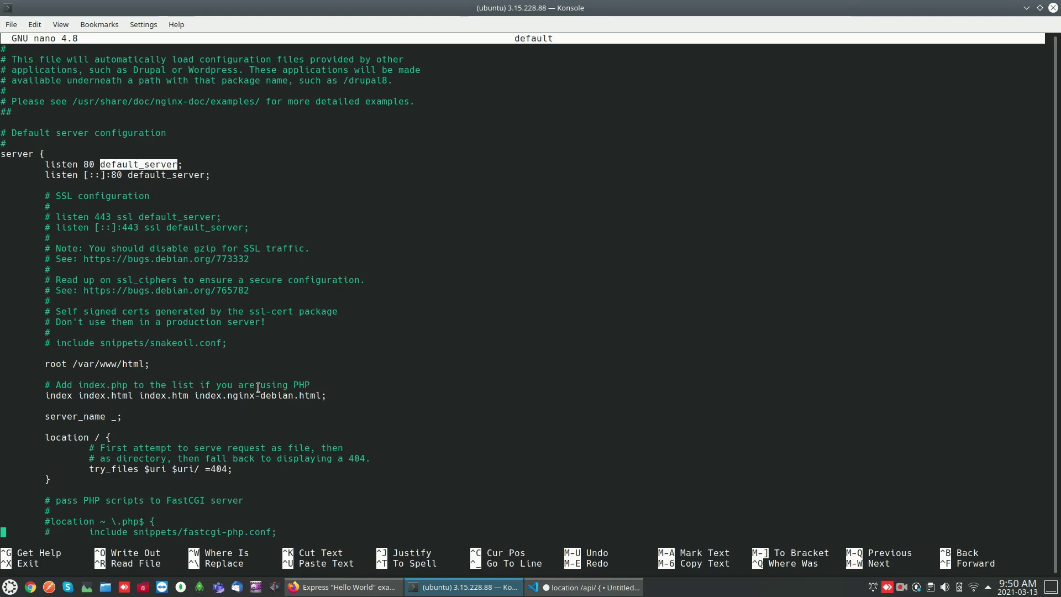
left_click(343, 588)
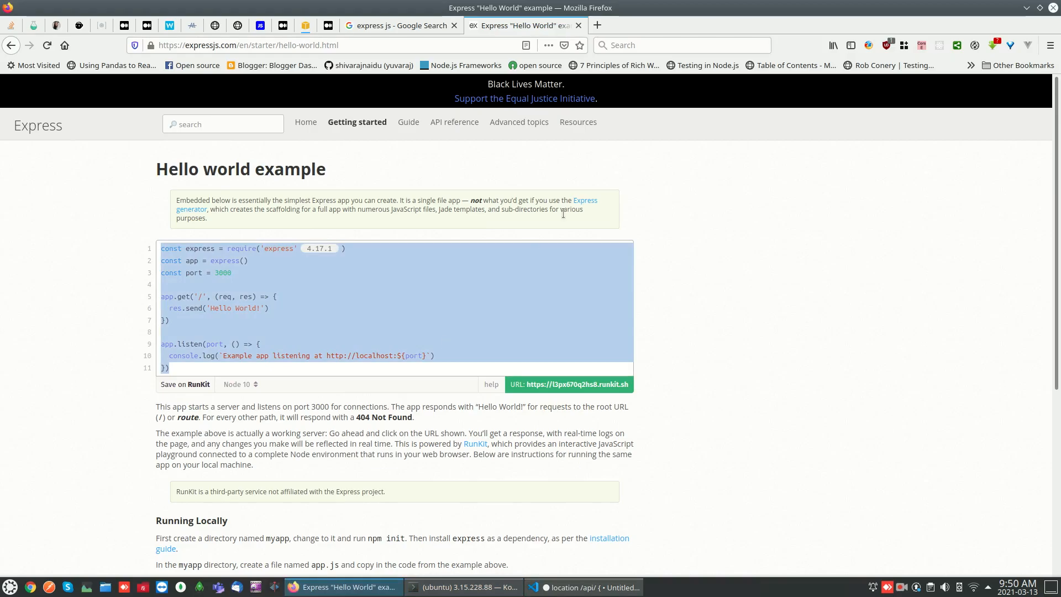
- View the Welcome to nginx! page at the public IP, then return to Konsole's editor
left_click(645, 25)
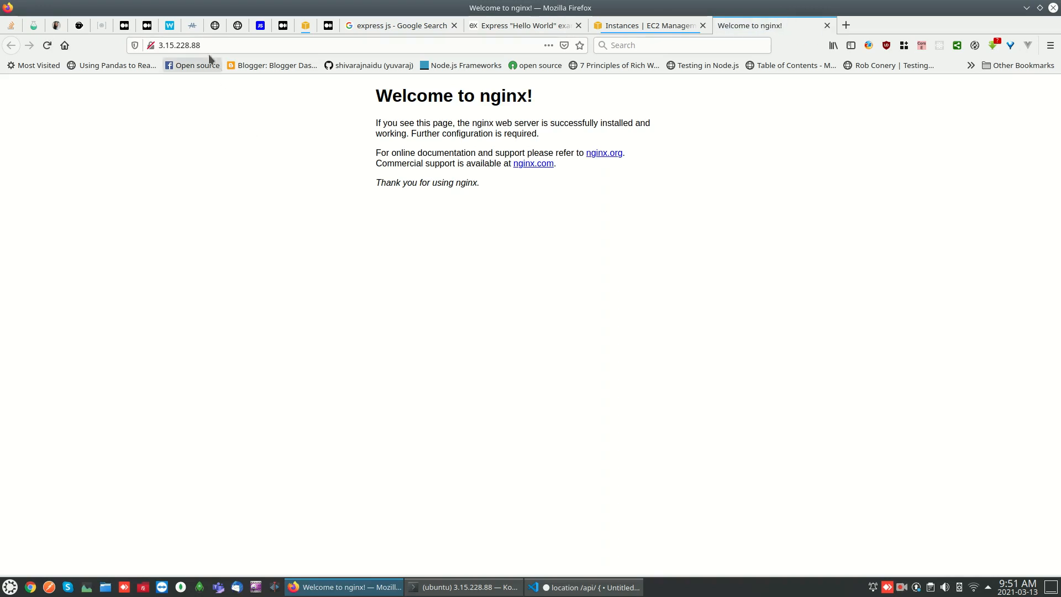
mouse_move(337, 103)
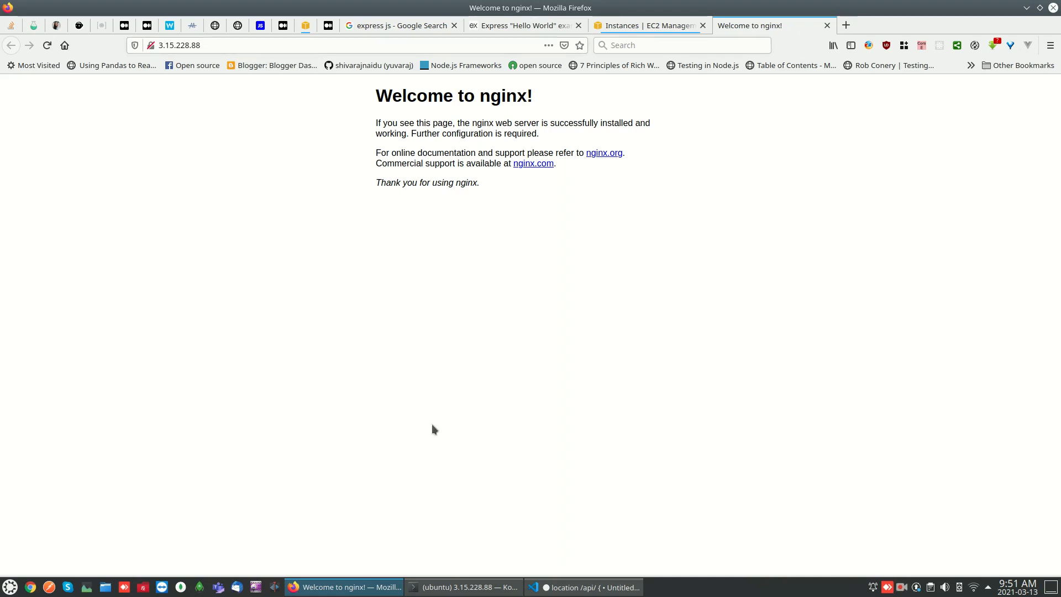
left_click(471, 586)
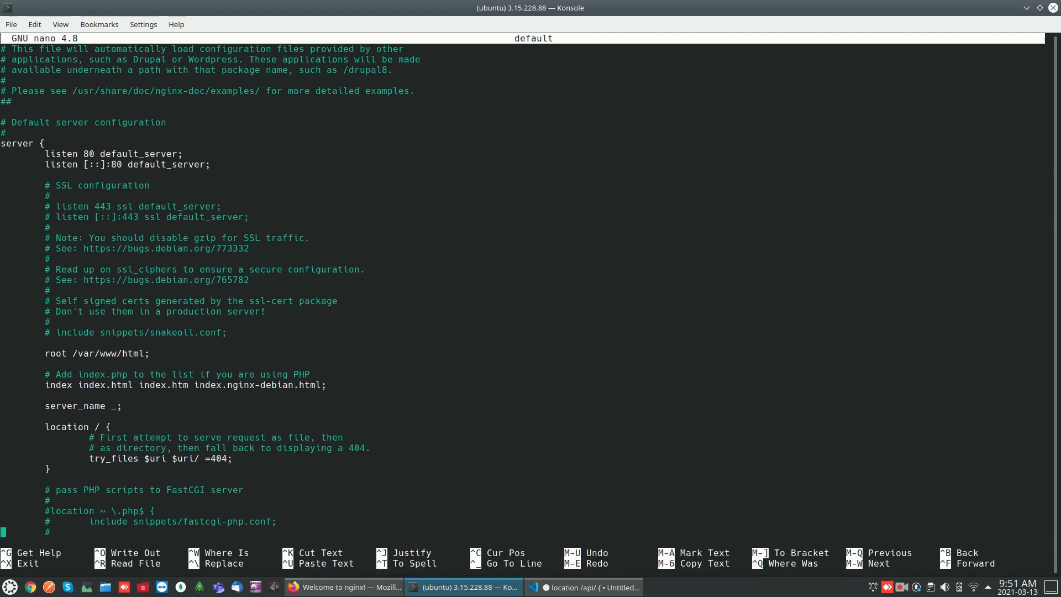
- Remove the try_files line from the location / block
scroll("down", 3)
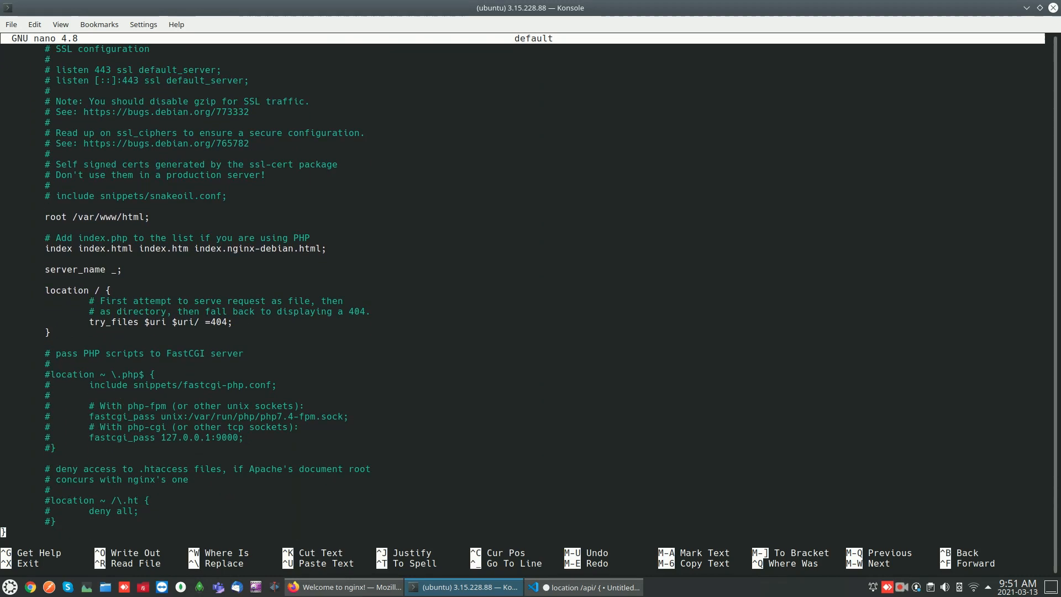
scroll("down", 3)
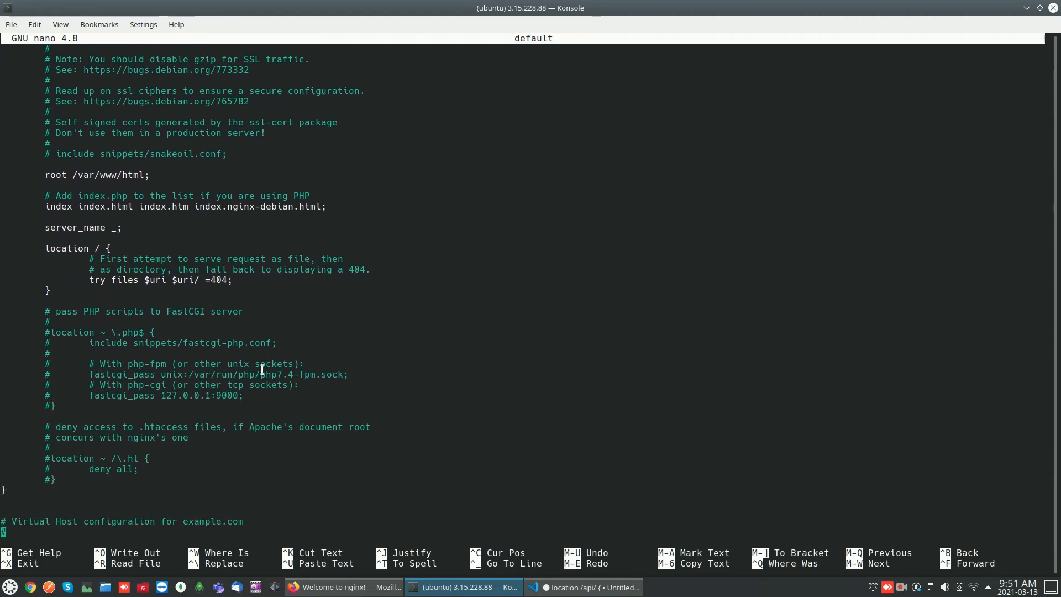
scroll("down", 3)
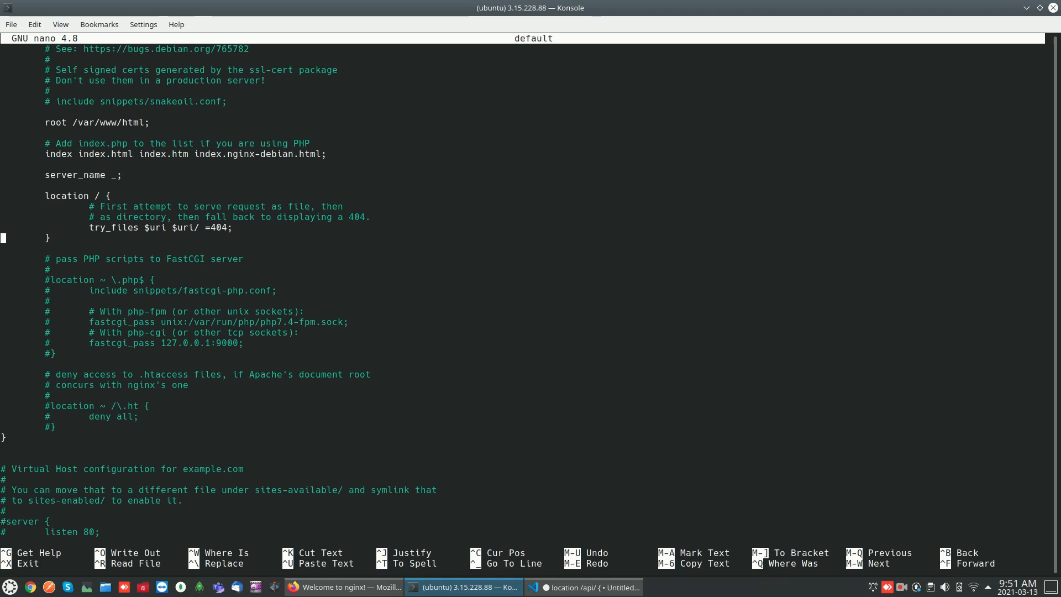
key("BackSpace")
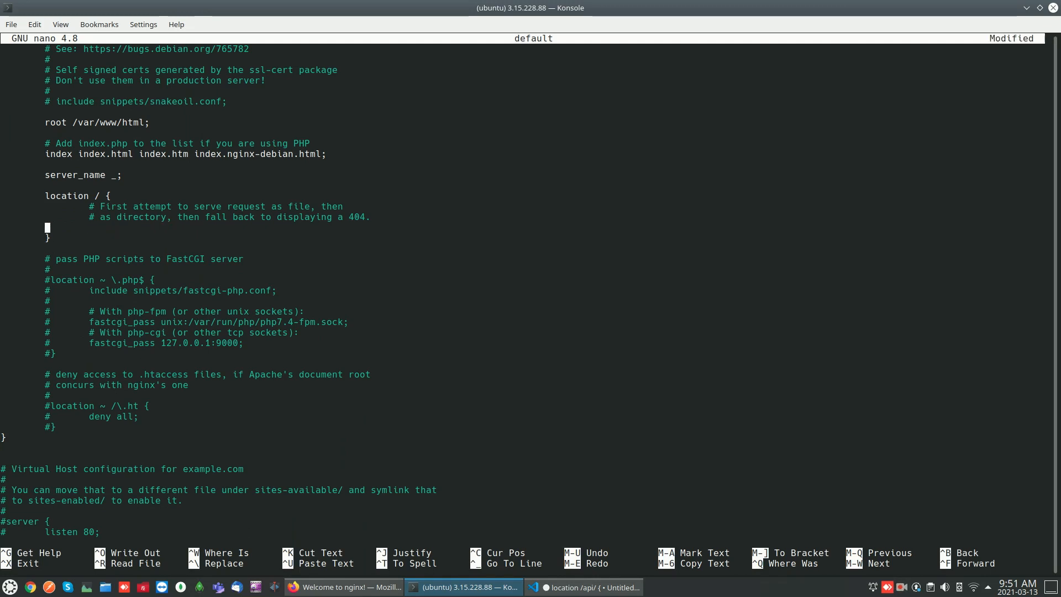
type("p")
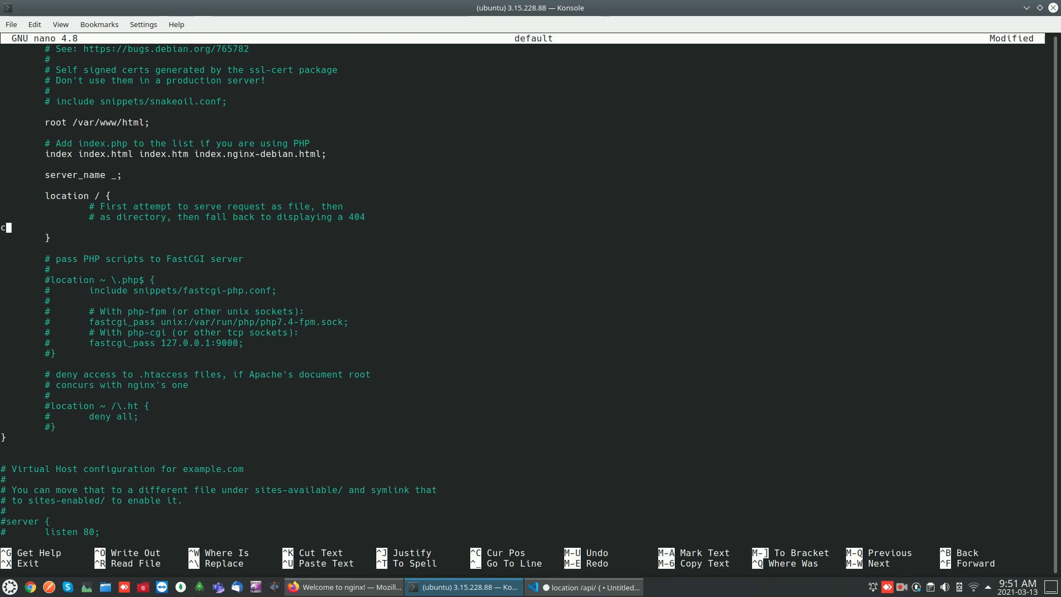
key("BackSpace")
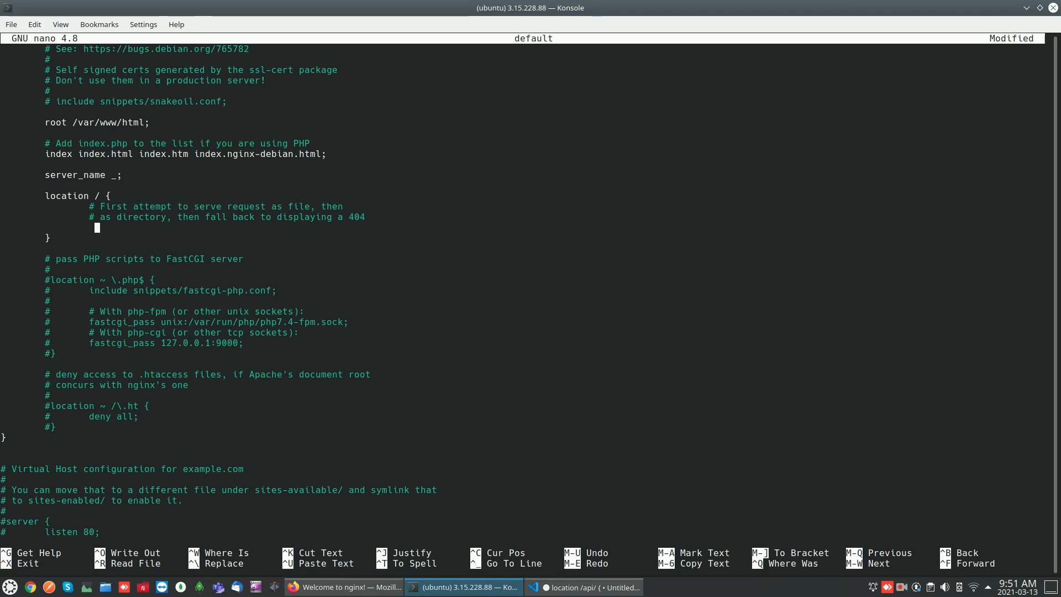
type("pr")
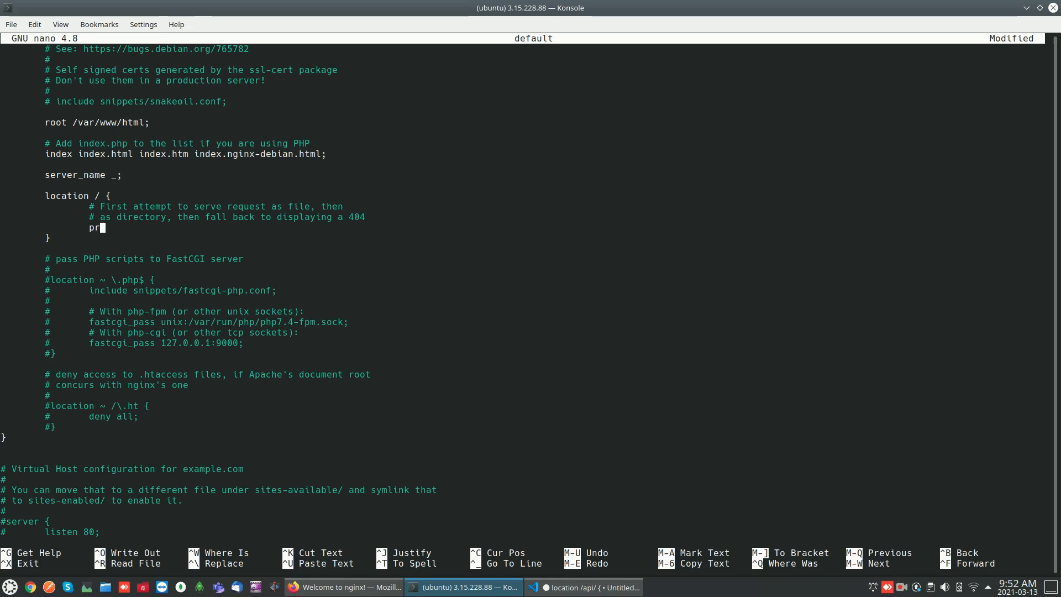
type("oxypa")
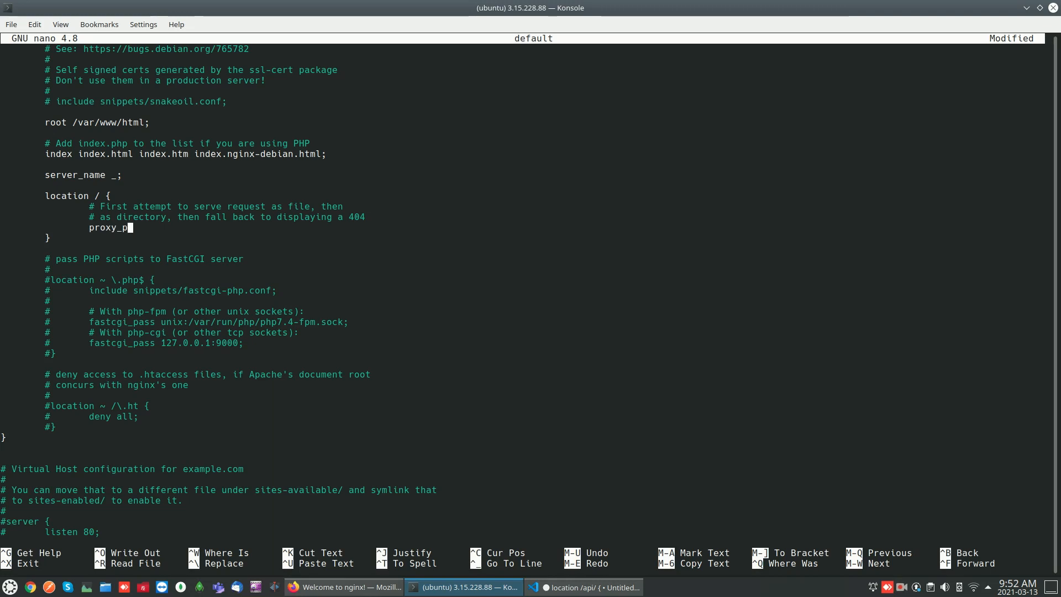
type("ass")
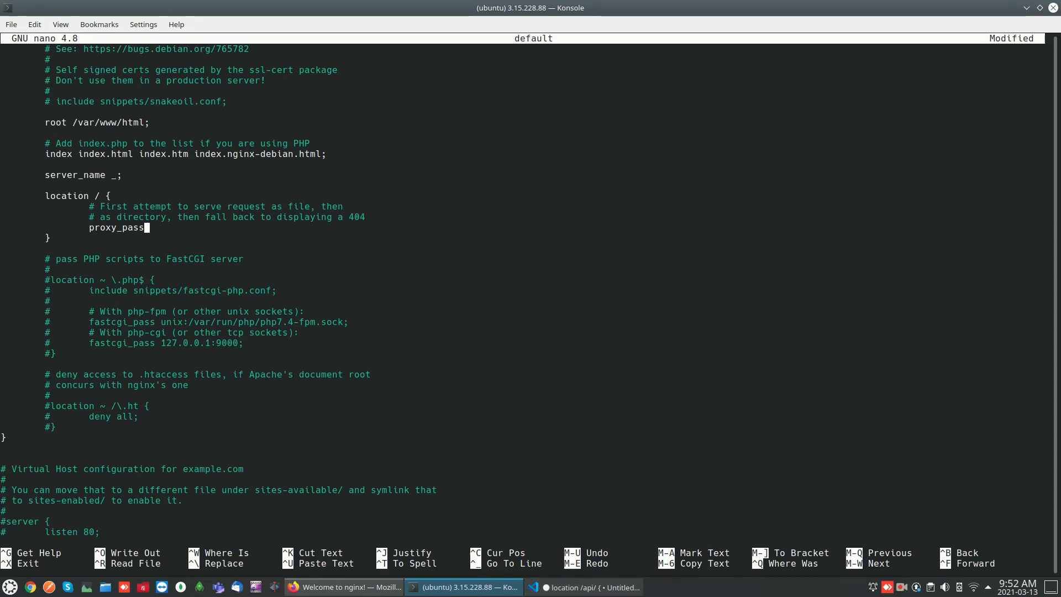
type("http")
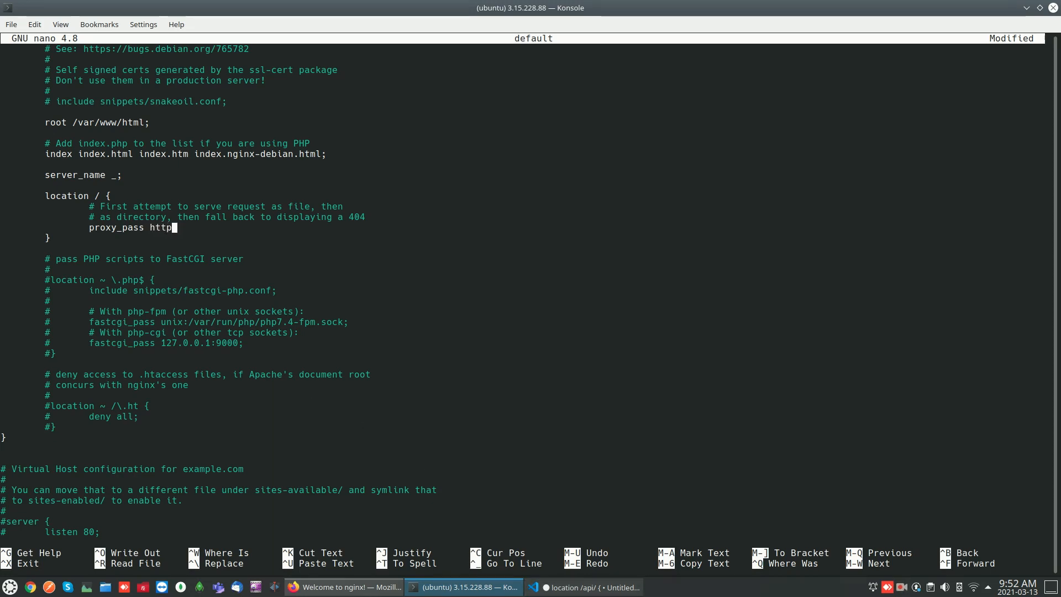
type("://l")
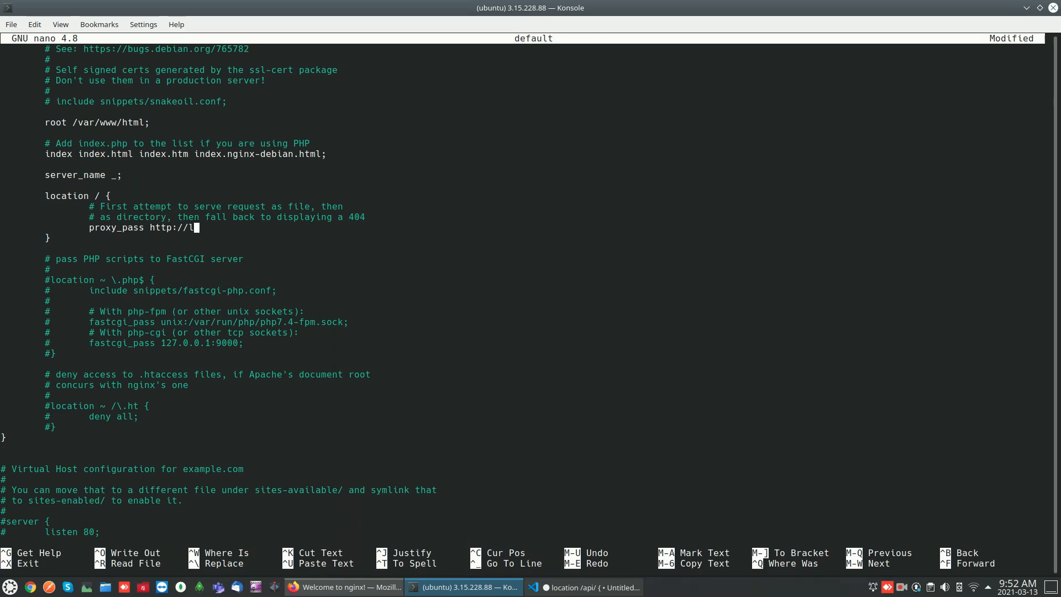
type("ocalhos")
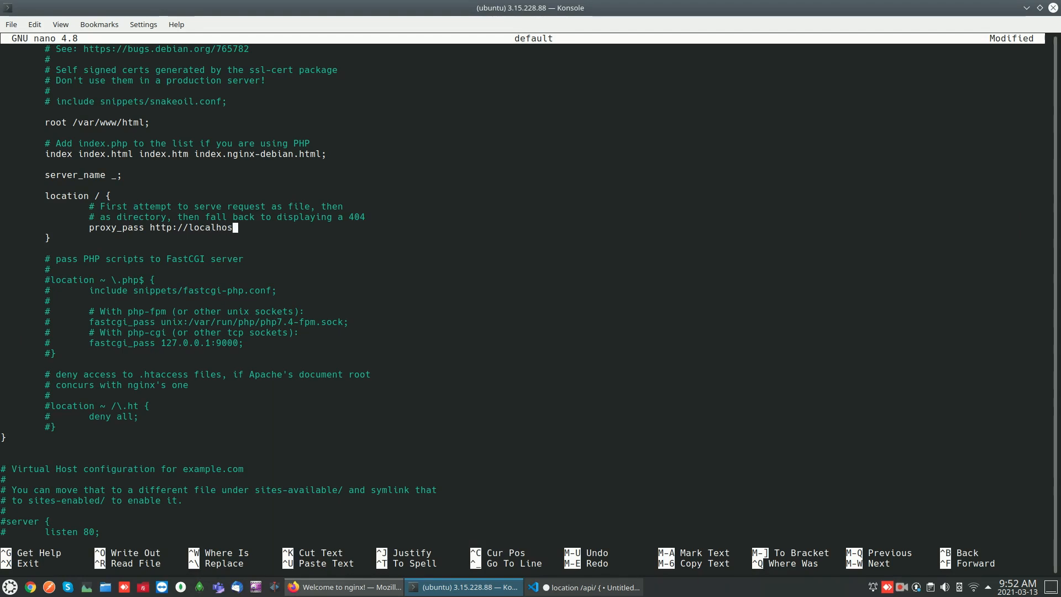
type("t:")
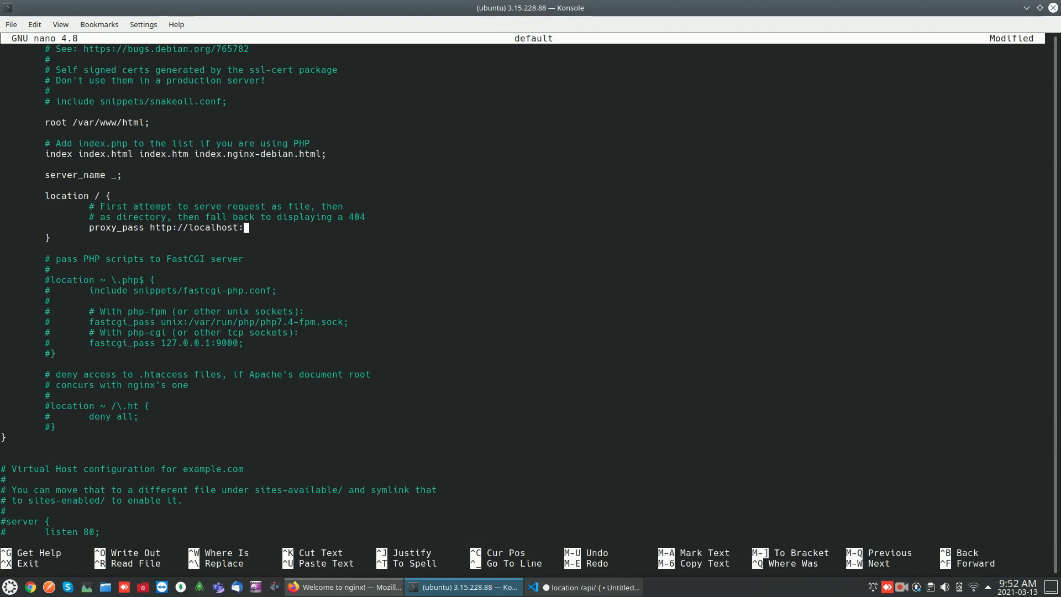
type("300")
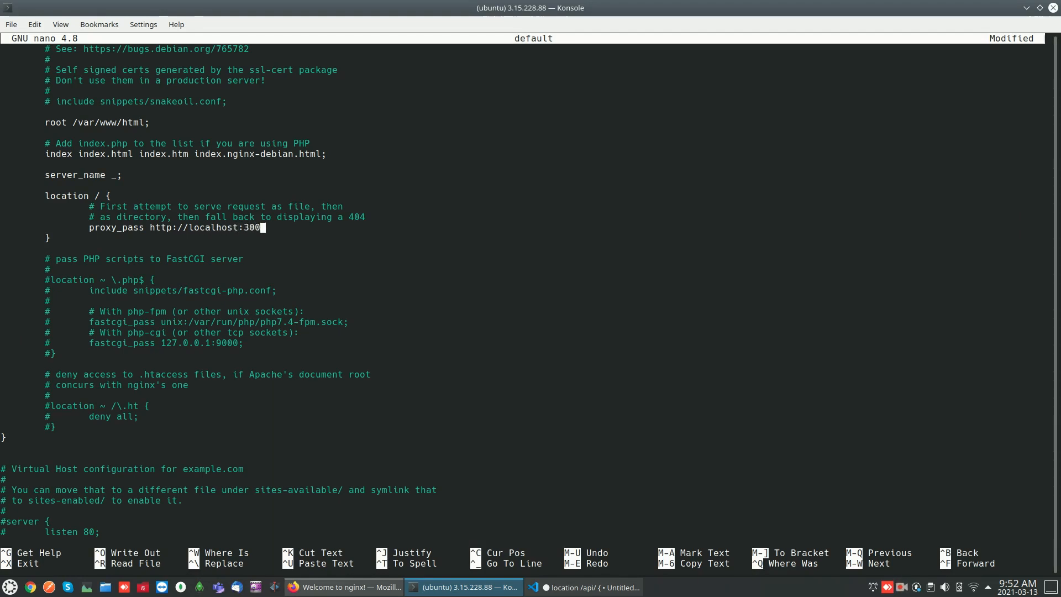
type("0")
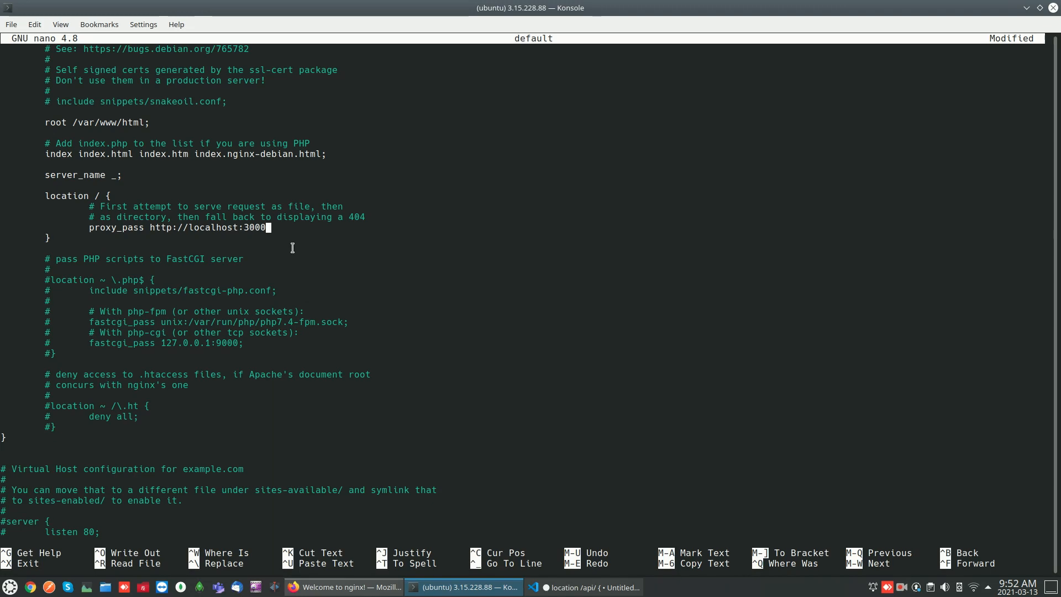
type("/")
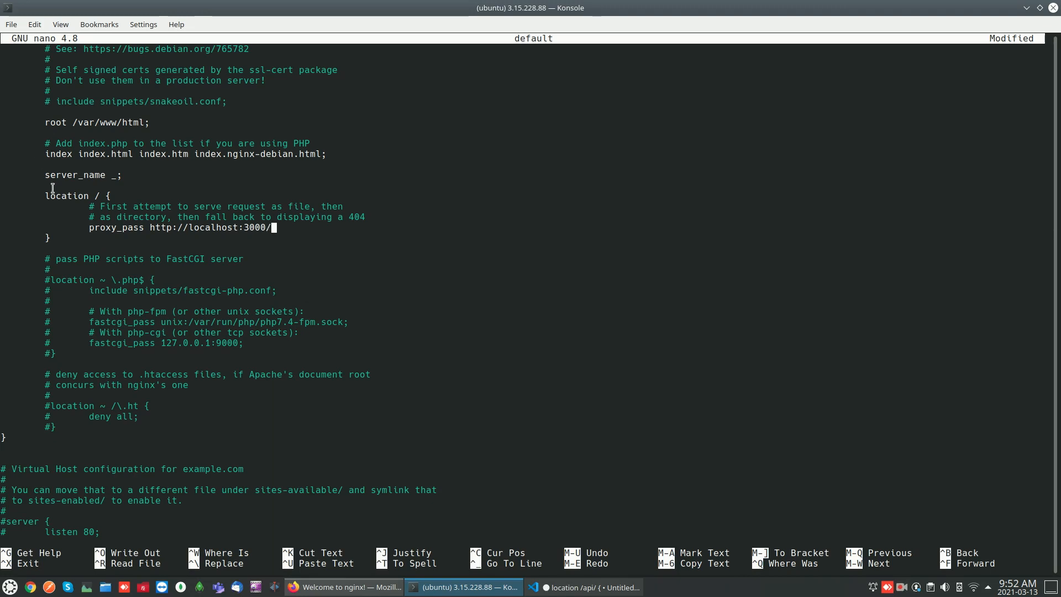
double_click(136, 216)
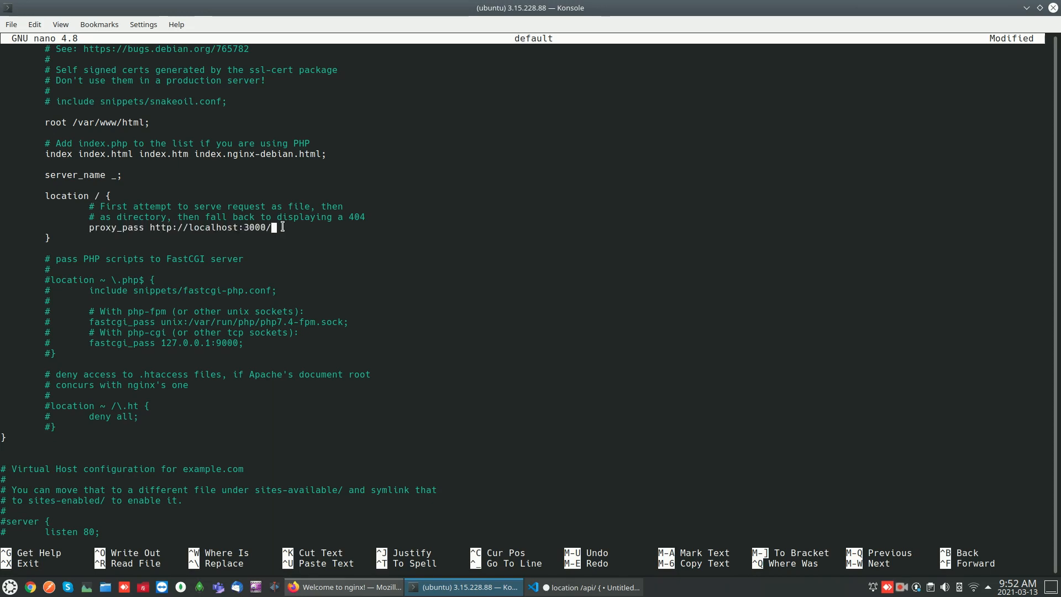
key("ctrl+o")
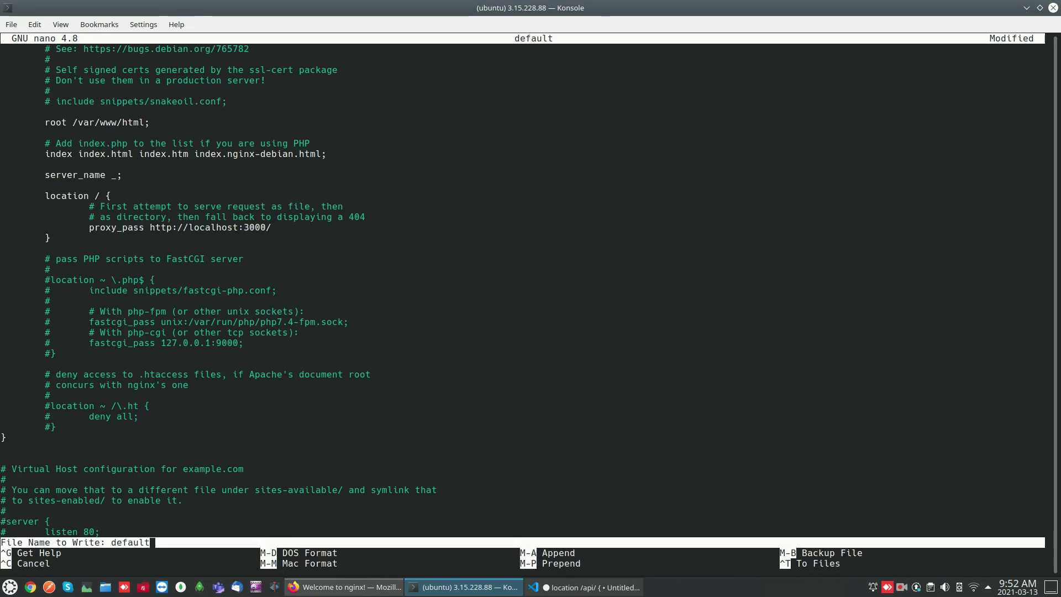
- Save default, run sudo nginx -t revealing the unexpected brace error at line 52, and reopen default in nano
key("Enter")
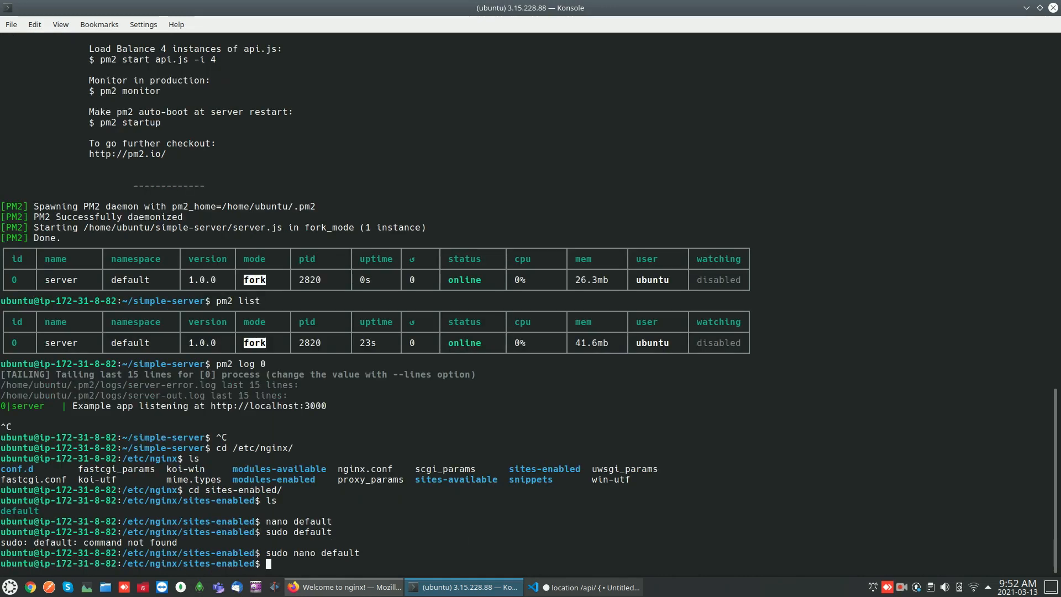
key("ctrl+r")
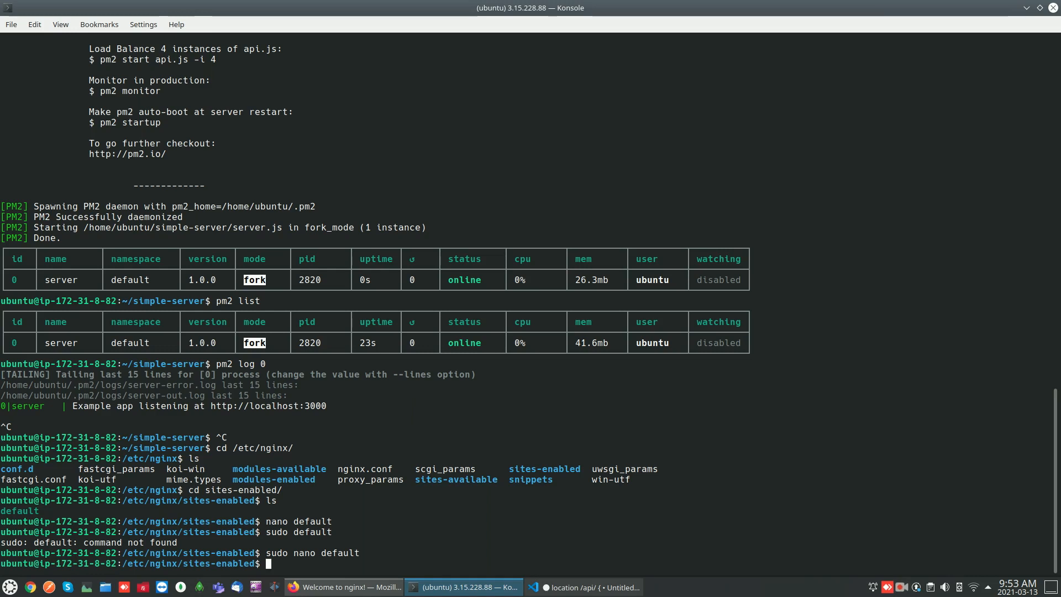
type("su")
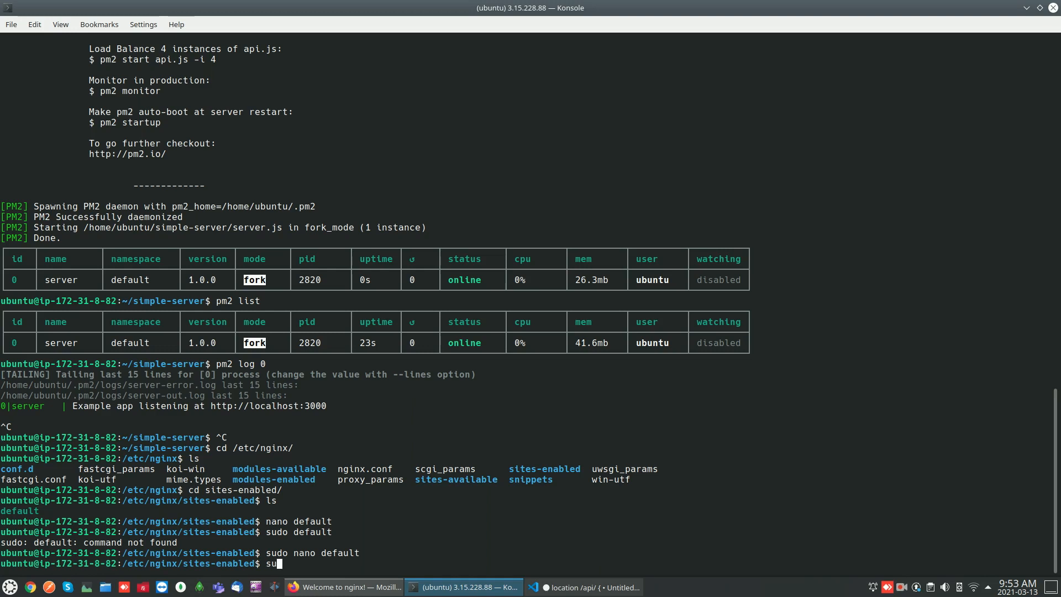
type("do")
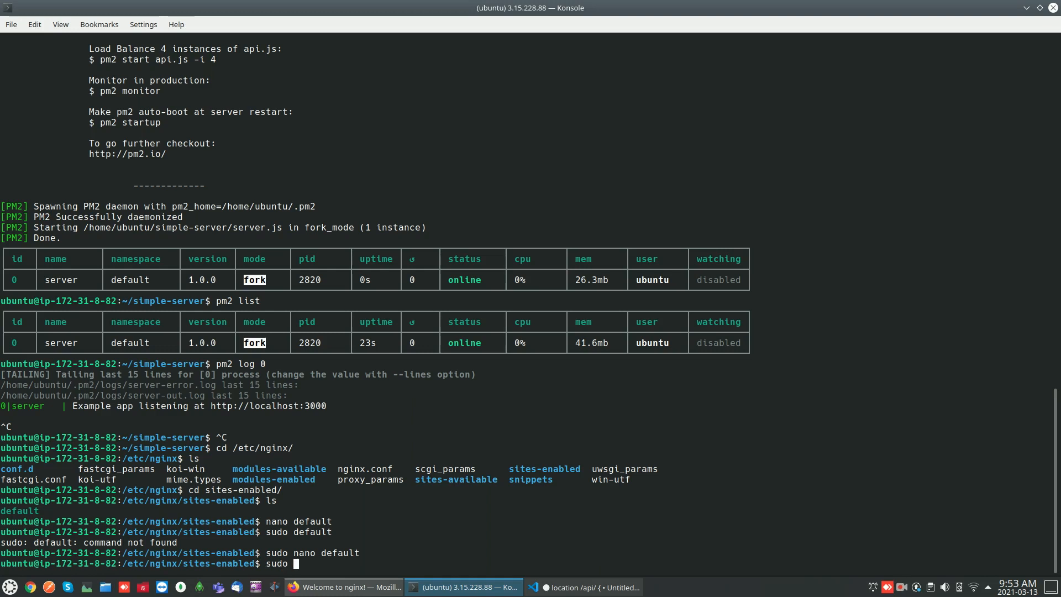
type("nginx -t")
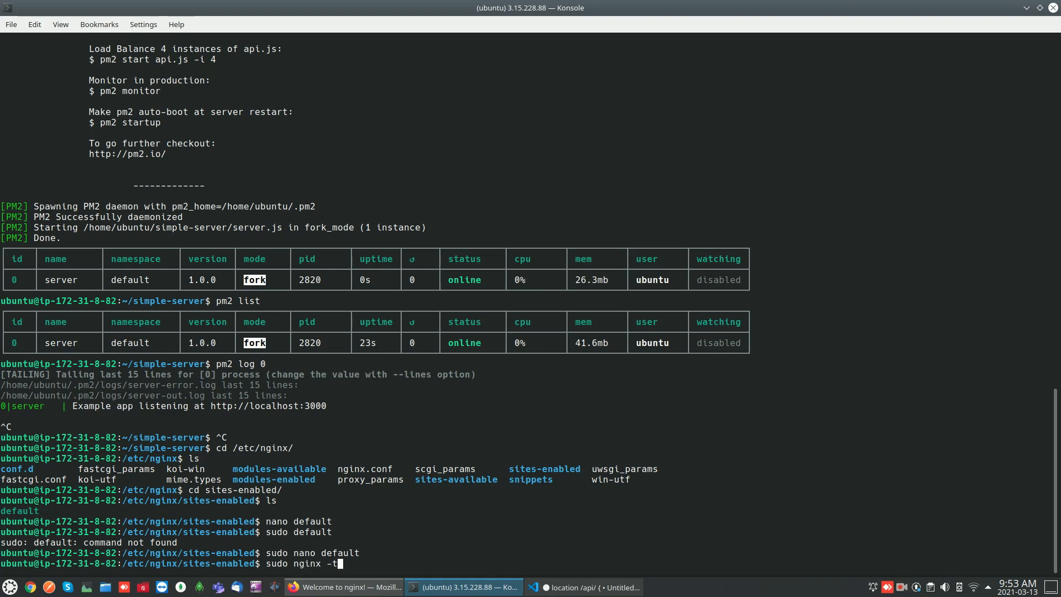
key("Return")
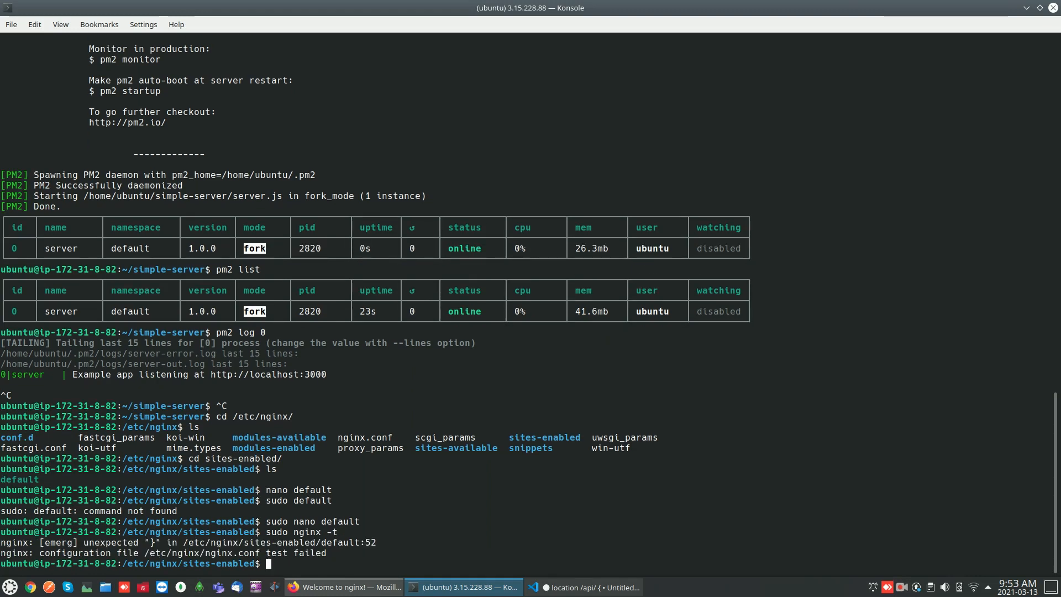
mouse_move(66, 552)
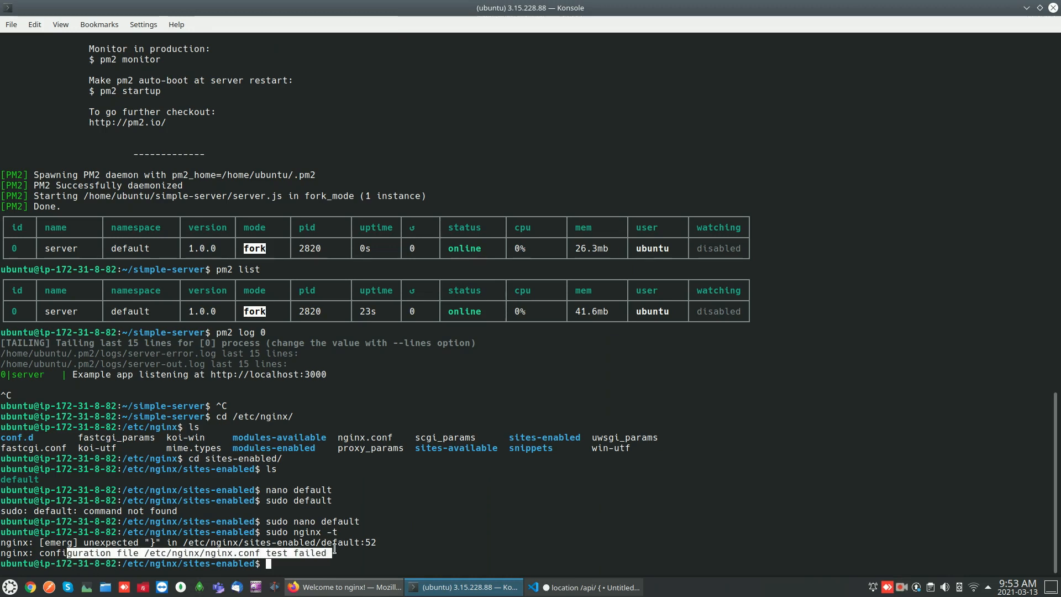
type("sudo nano default")
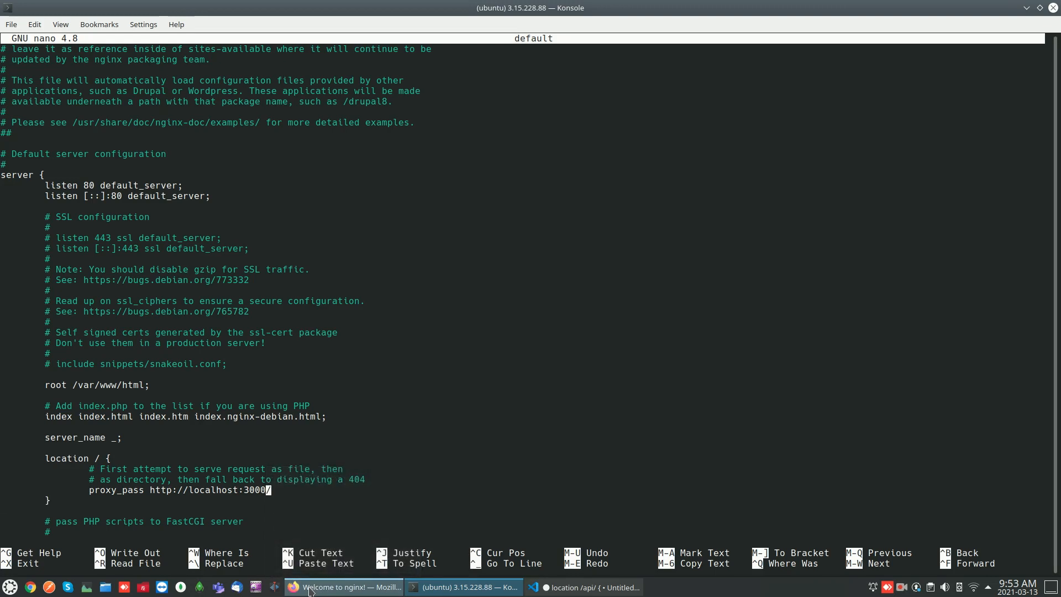
- Append the missing semicolon to proxy_pass and rerun sudo nginx -t, which now succeeds
type(";")
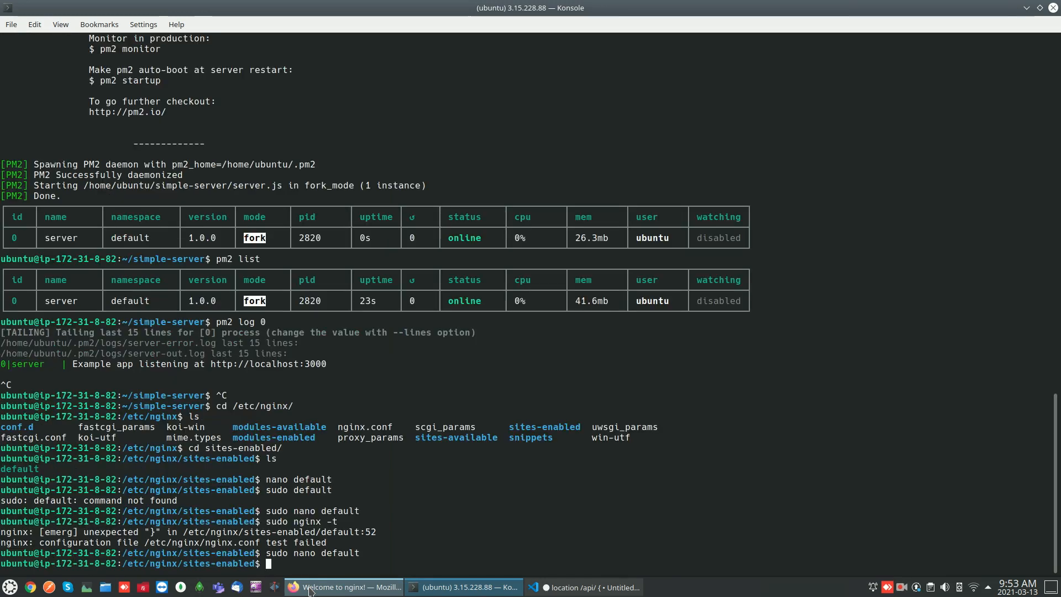
type("sudo nginx -t")
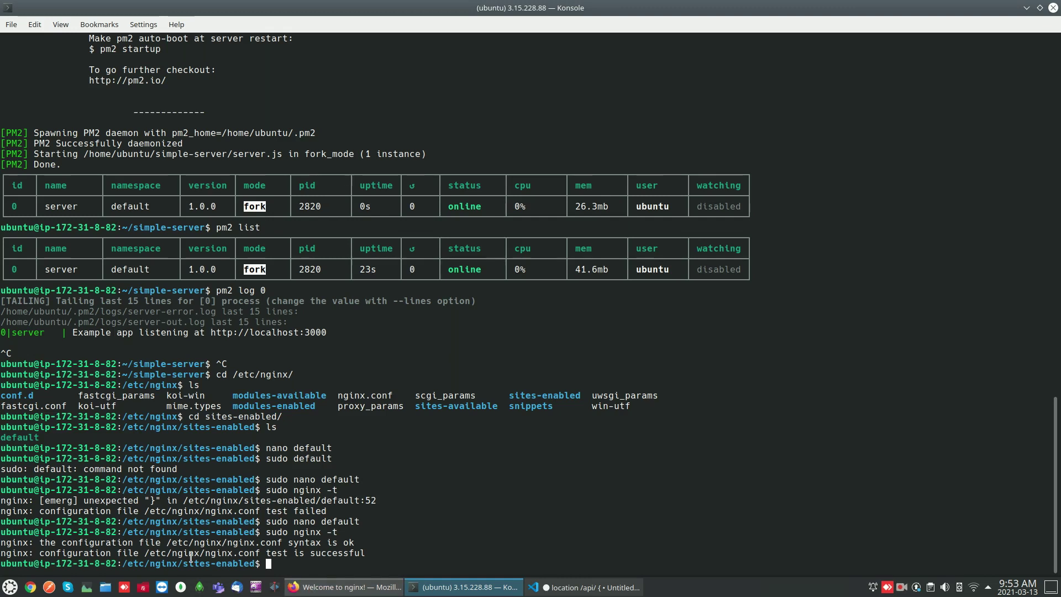
double_click(198, 552)
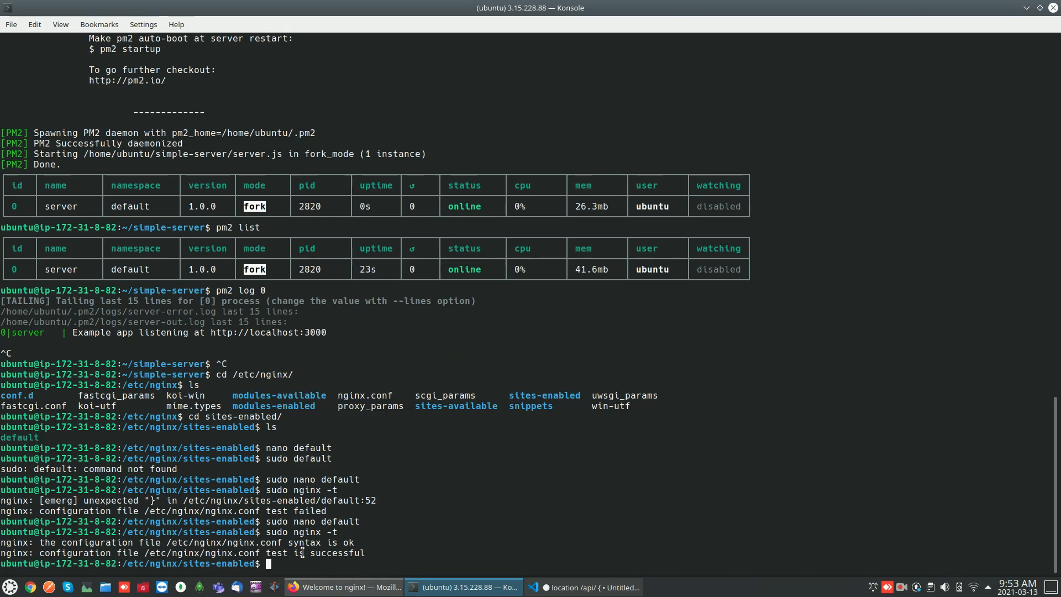
type("sudo")
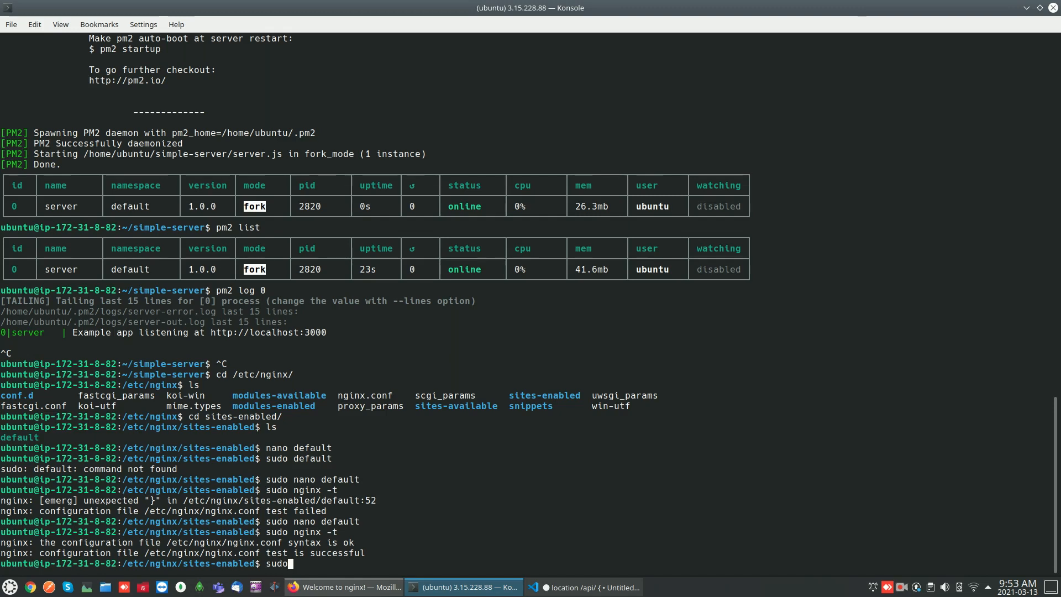
- Reload nginx with systemctl, confirm Active: active (running), and check Hello World! in Firefox
type("systemctl")
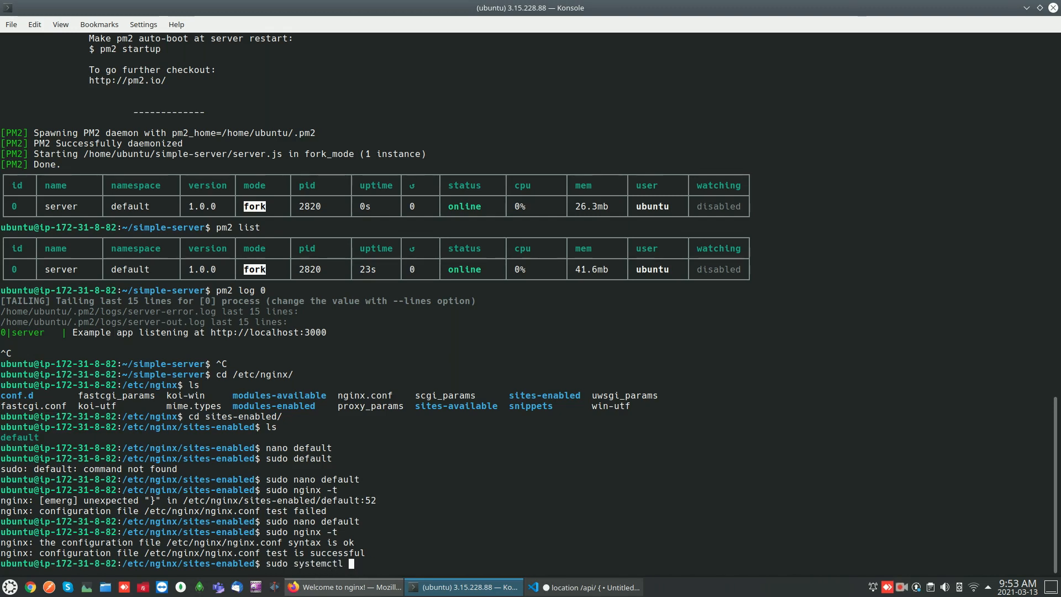
type("reload nginx")
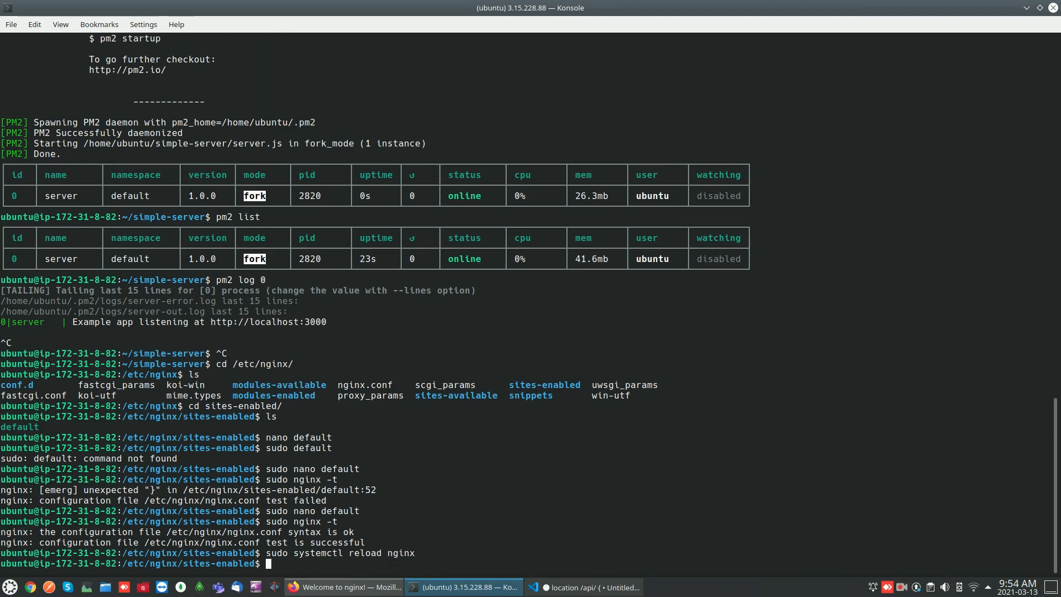
type("sudo systemctl")
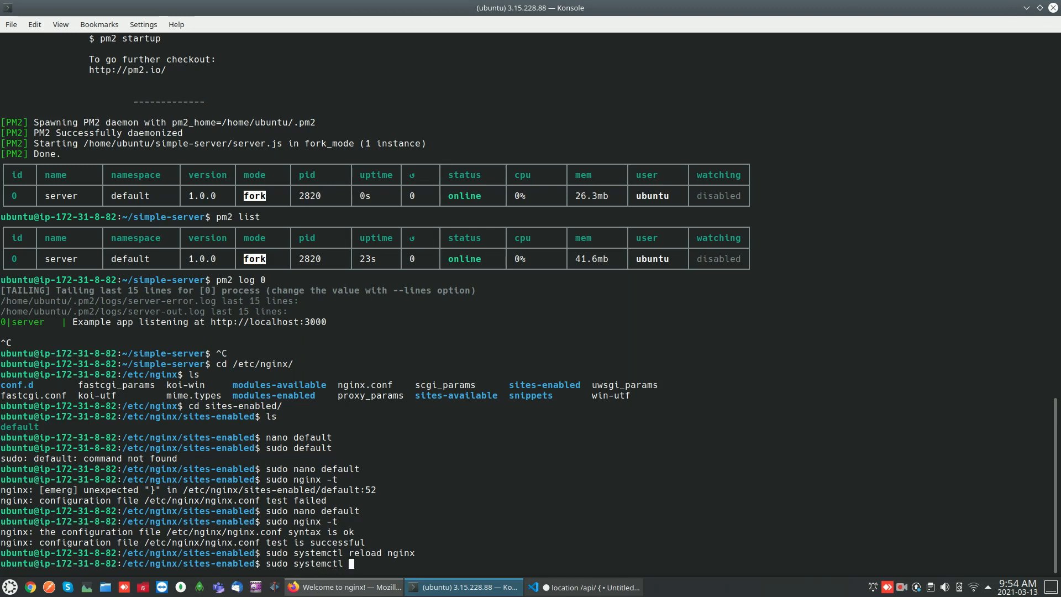
type("stt")
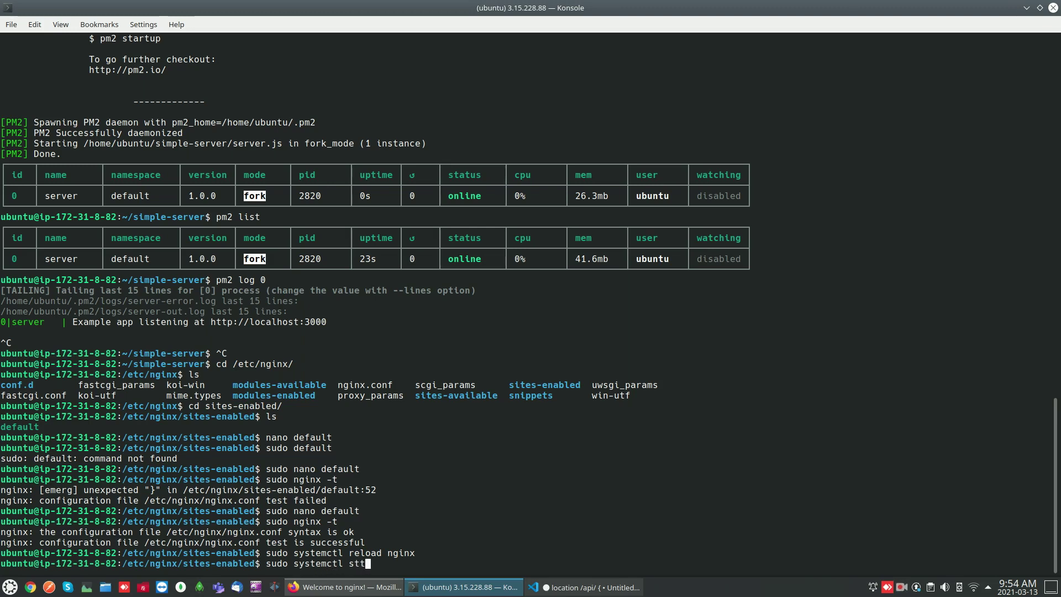
type("atus")
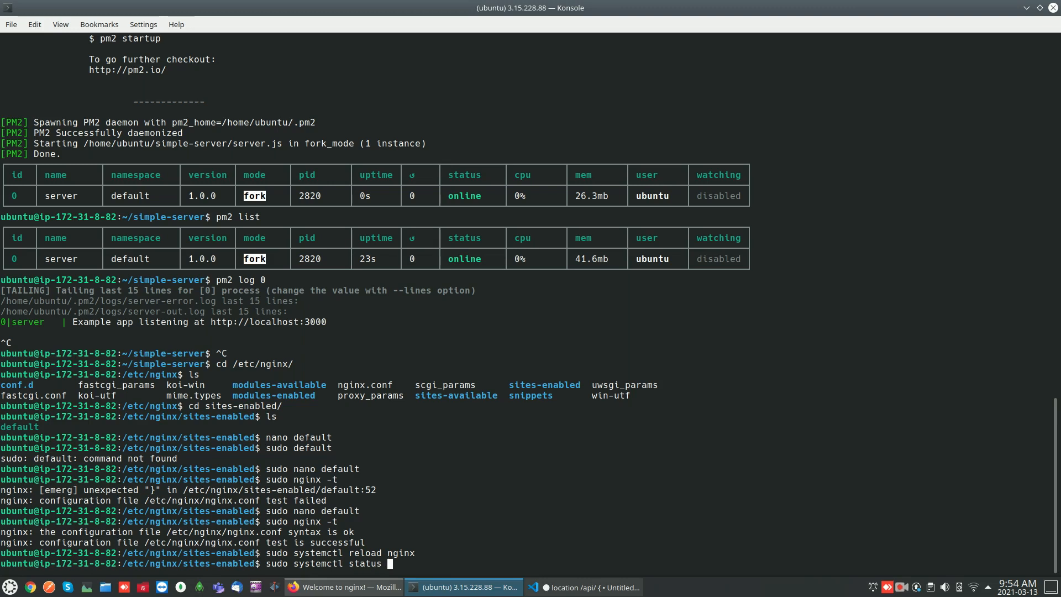
key("Return")
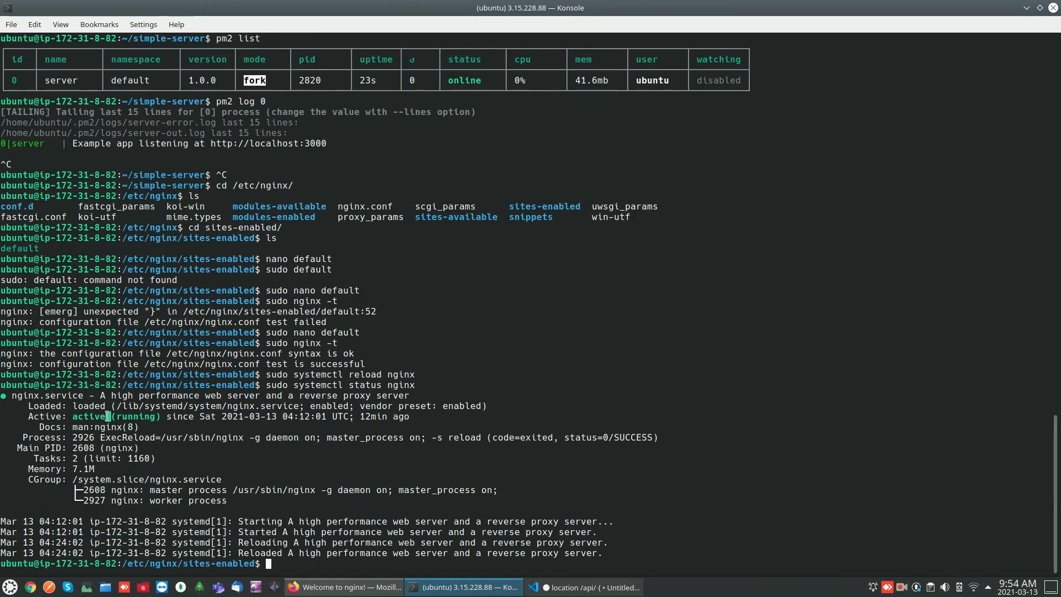
mouse_move(282, 506)
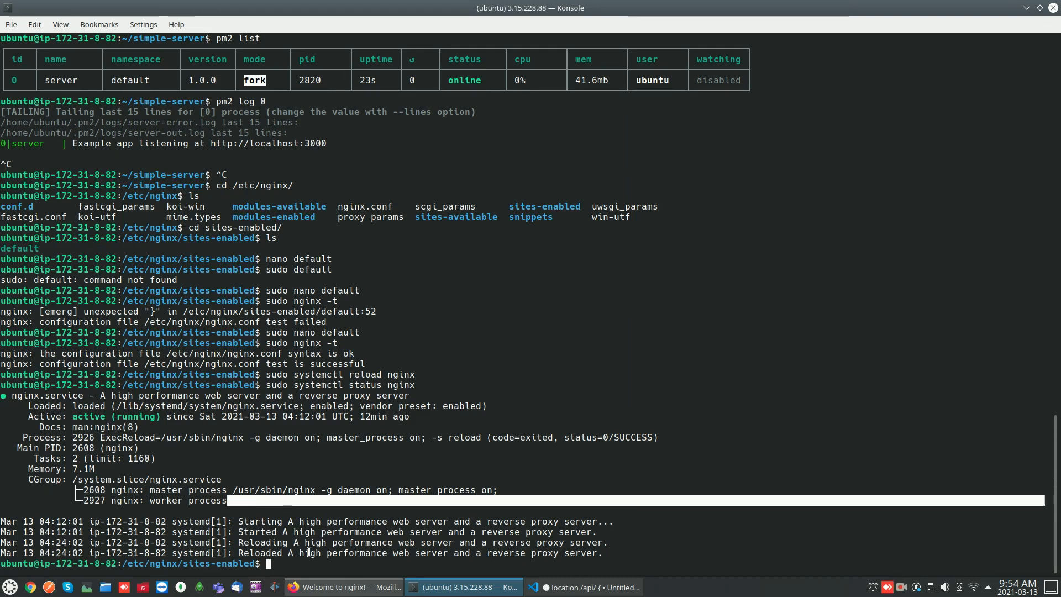
left_click(349, 586)
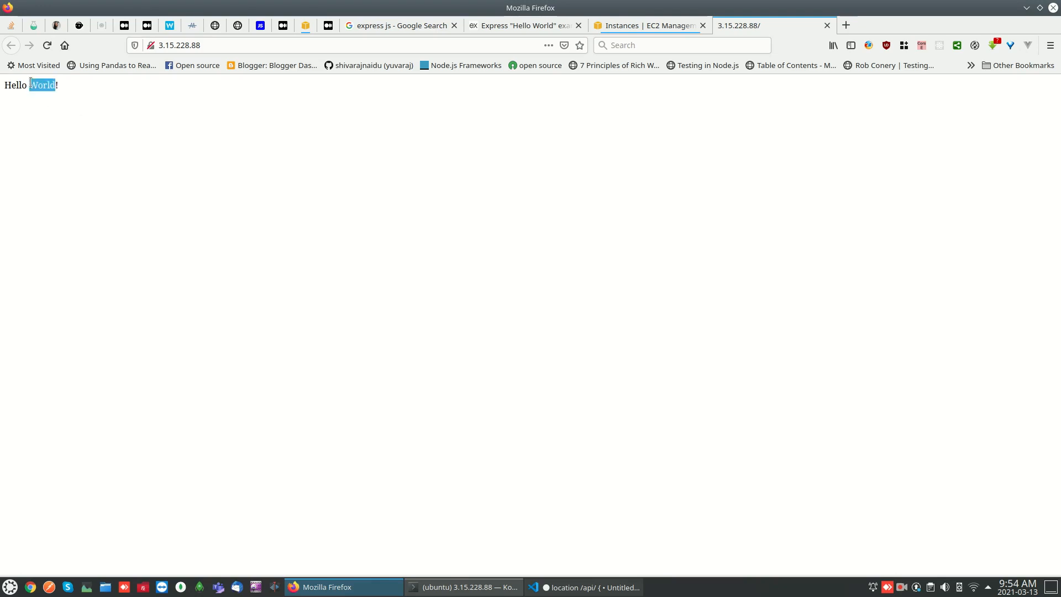
- View the Hello World! page at 3.15.228.88 served through nginx, then return to Konsole
left_click(464, 587)
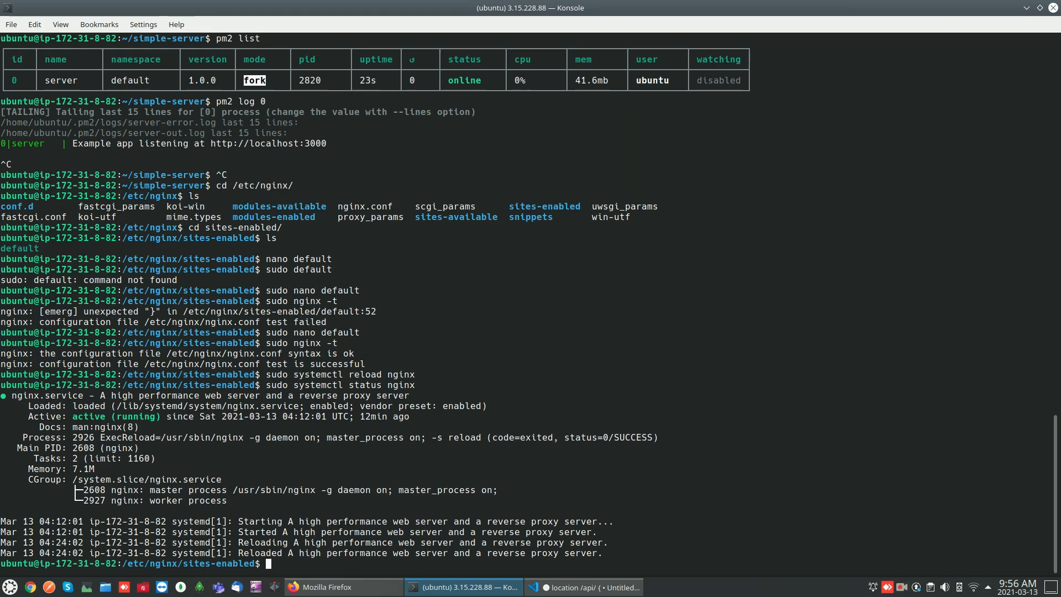
- Reopen the default site file in nano with sudo
type("cd")
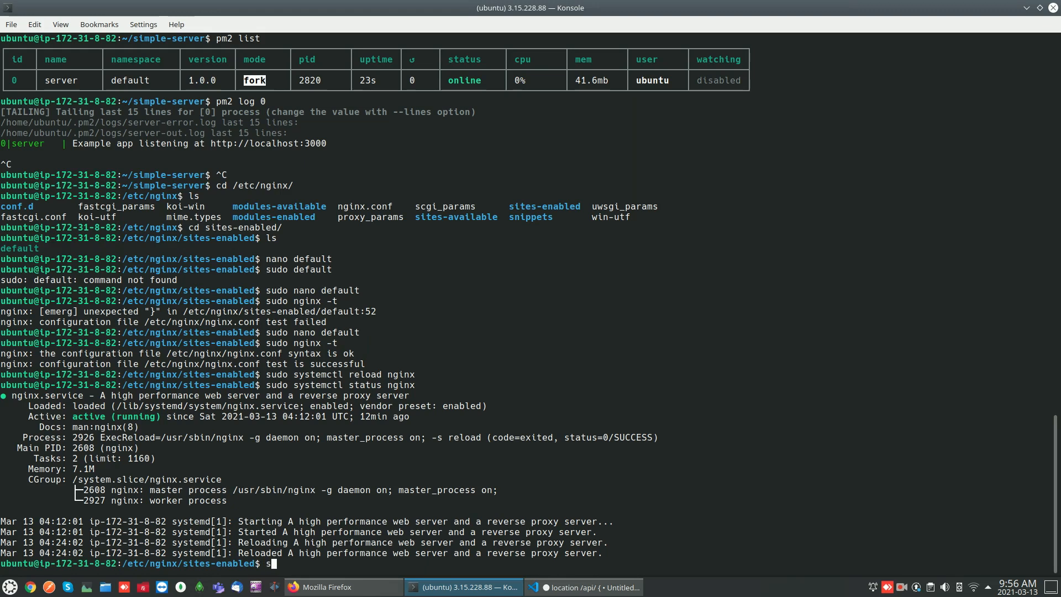
type("udo")
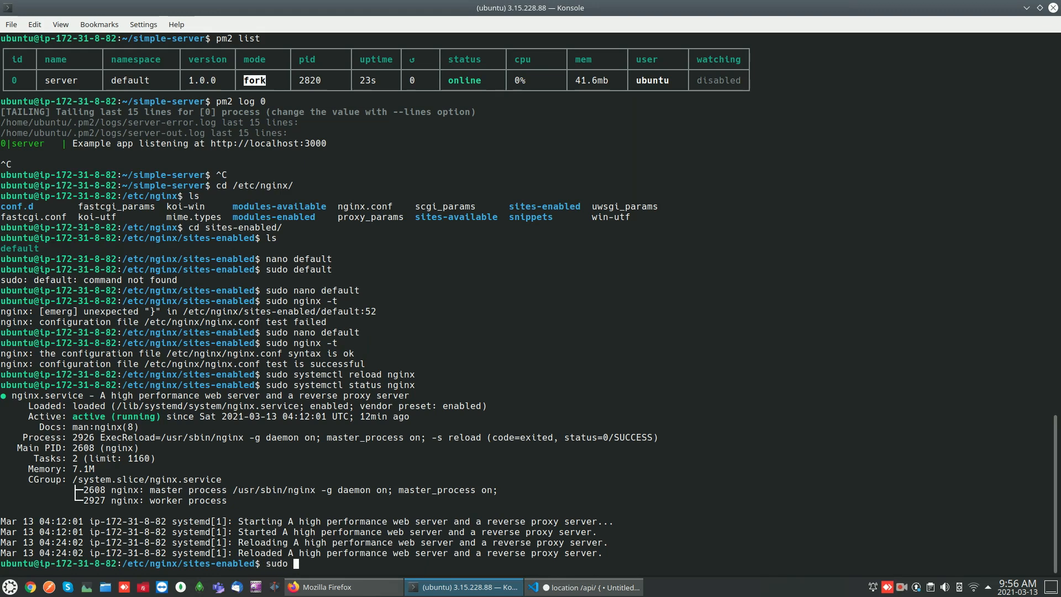
type("def")
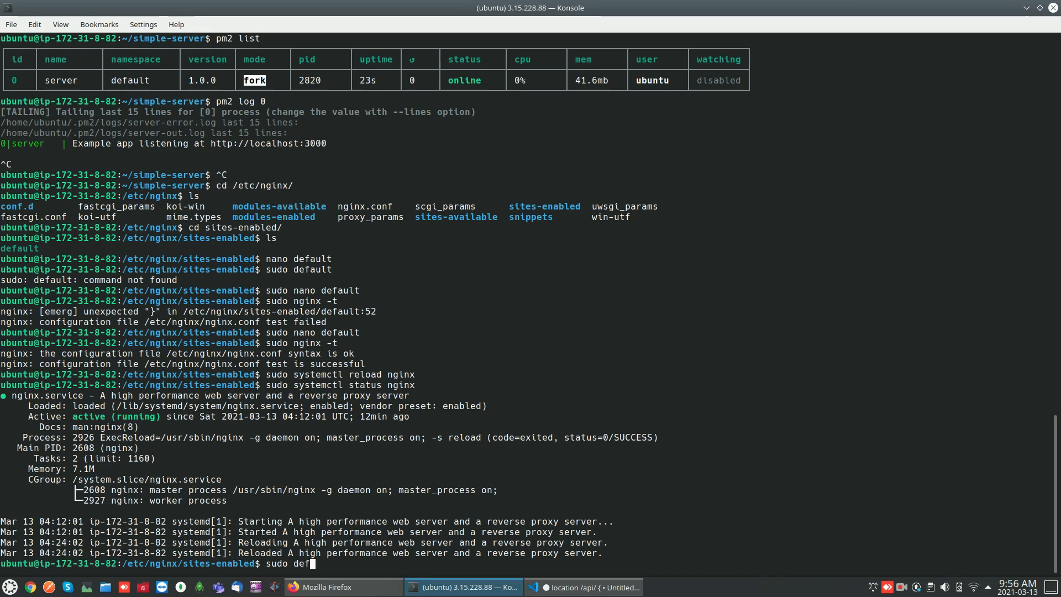
type("nano")
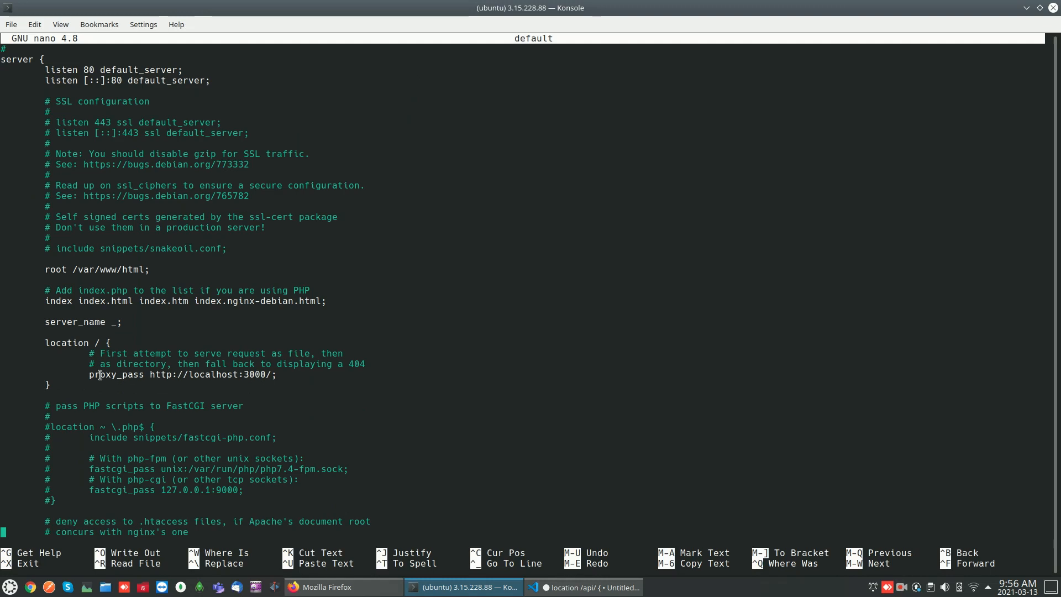
- Insert a blank line above proxy_pass in location / and bring up the VS Code header snippet
double_click(116, 374)
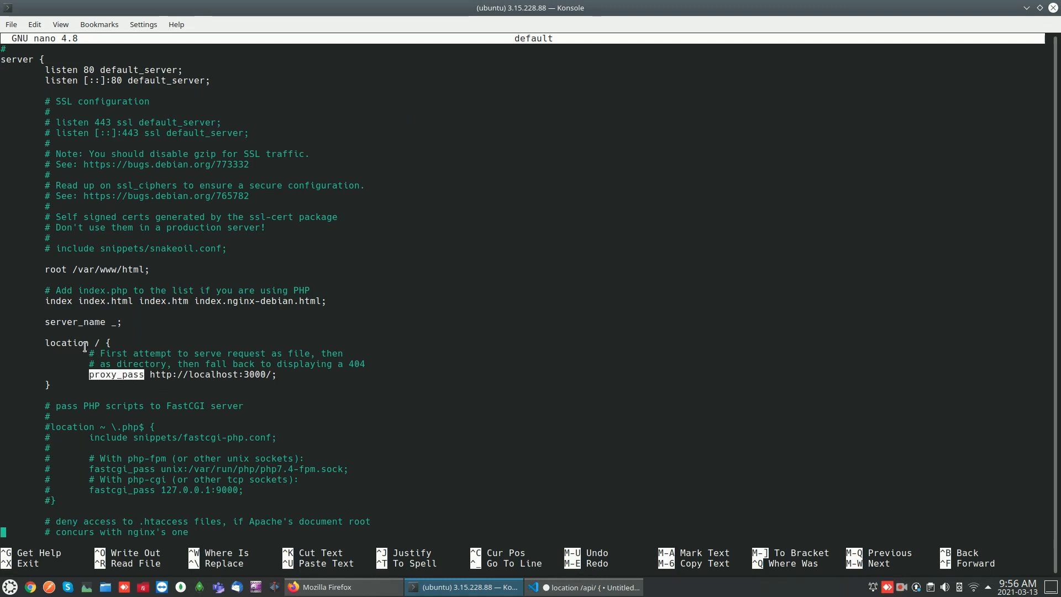
left_click(281, 373)
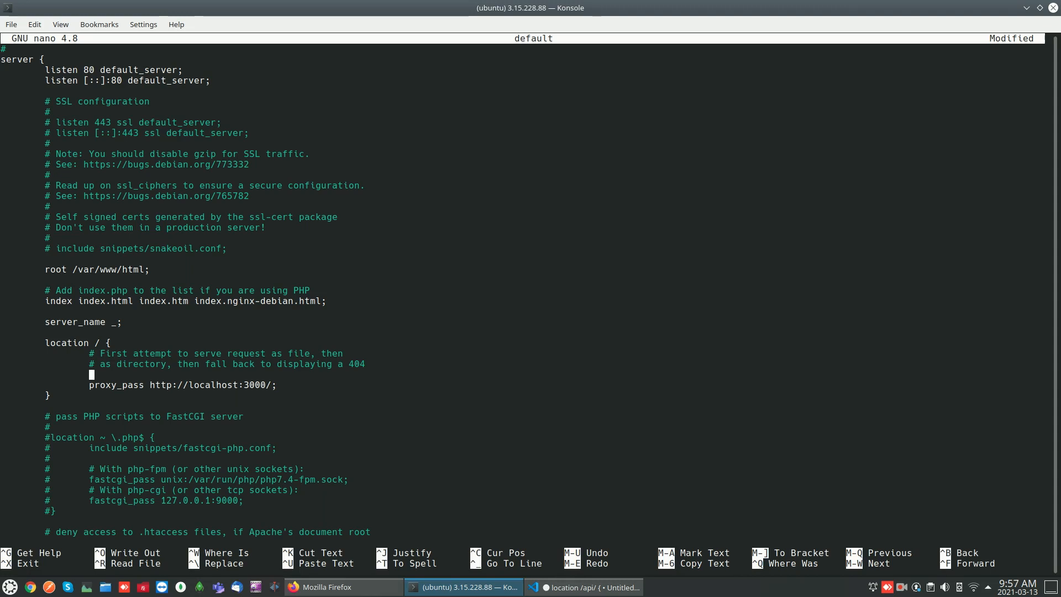
mouse_move(359, 426)
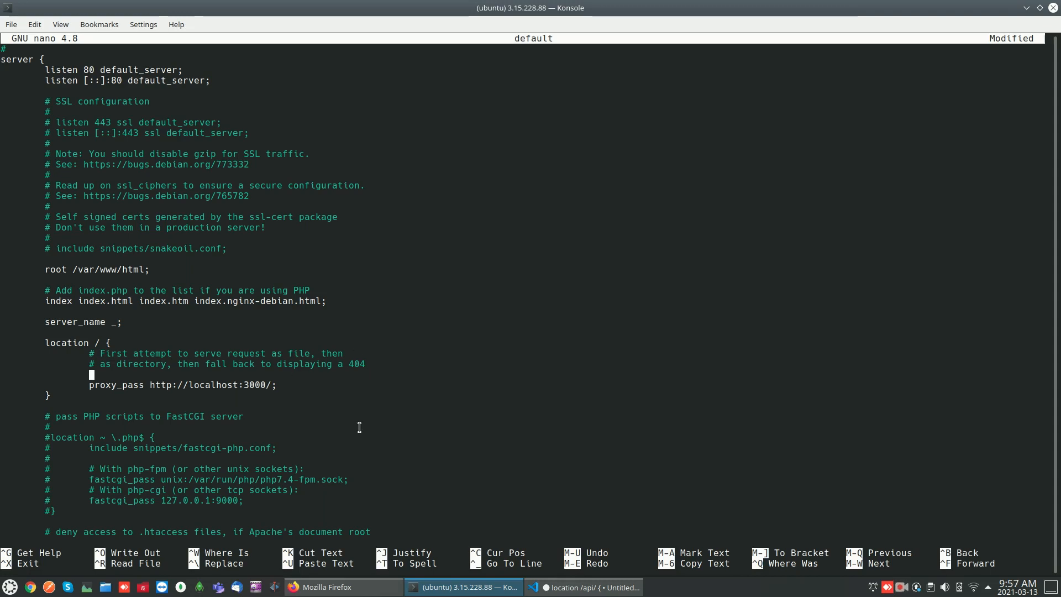
mouse_move(371, 432)
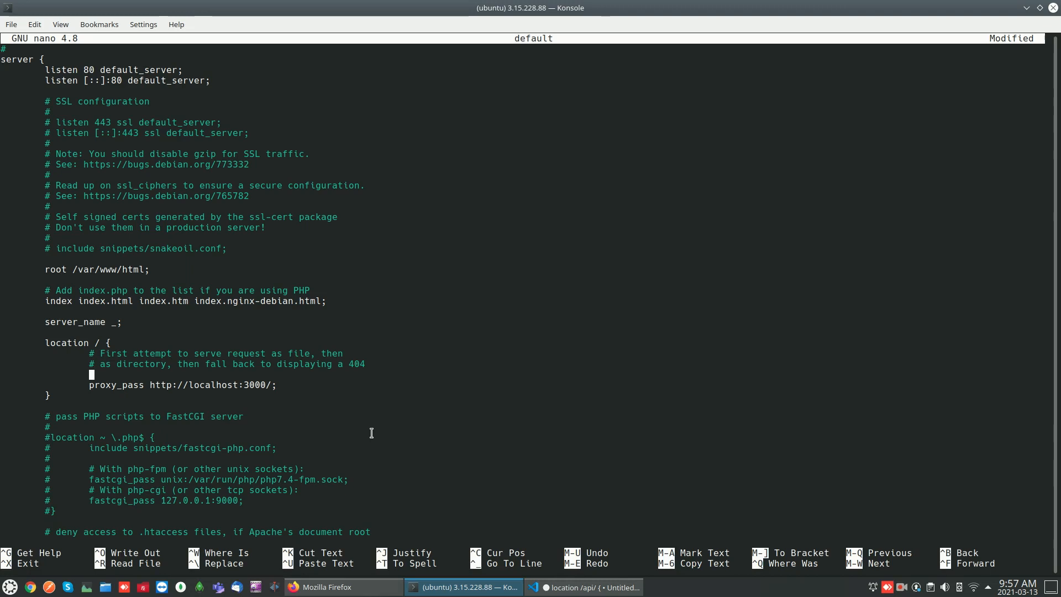
left_click(588, 586)
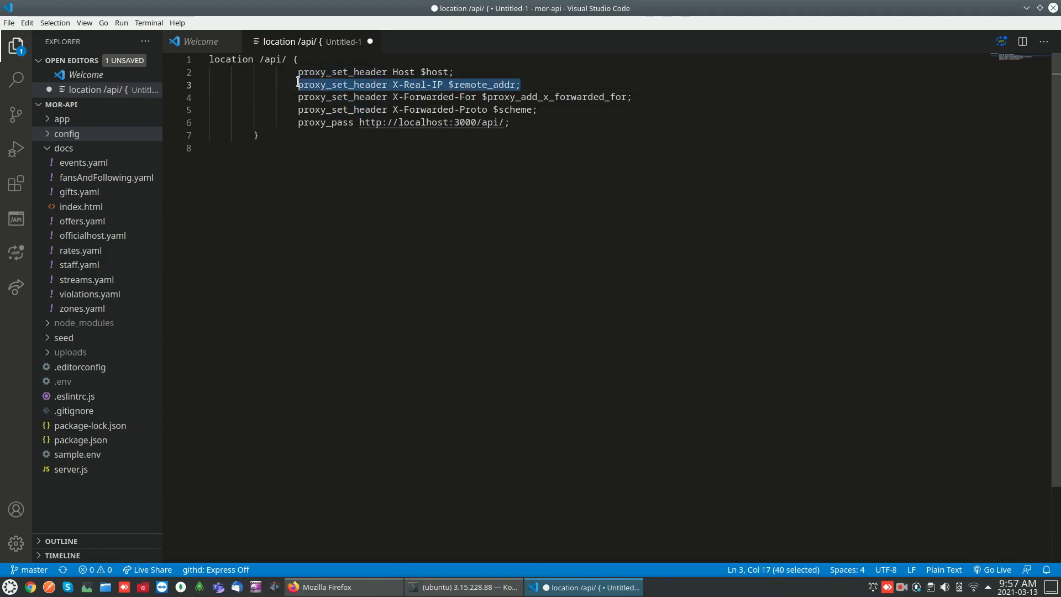
- Add proxy_set_header X-Real-IP $remote_addr; to the location / block
left_click(462, 587)
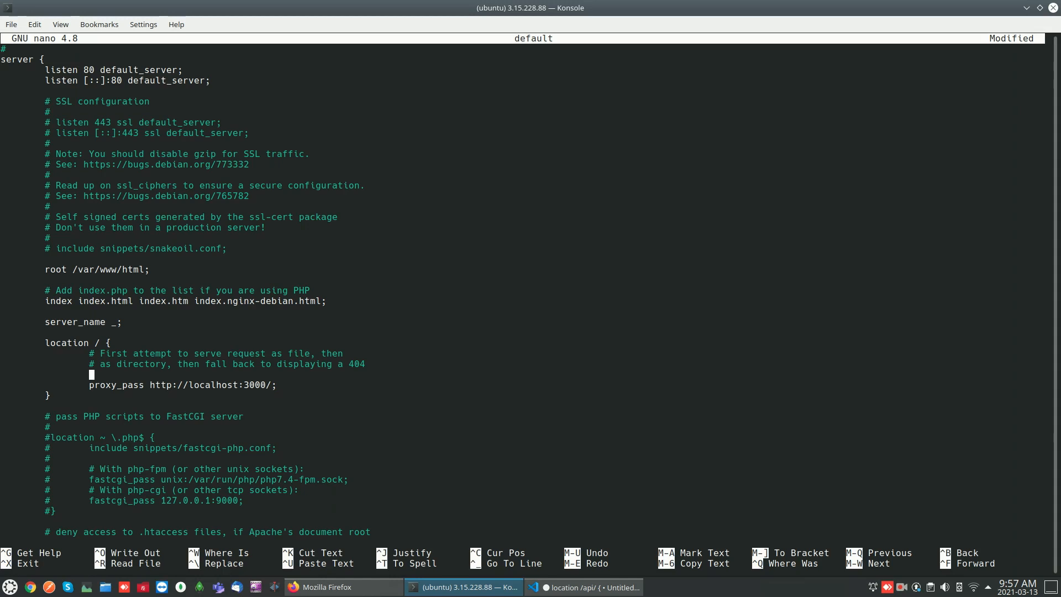
type("proxy_set_header X-Real-IP $remote_addr;")
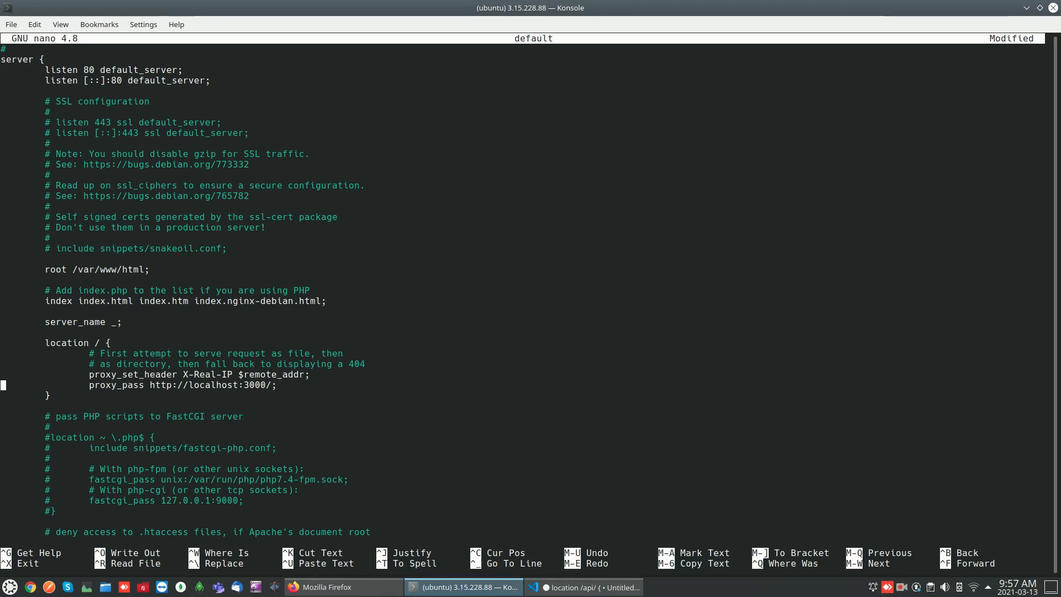
left_click(580, 587)
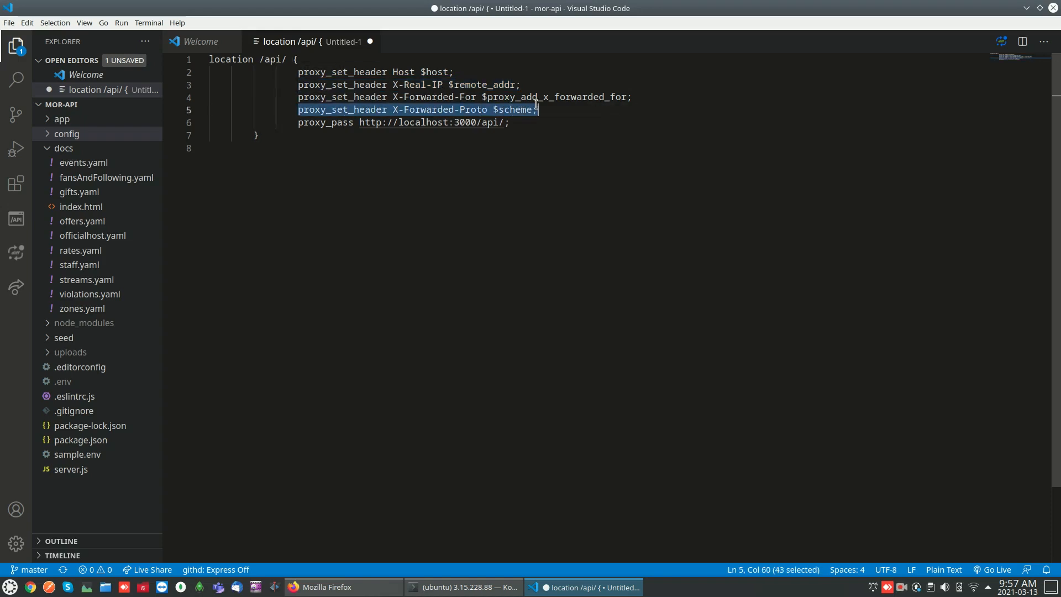
mouse_move(437, 393)
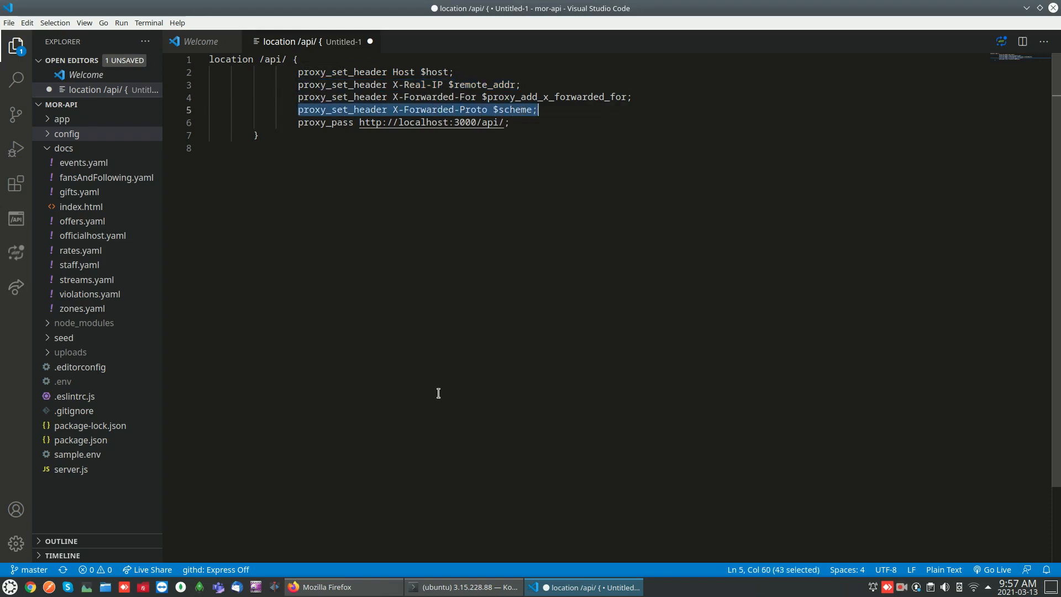
- Add an indented proxy_set_header X-Forwarded-Proto $scheme line, then bring Firefox forward
left_click(470, 587)
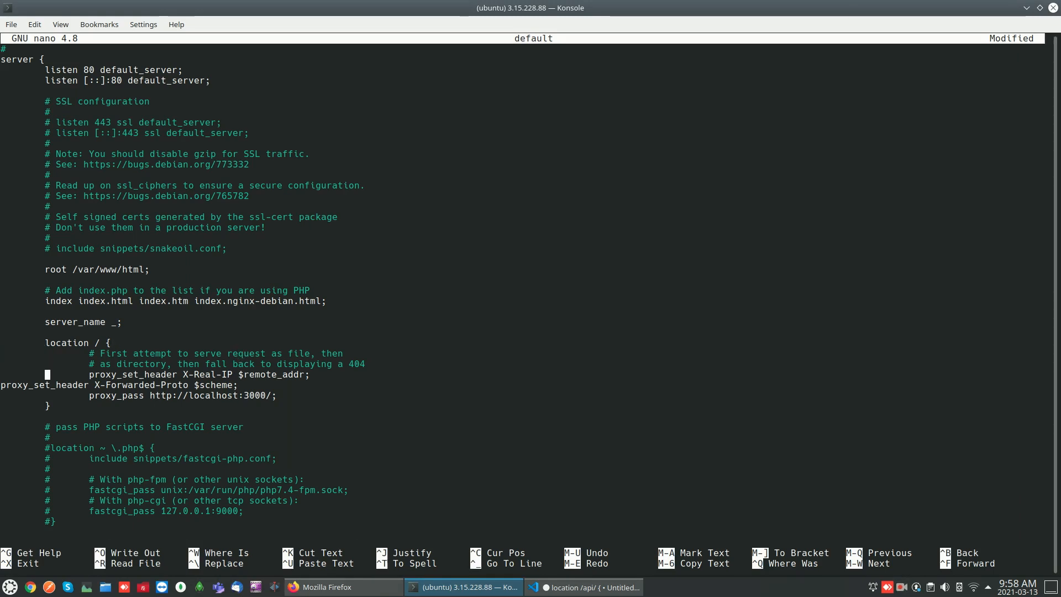
key("Left")
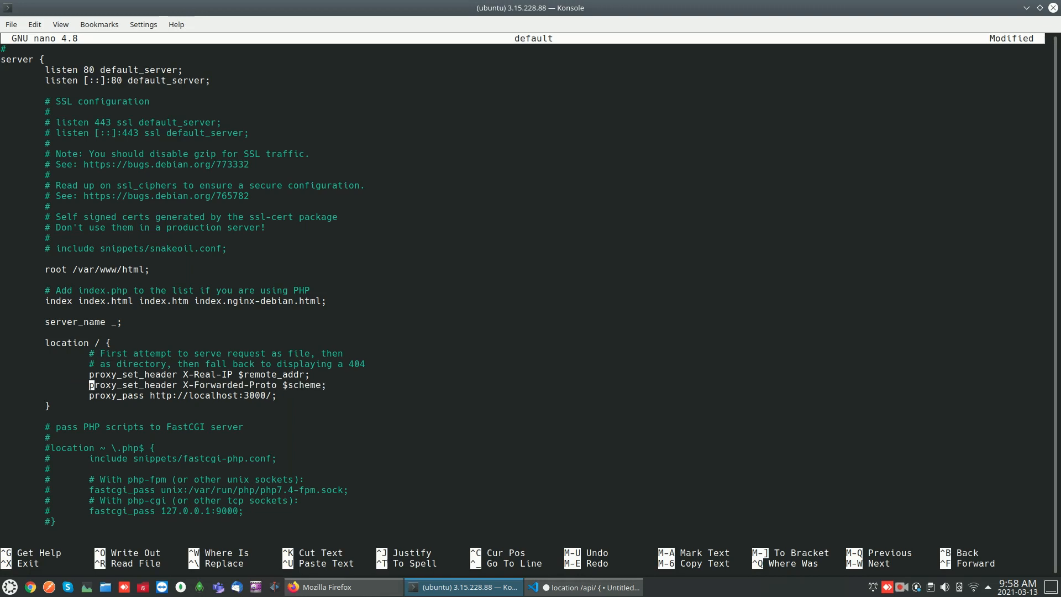
mouse_move(375, 402)
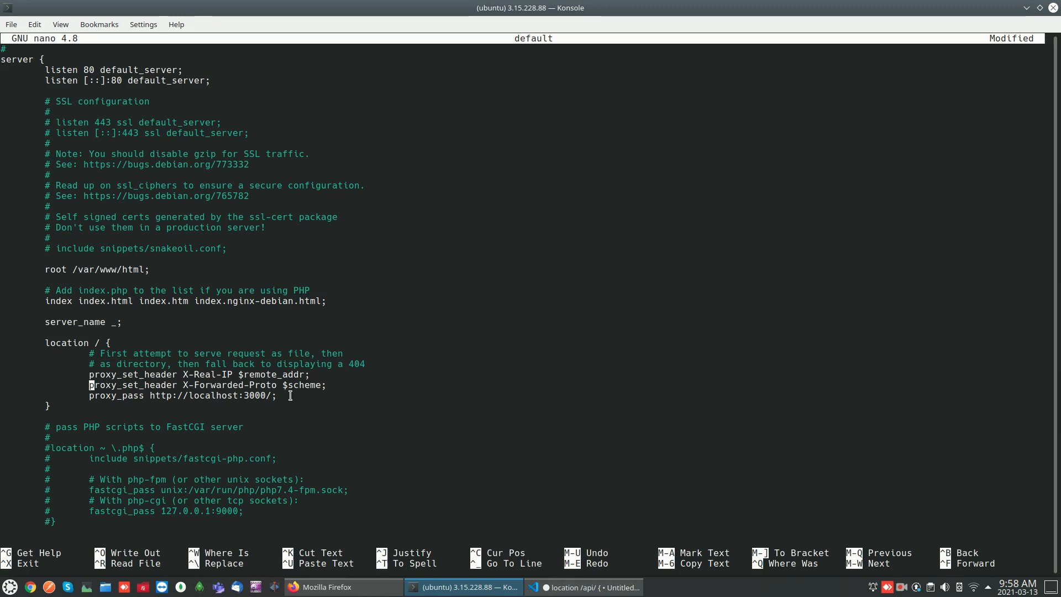
left_click(341, 587)
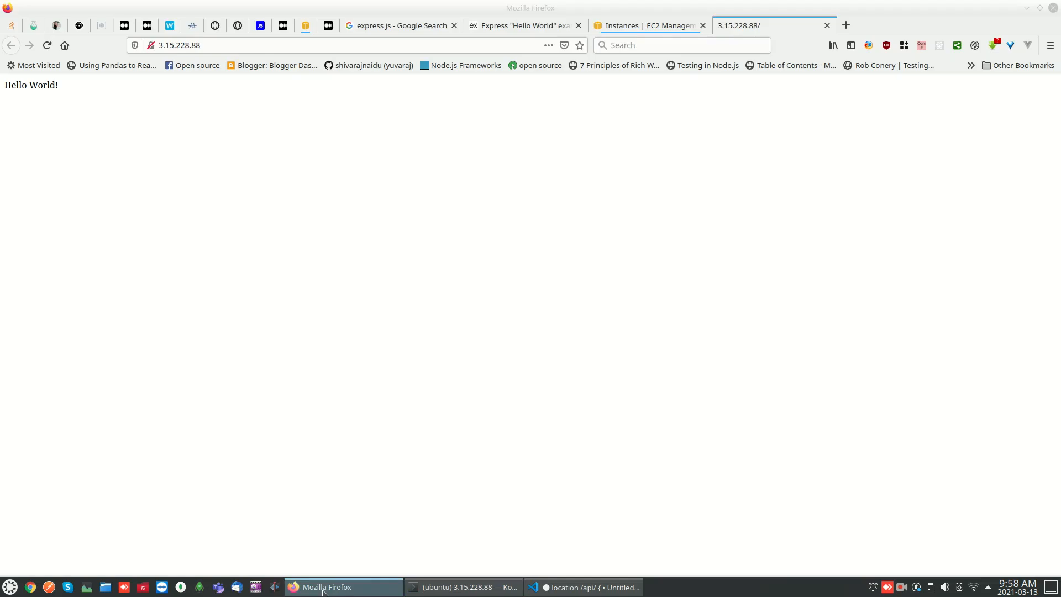
- Search for and open DigitalOcean's Node.js production setup tutorial for Ubuntu 16.04
type("setti")
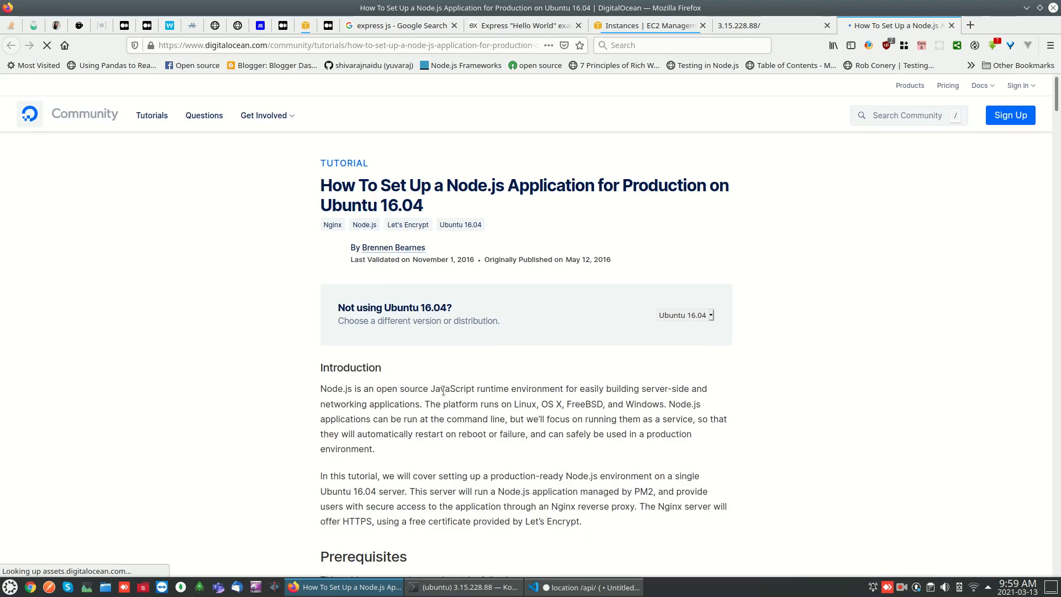
- Scroll down to the tutorial's 'Set Up Nginx as a Reverse Proxy' section
scroll("down", 3)
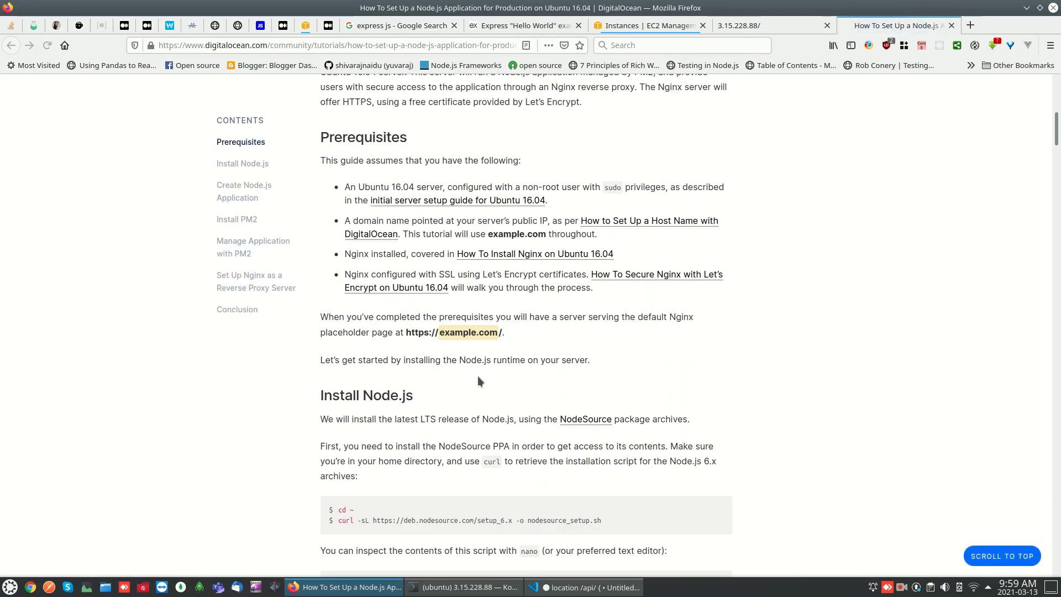
scroll("down", 3)
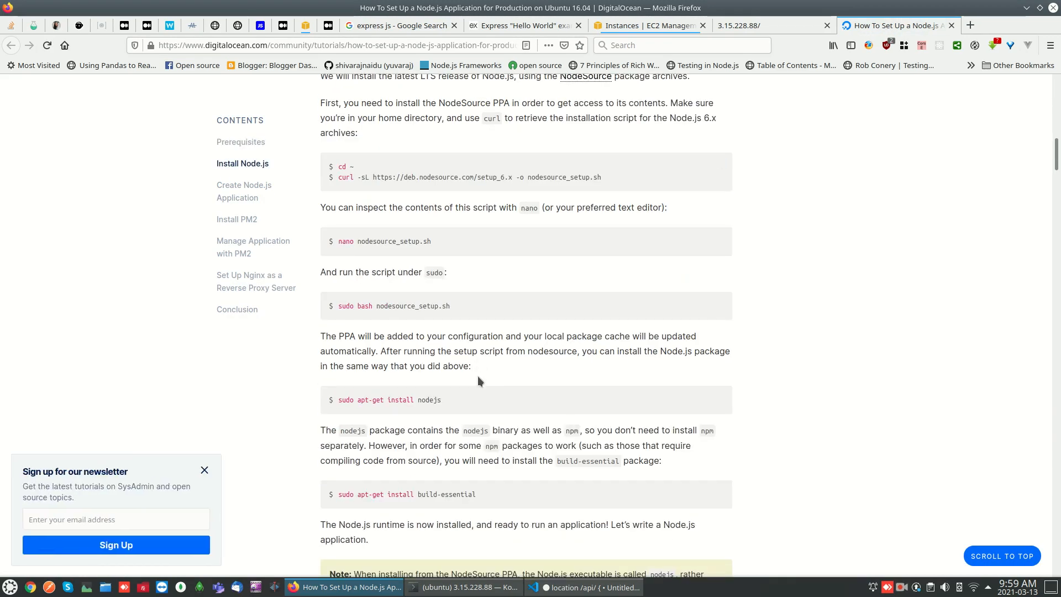
scroll("down", 3)
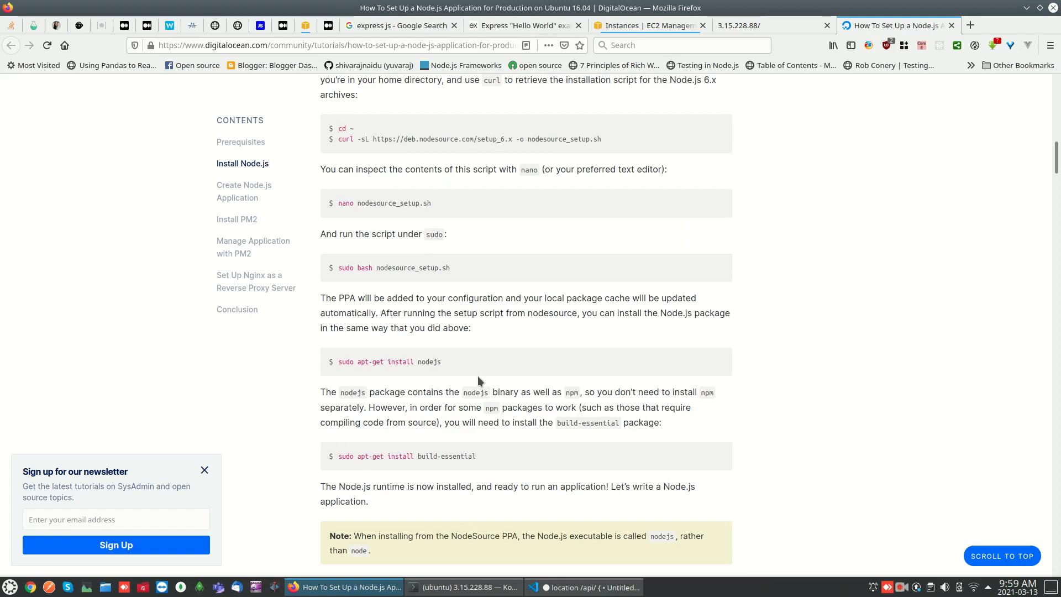
scroll("down", 3)
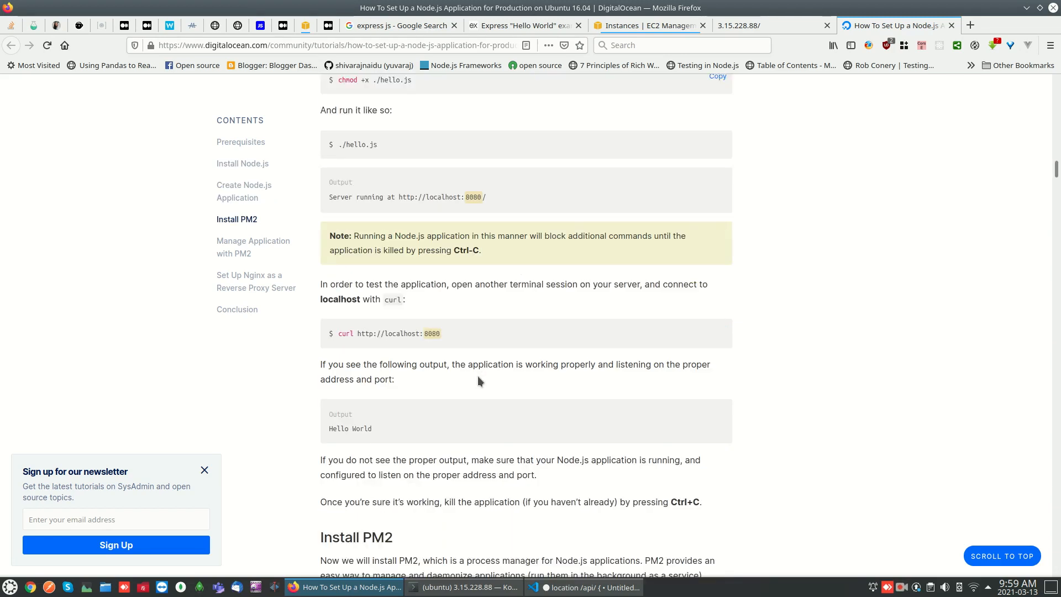
scroll("down", 3)
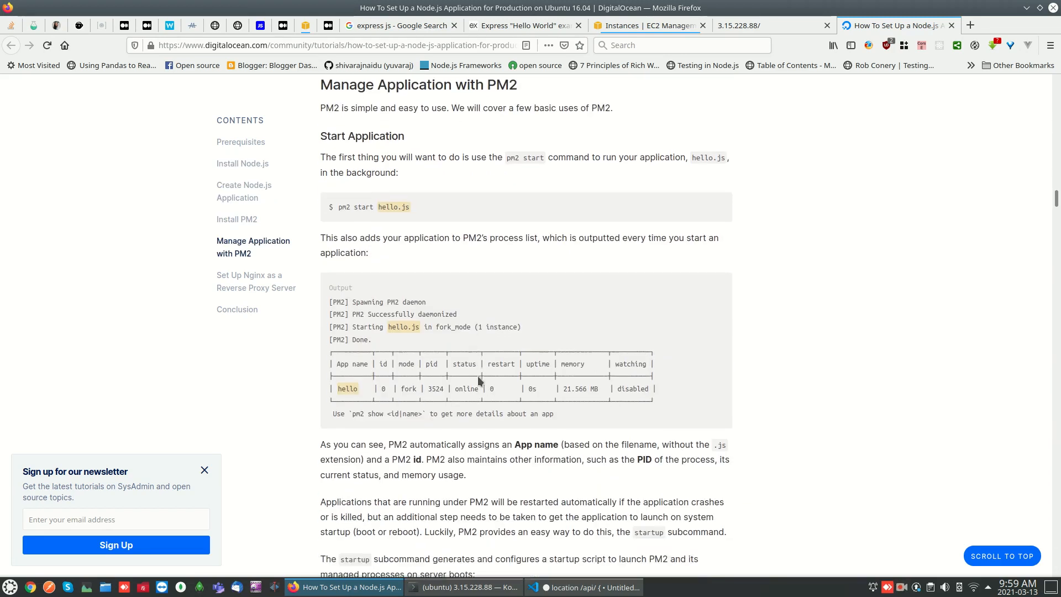
scroll("down", 3)
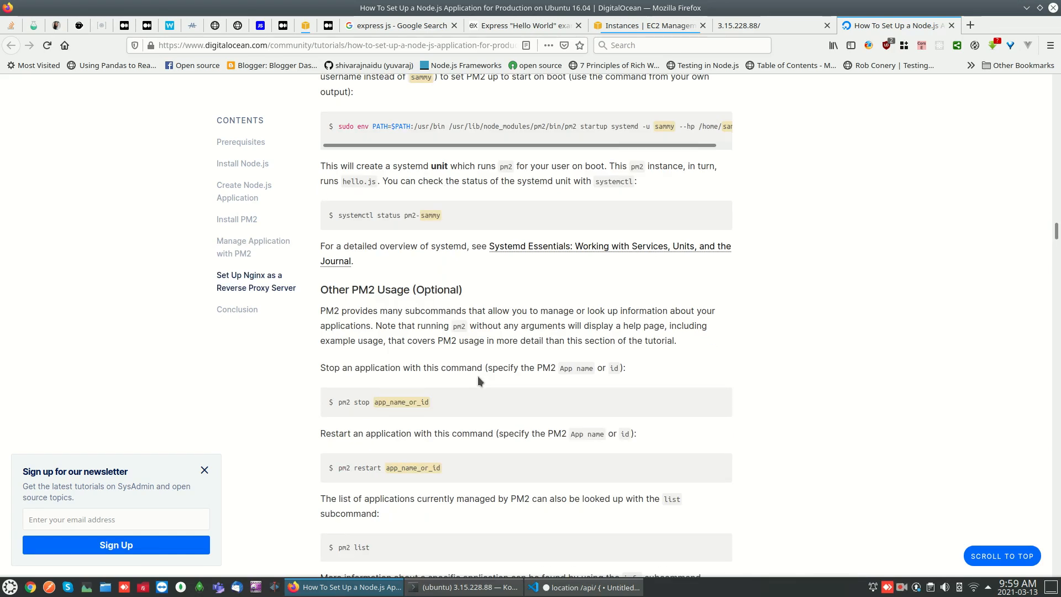
scroll("down", 3)
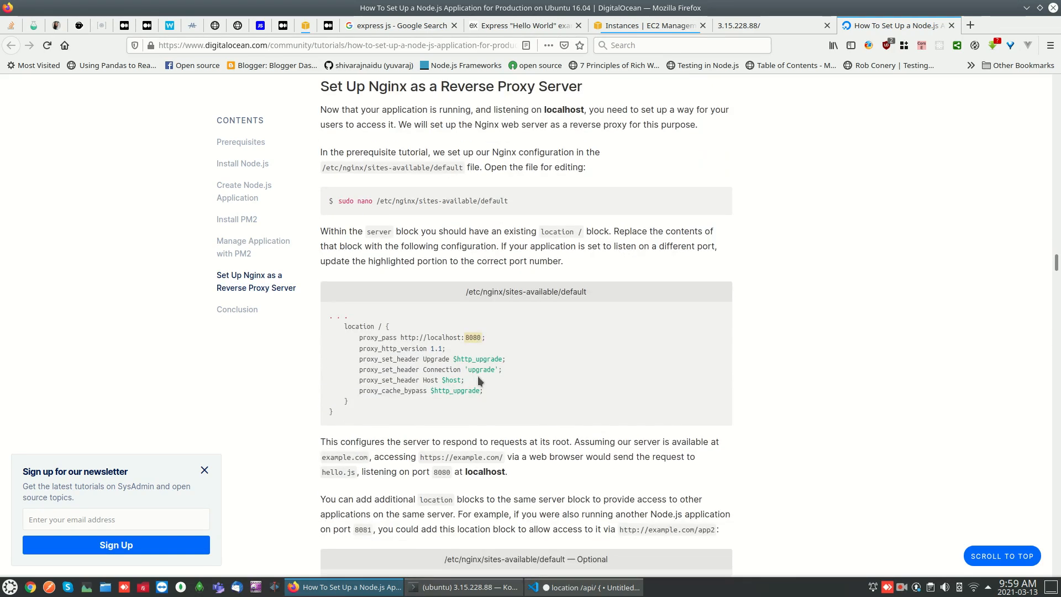
scroll("down", 3)
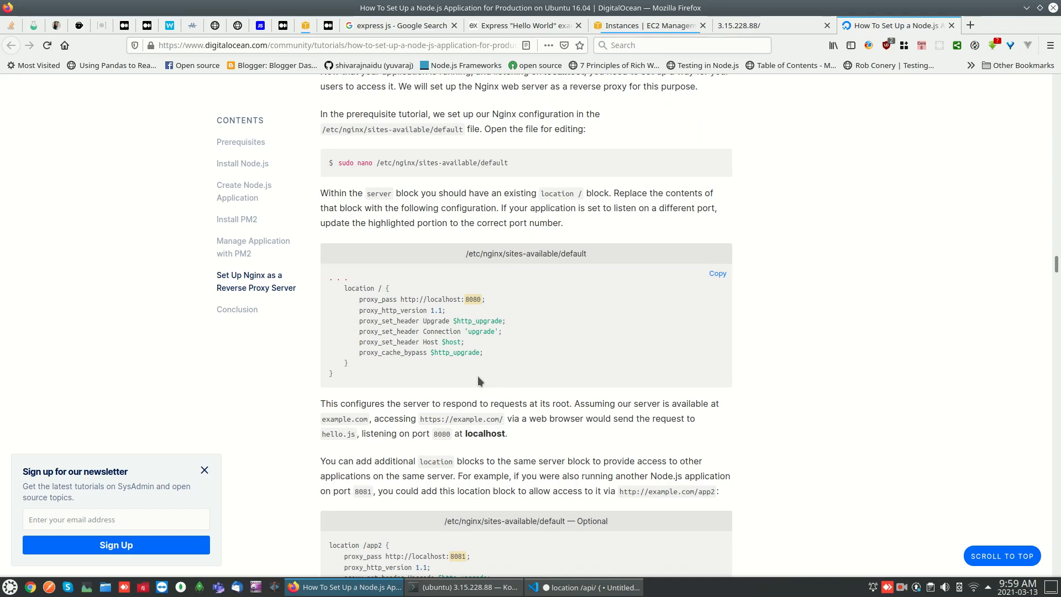
scroll("down", 3)
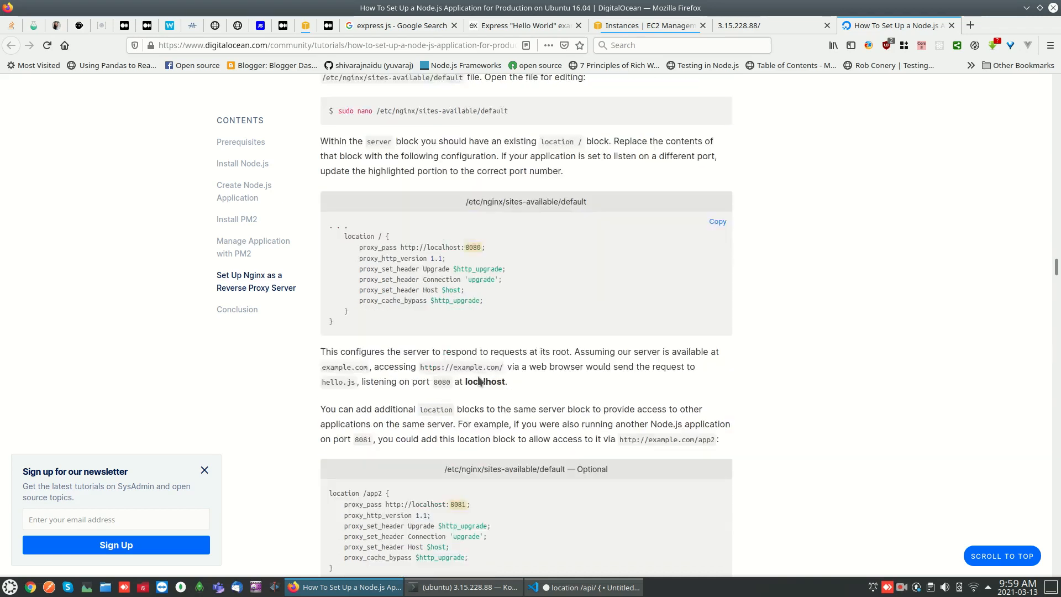
scroll("down", 3)
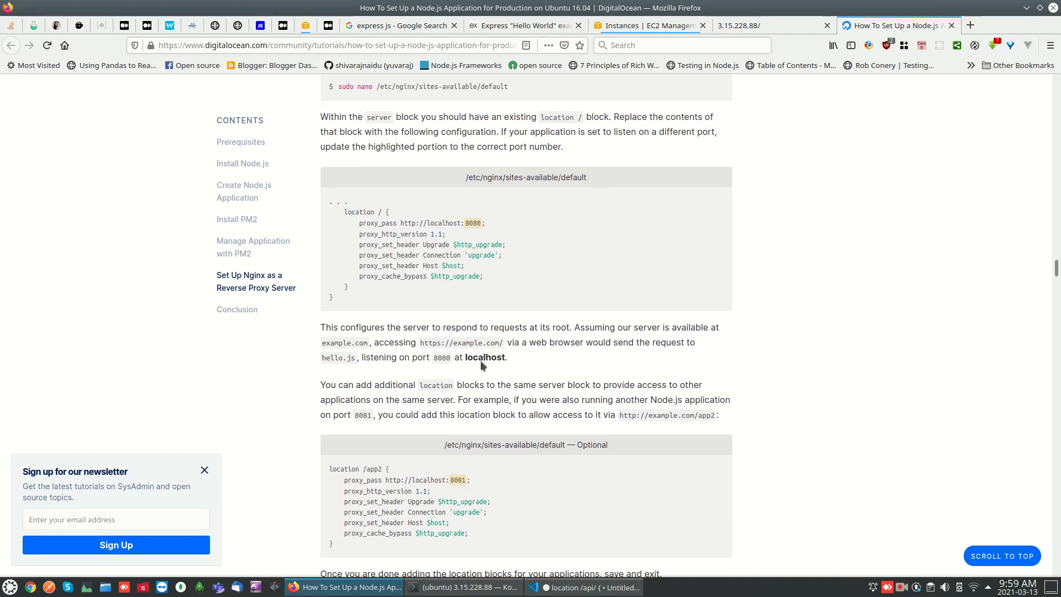
mouse_move(374, 254)
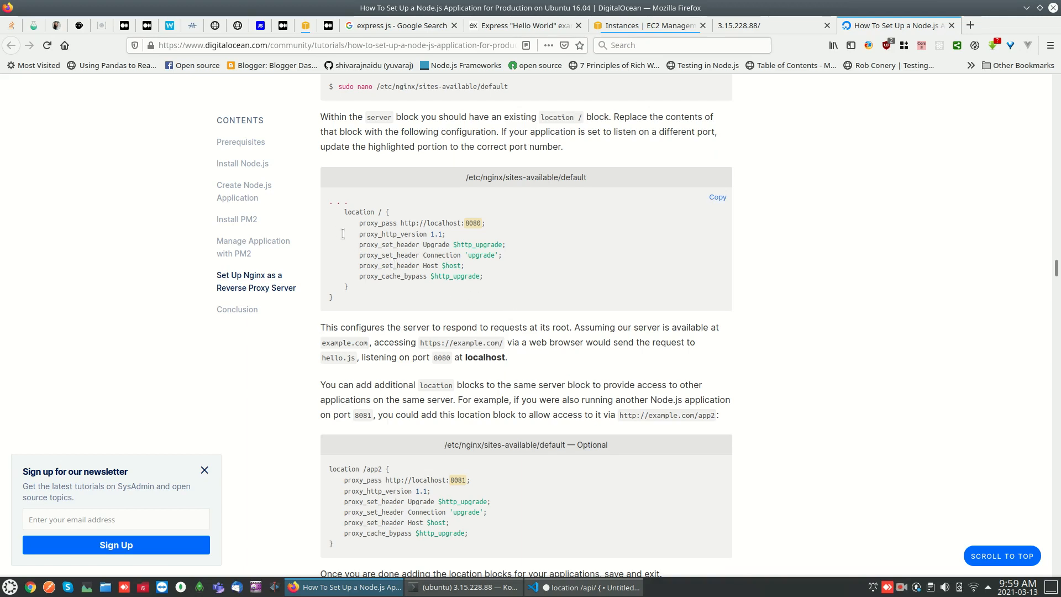
mouse_move(351, 231)
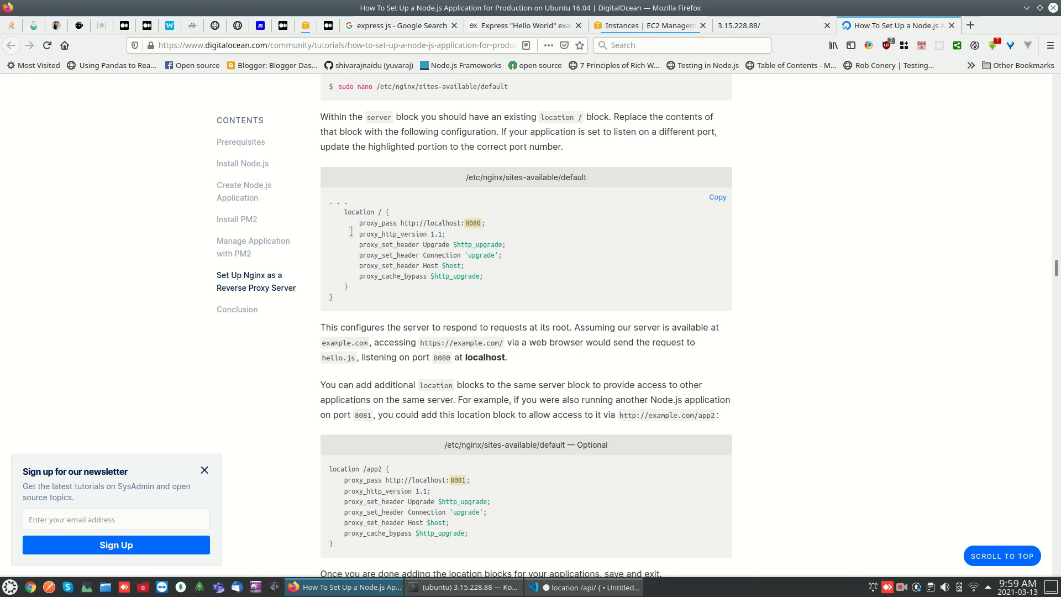
- Zoom in and select the sample block's Connection and Host proxy_set_header lines, then return to the terminal
left_click_drag(350, 233, 500, 265)
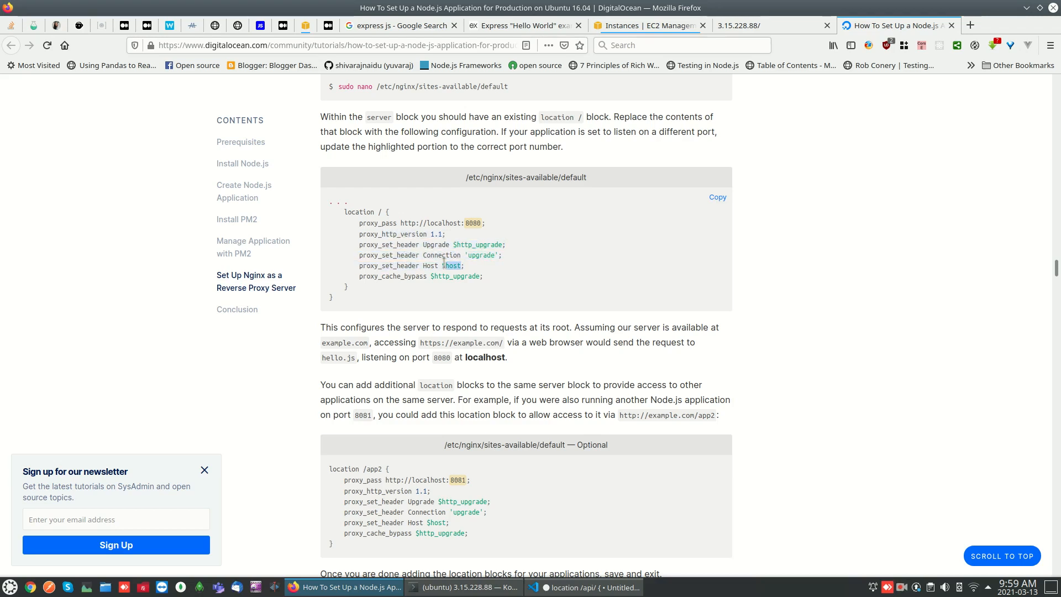
key("ctrl+plus")
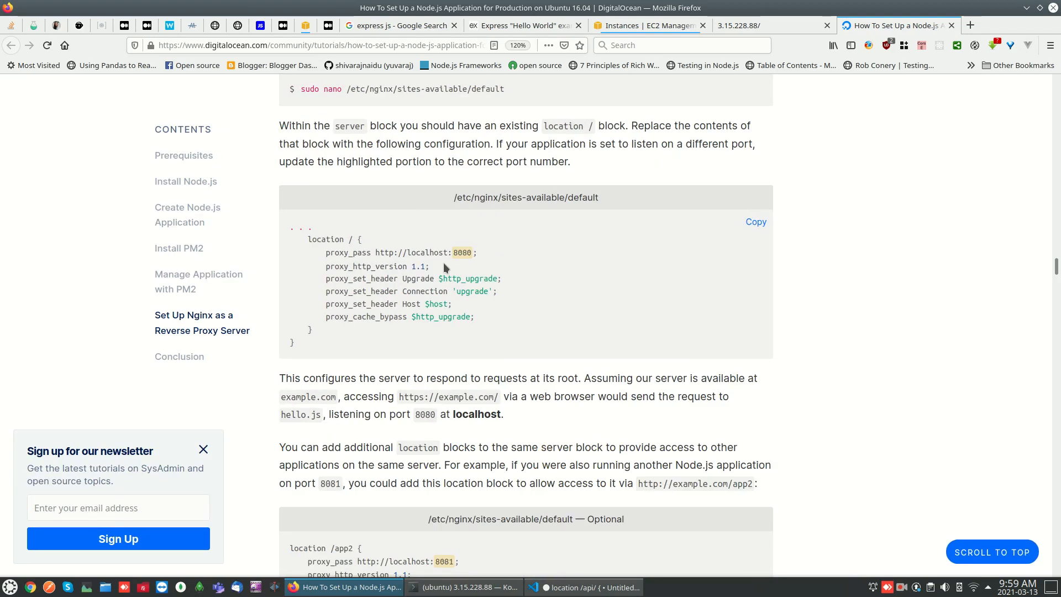
double_click(411, 304)
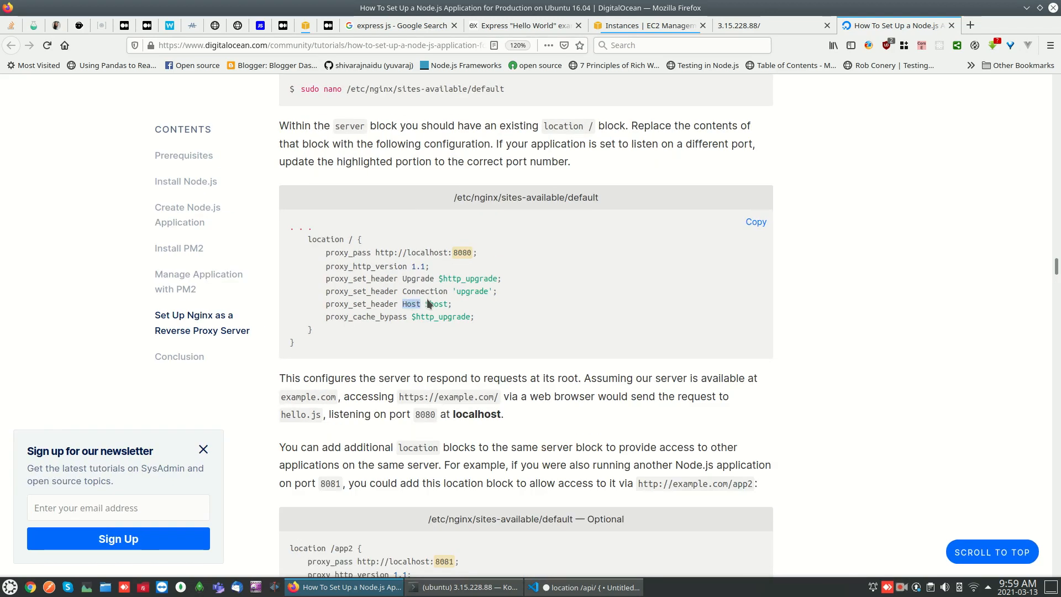
double_click(424, 292)
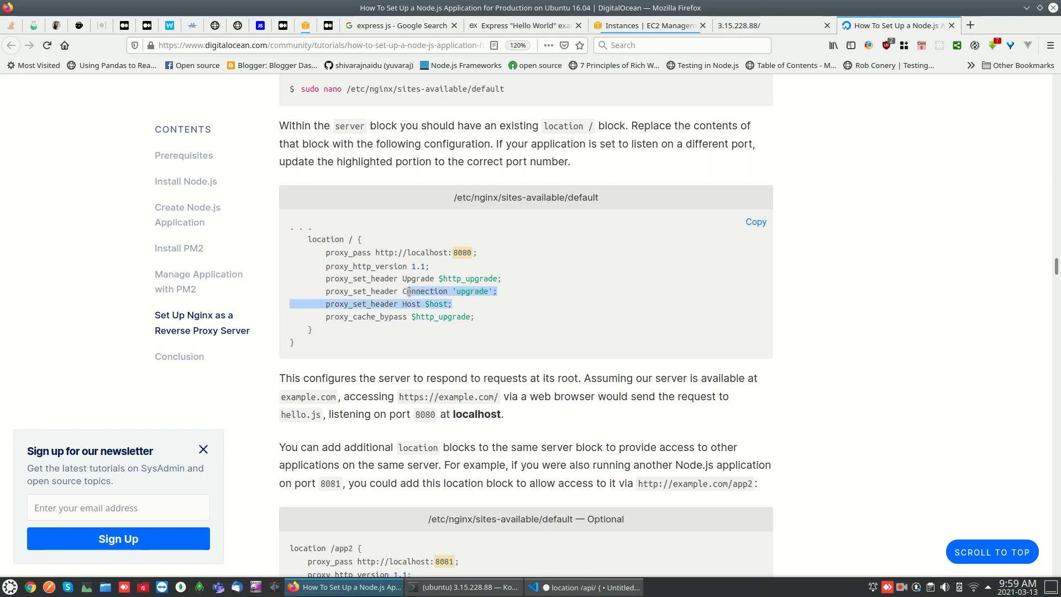
left_click(464, 307)
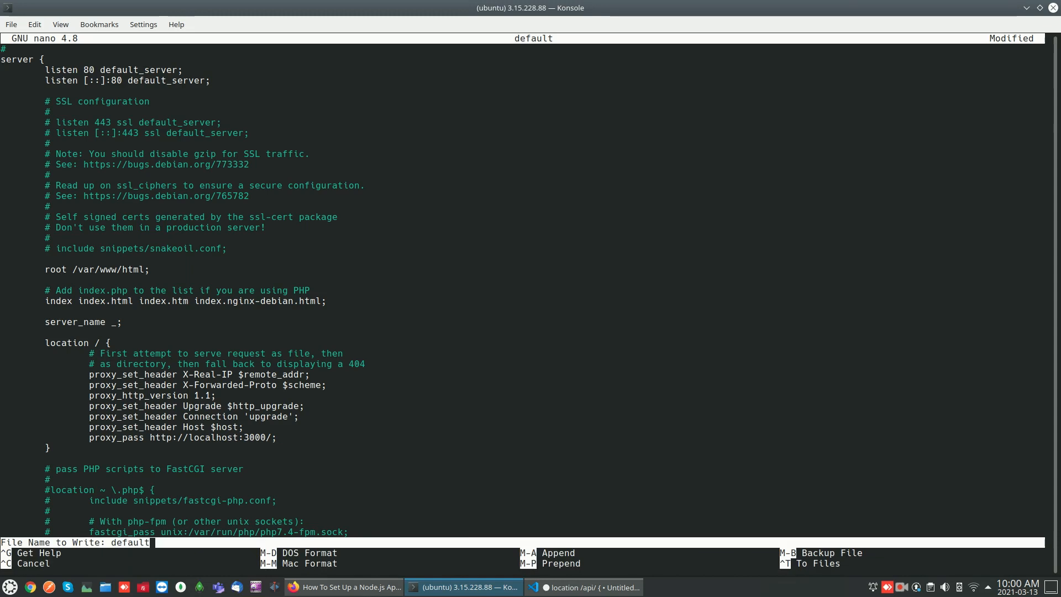
- Save the default config, run sudo nginx -t reporting syntax ok, and begin a sudo systemctl command
key("Enter")
type("sudo n")
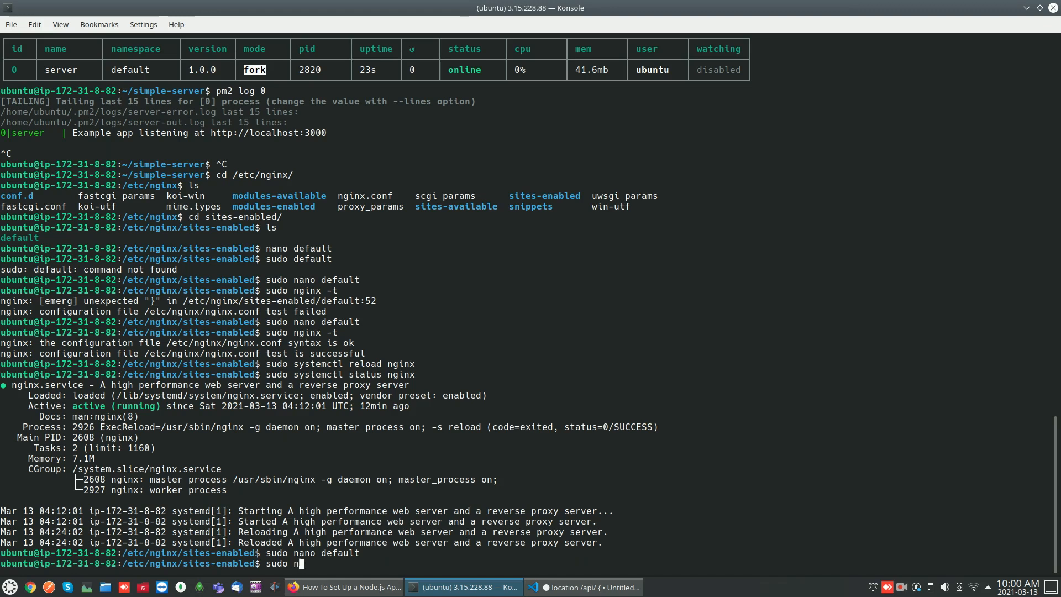
type("g")
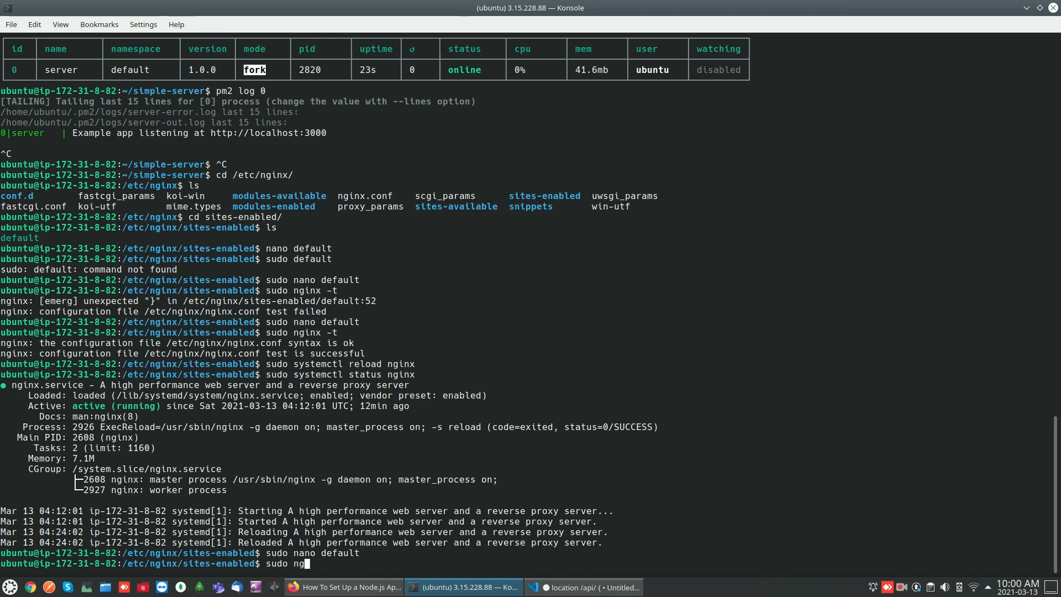
type("inx")
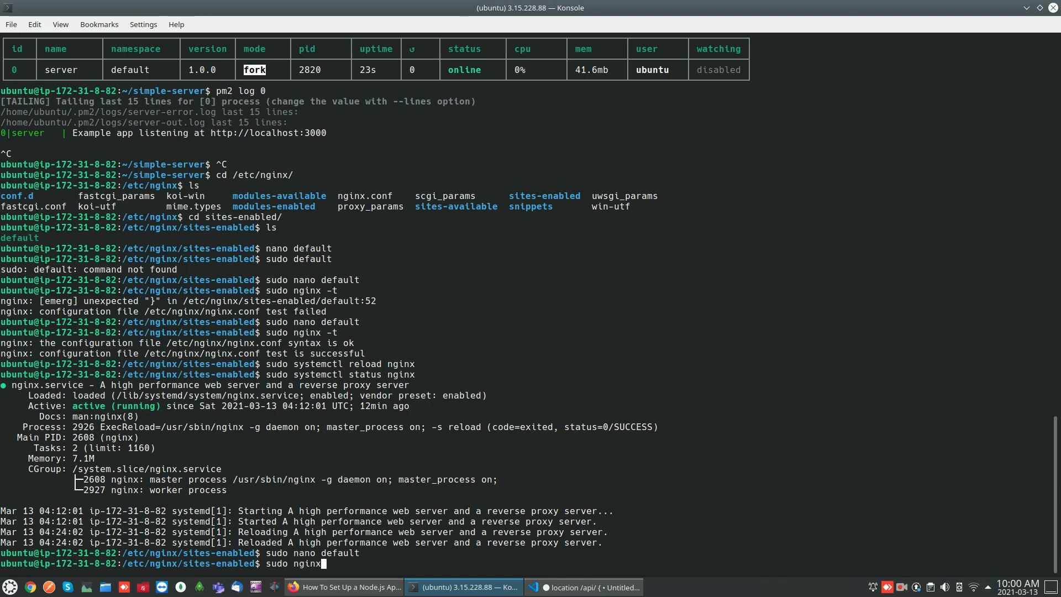
key("Return")
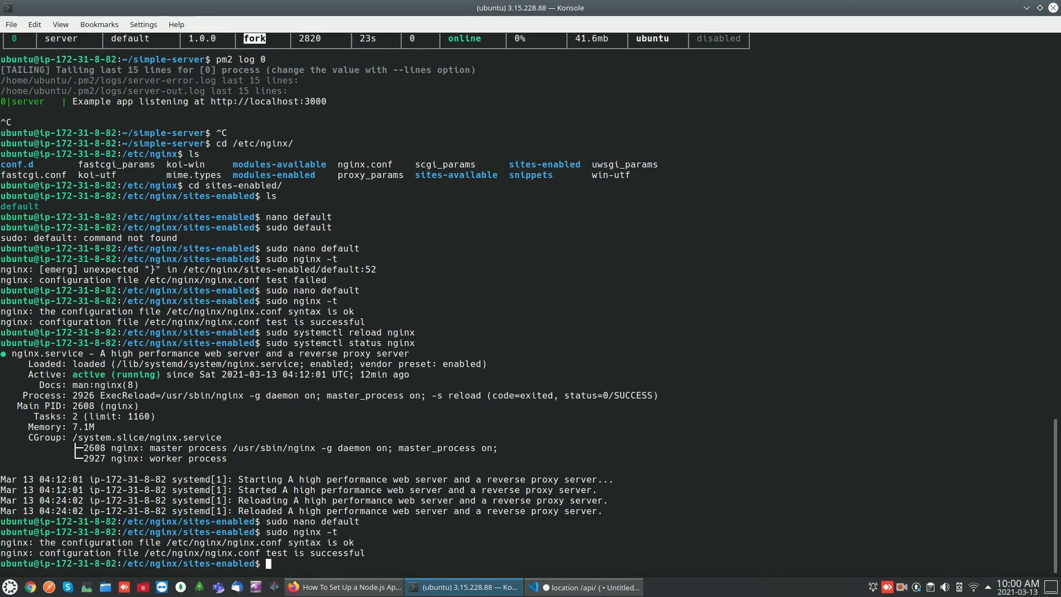
type("sudo syste")
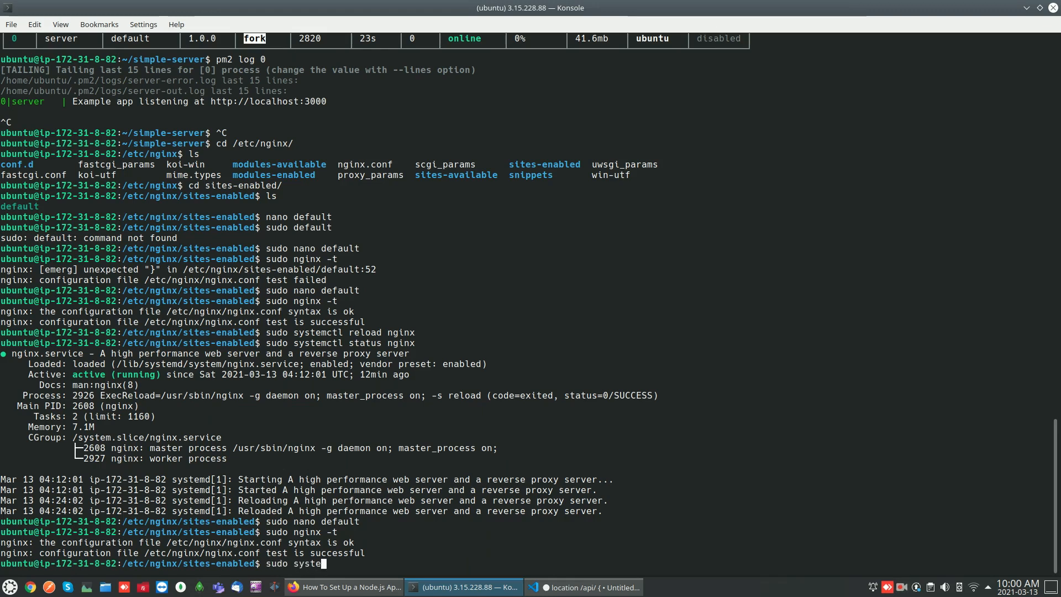